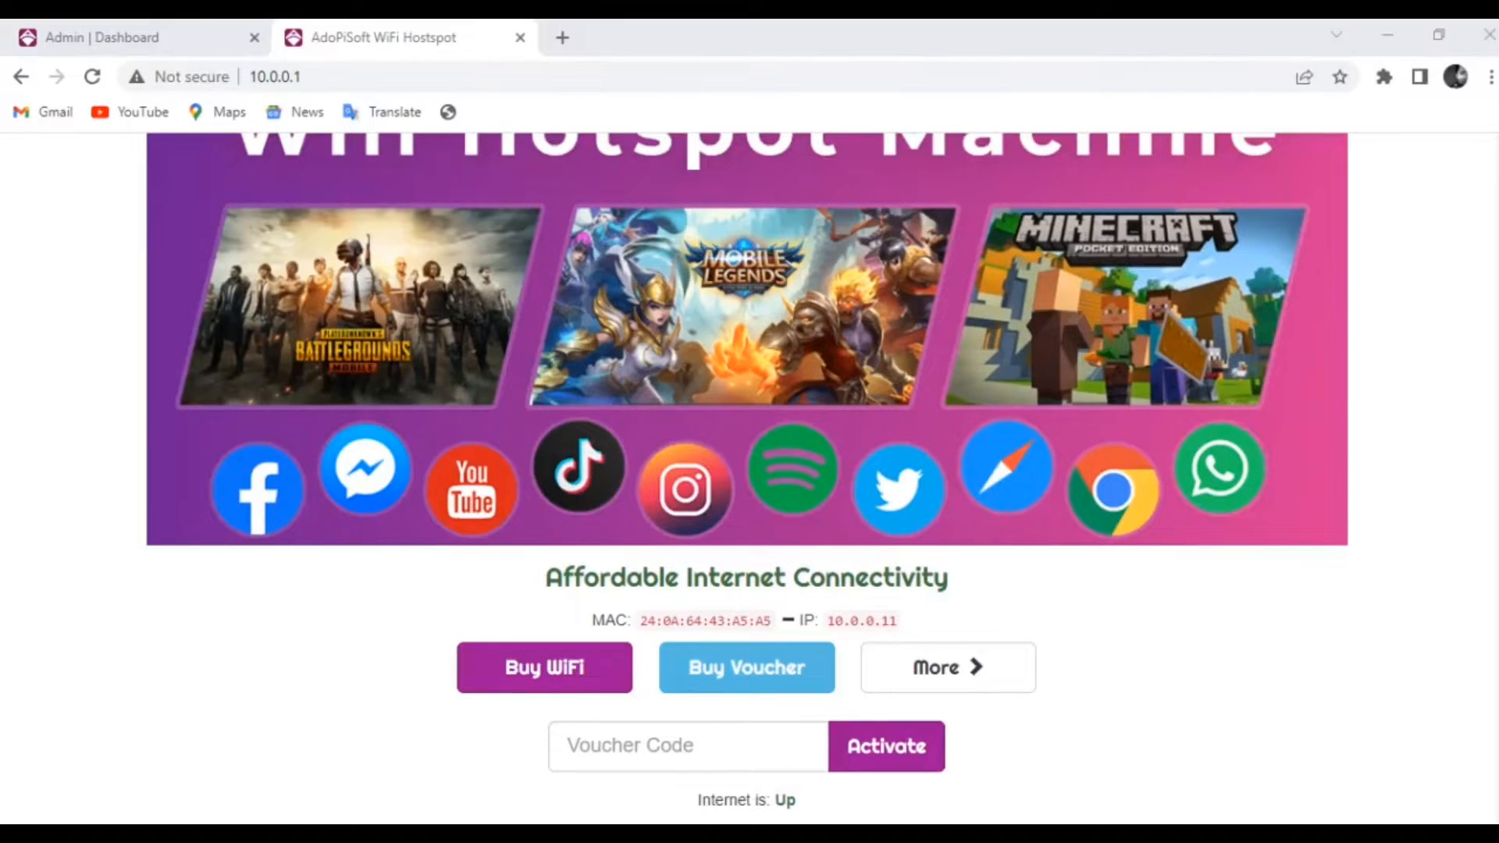
{"action": "mouse_move", "coordinate": [401, 514]}
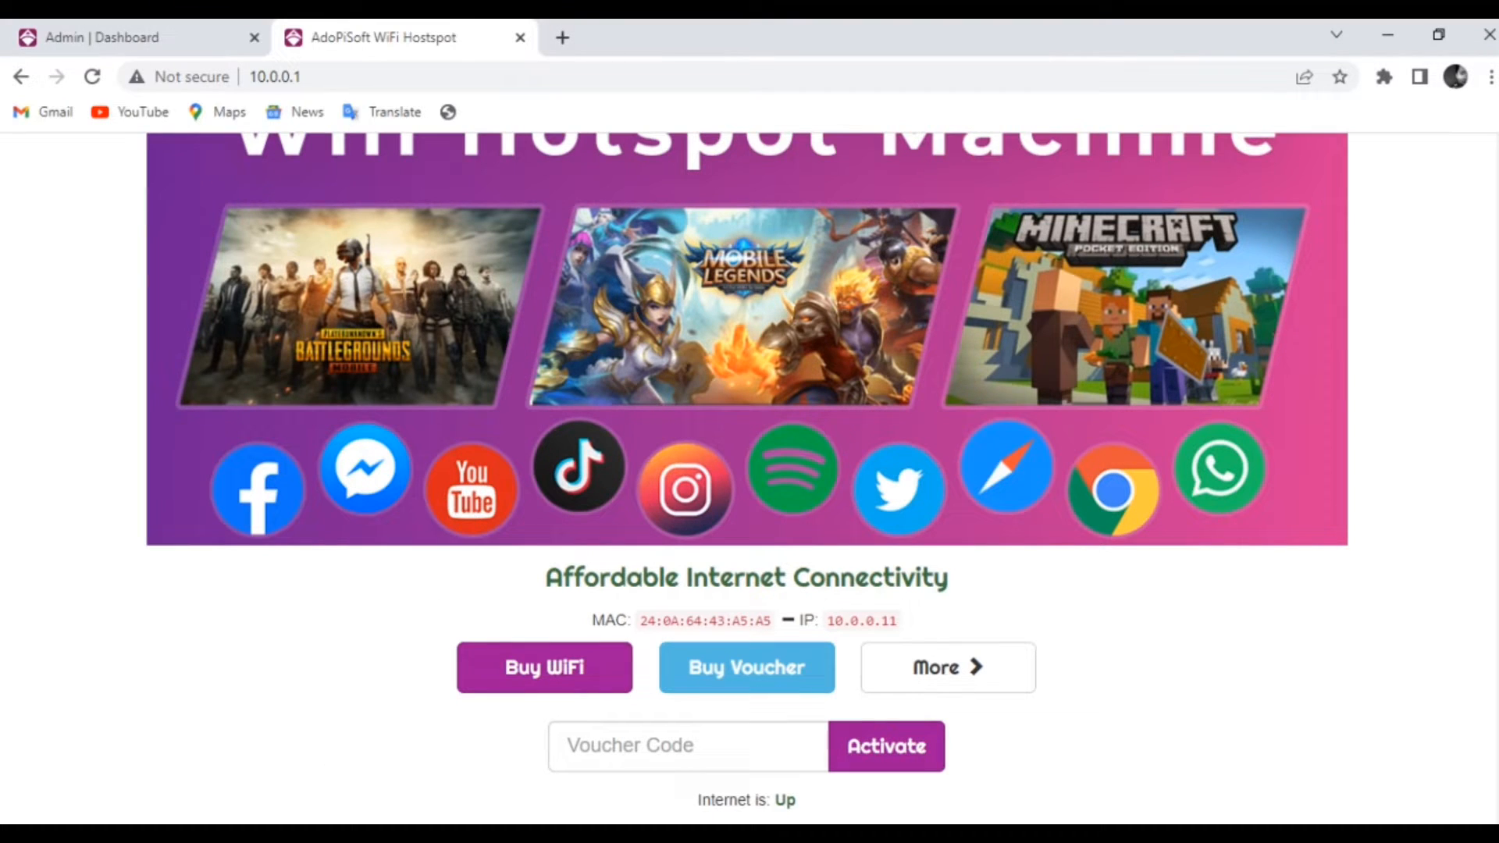
{"action": "mouse_move", "coordinate": [578, 339]}
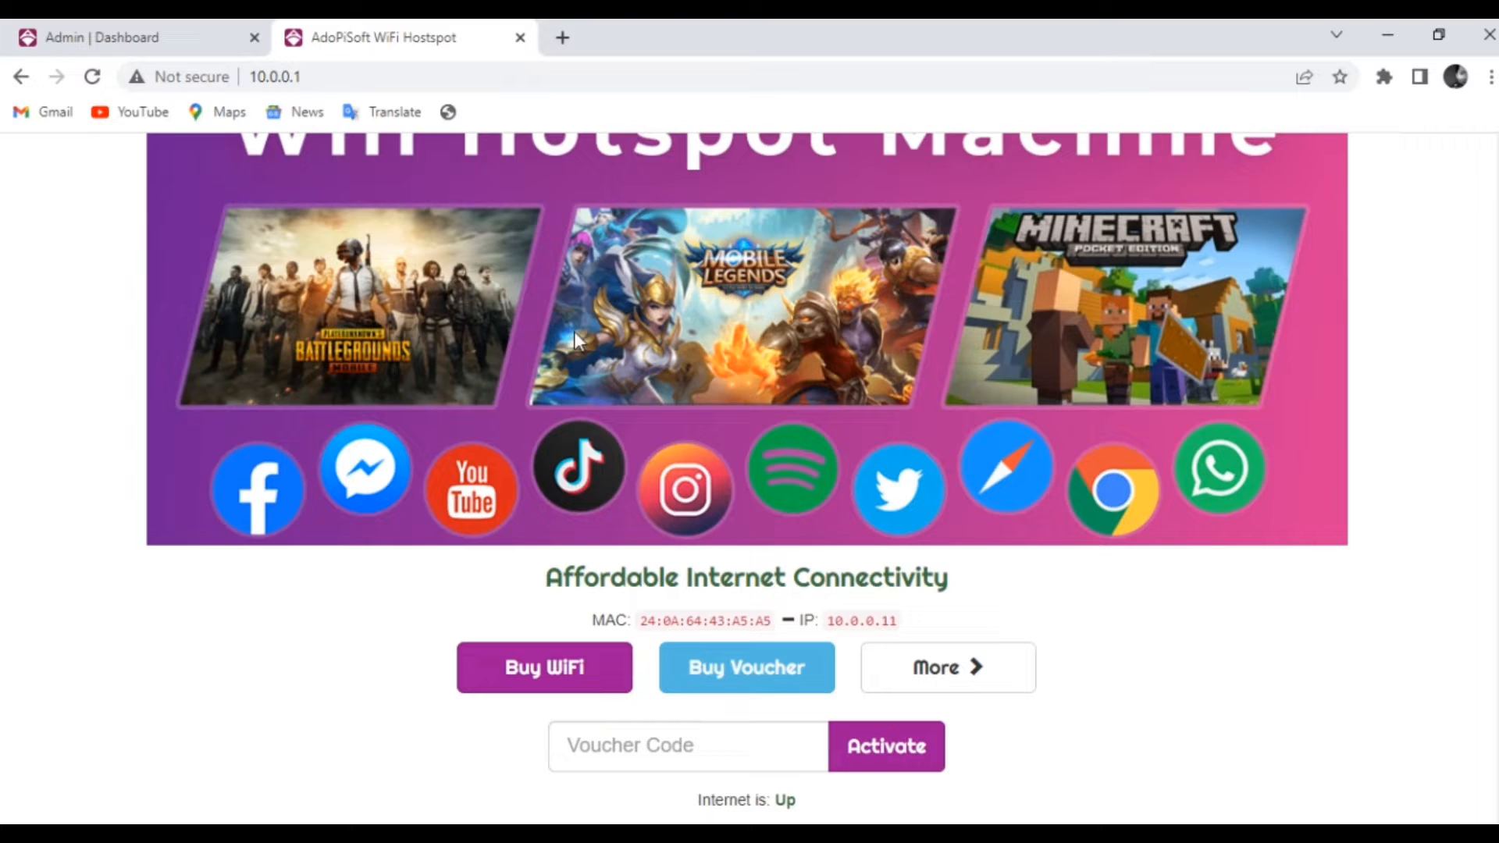
- Go to Sales > Vouchers in the admin sidebar, showing the empty voucher list
{"action": "left_click", "coordinate": [687, 747]}
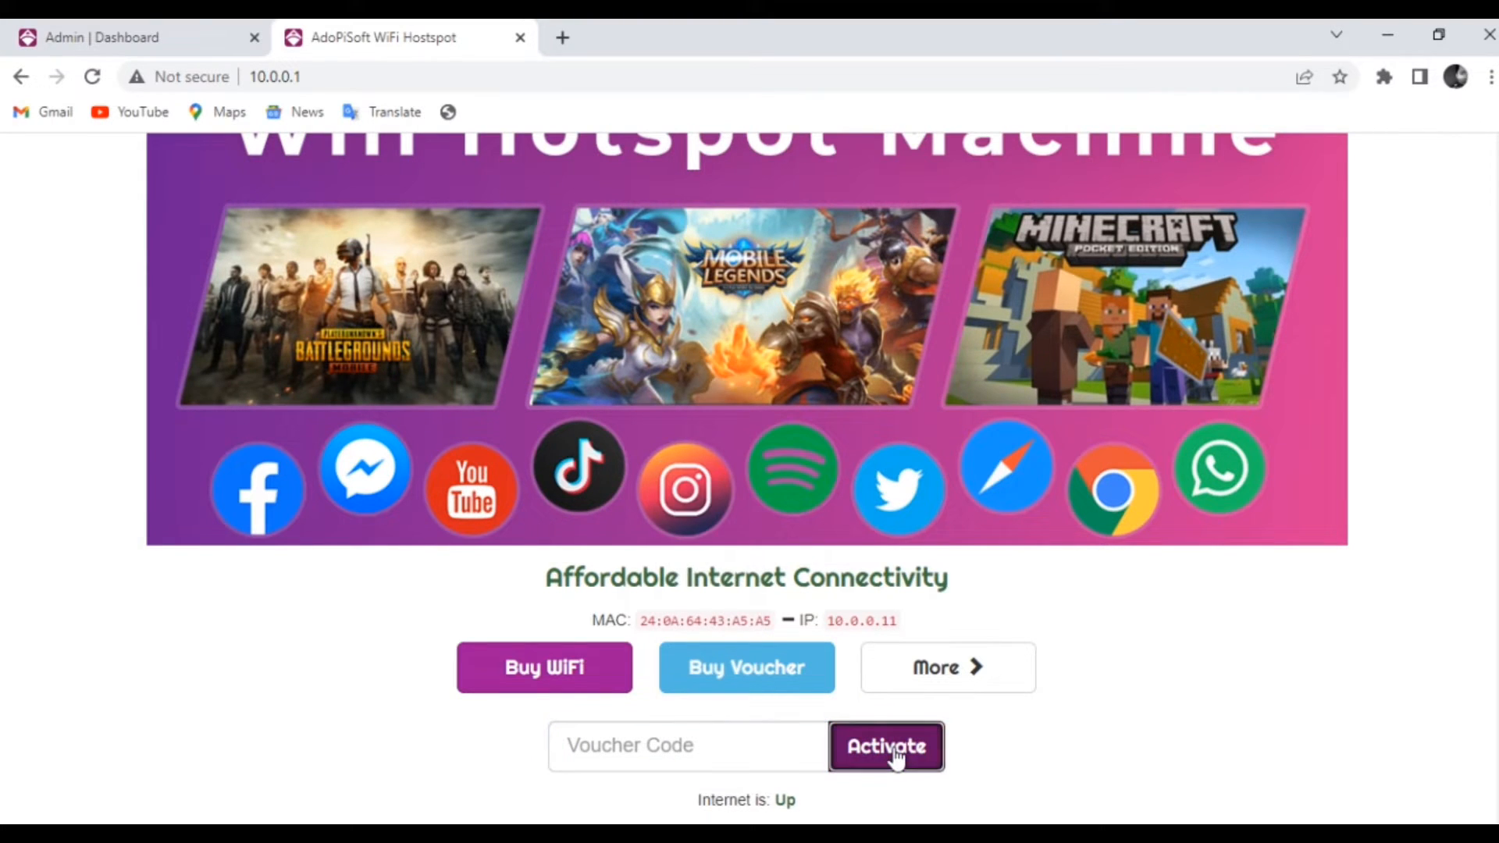
{"action": "left_click", "coordinate": [884, 746]}
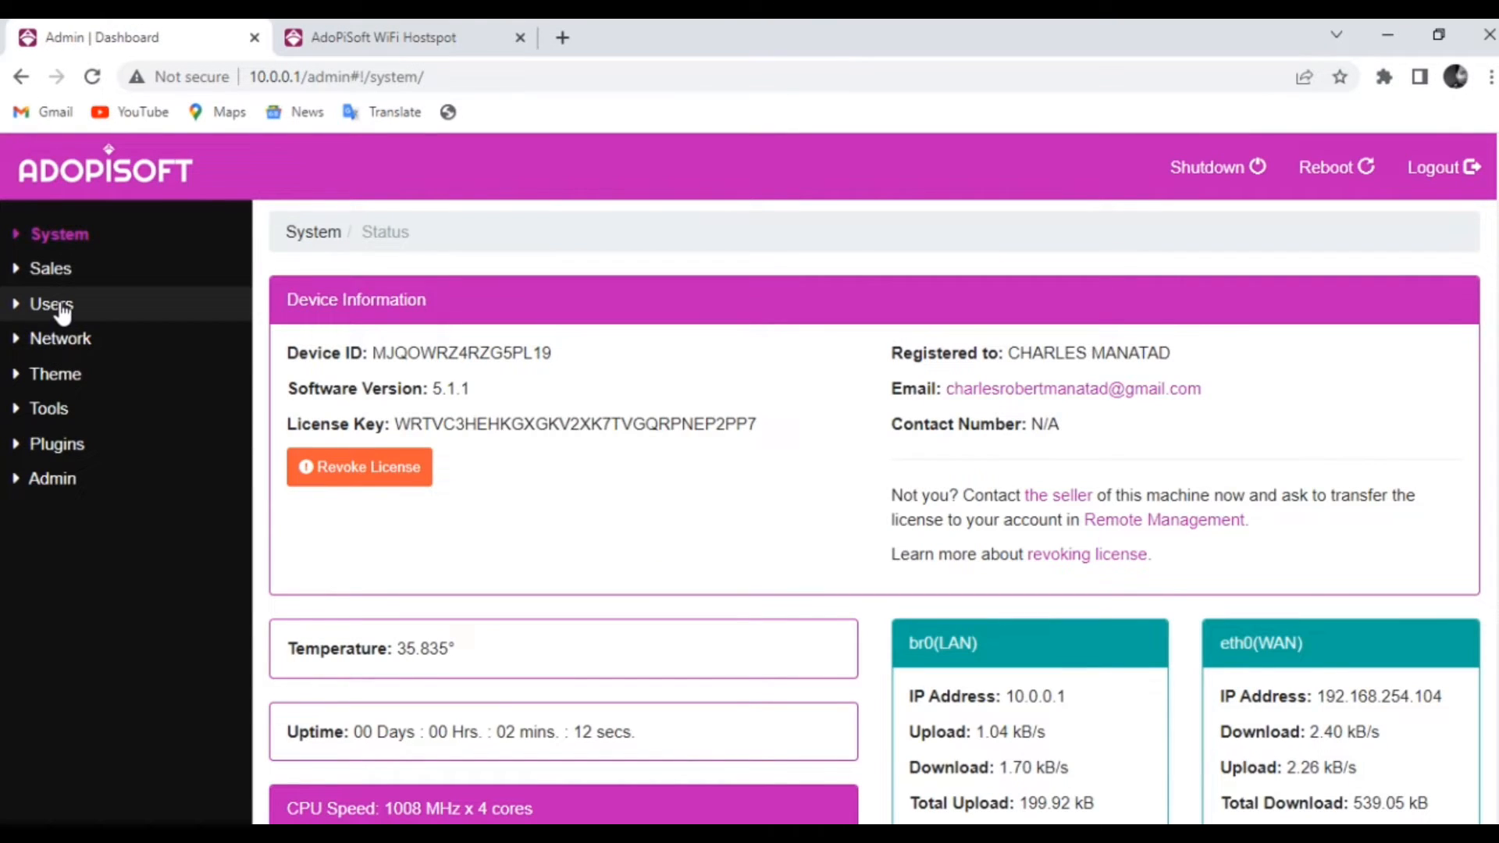
{"action": "left_click", "coordinate": [50, 268]}
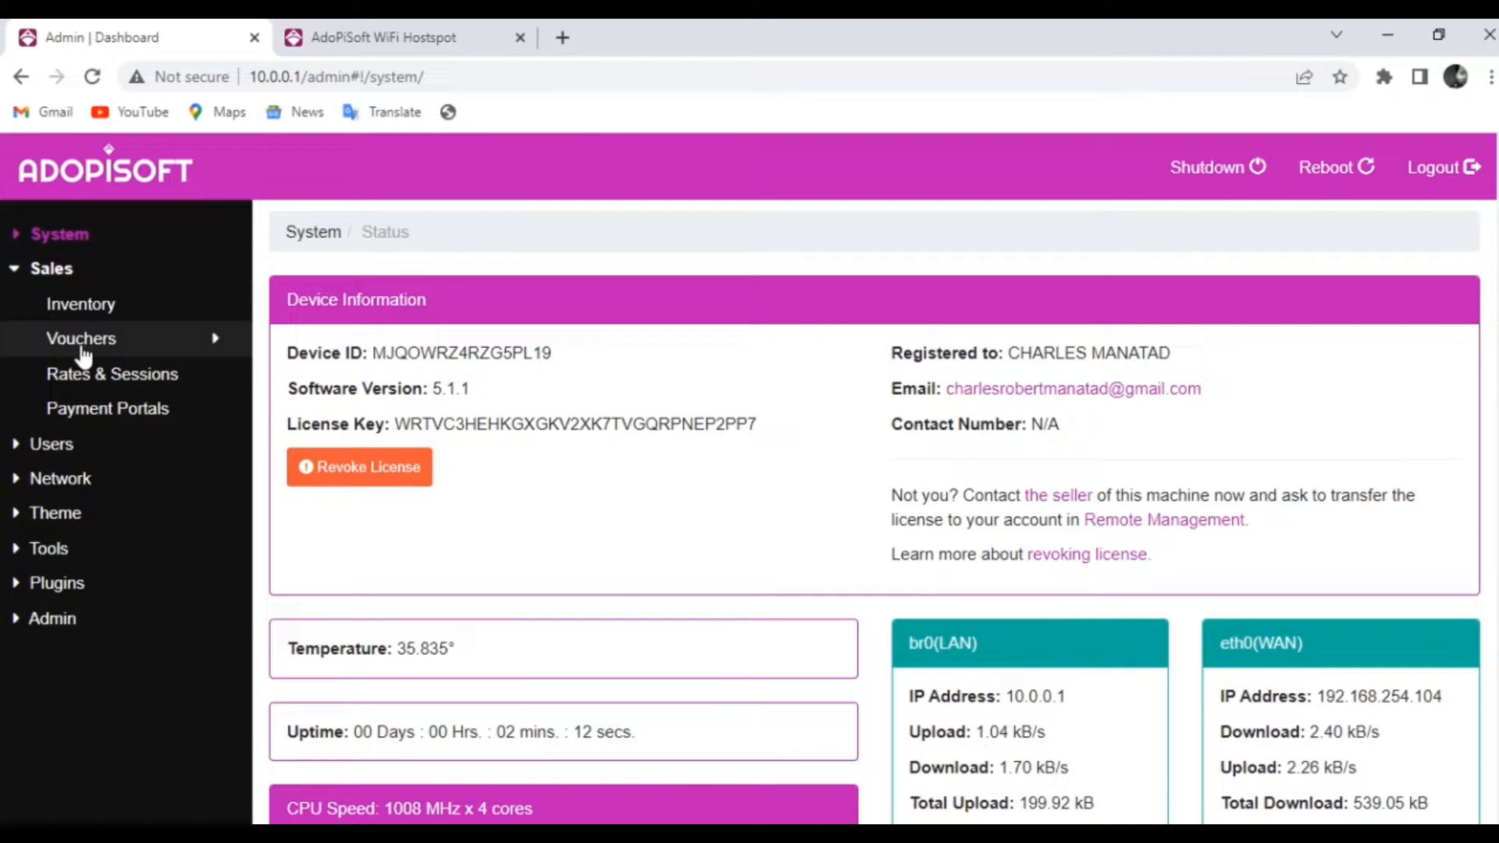
{"action": "left_click", "coordinate": [80, 337]}
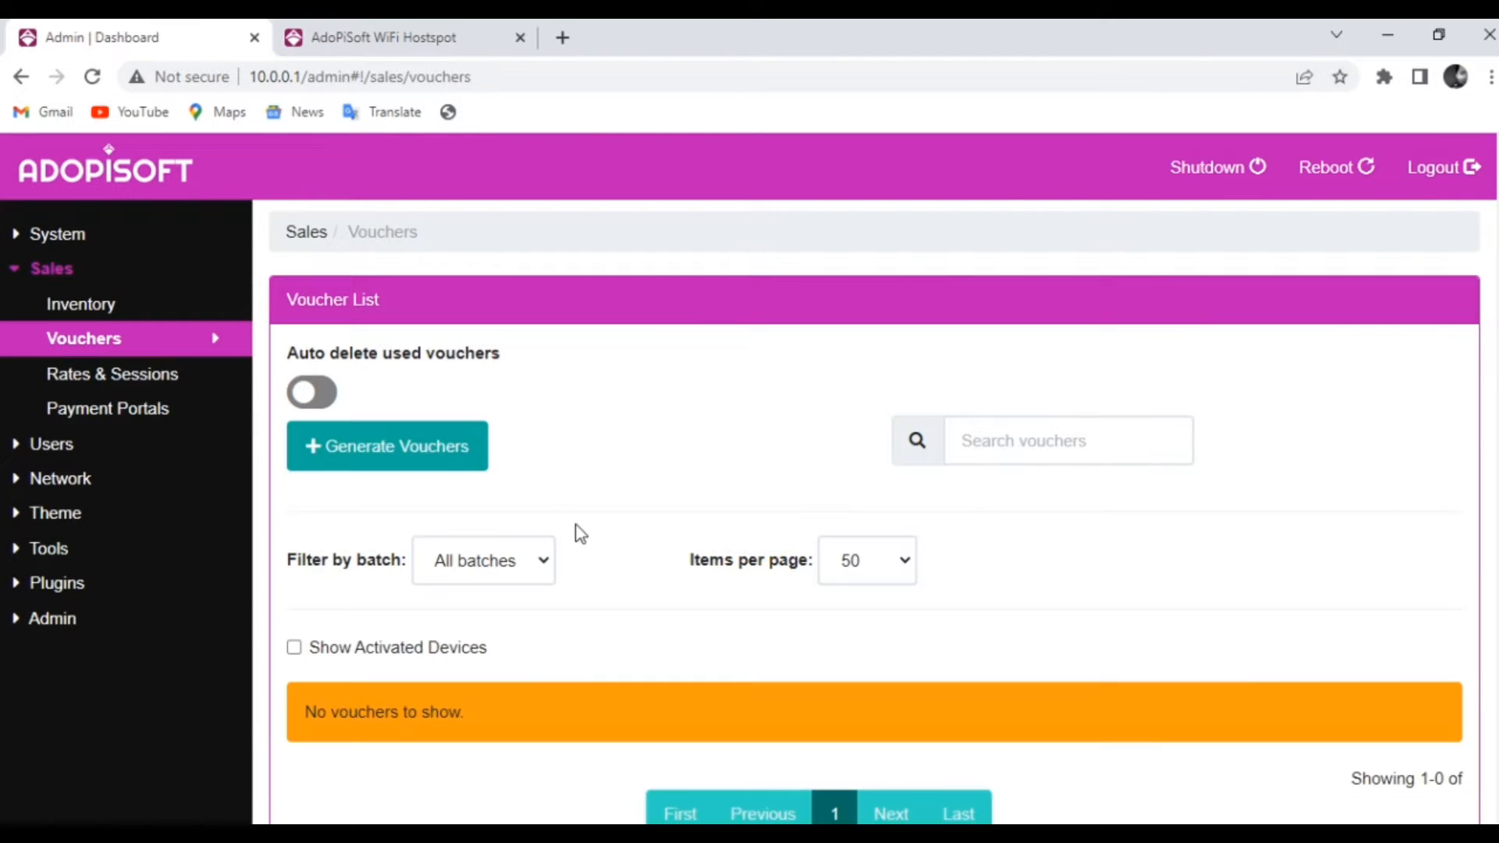
{"action": "mouse_move", "coordinate": [502, 603]}
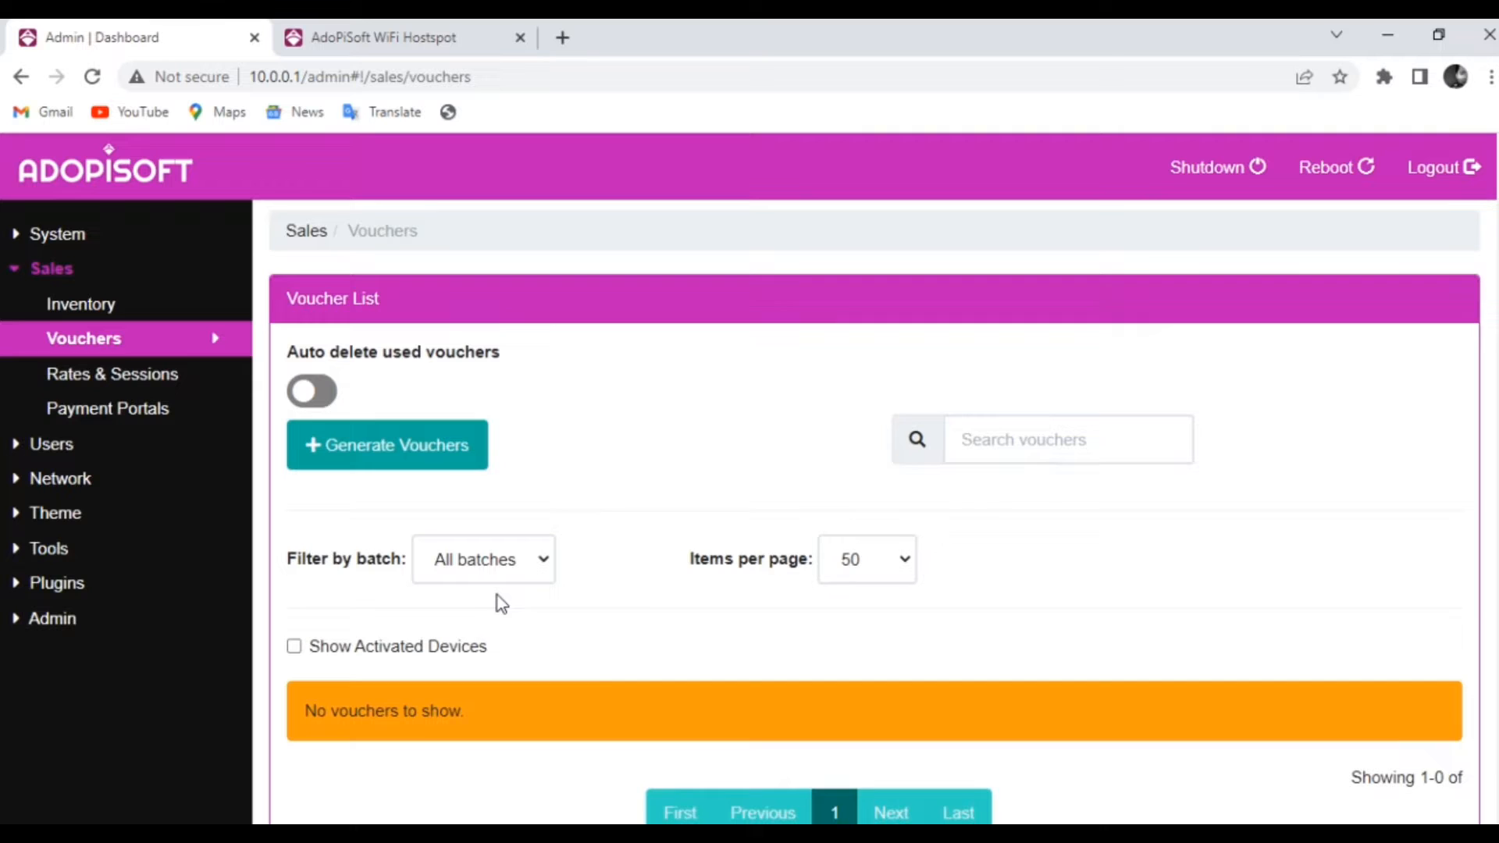
- Begin a Generate Vouchers form of Time type with 15 days and 5000 kbps speeds
{"action": "left_click", "coordinate": [386, 445]}
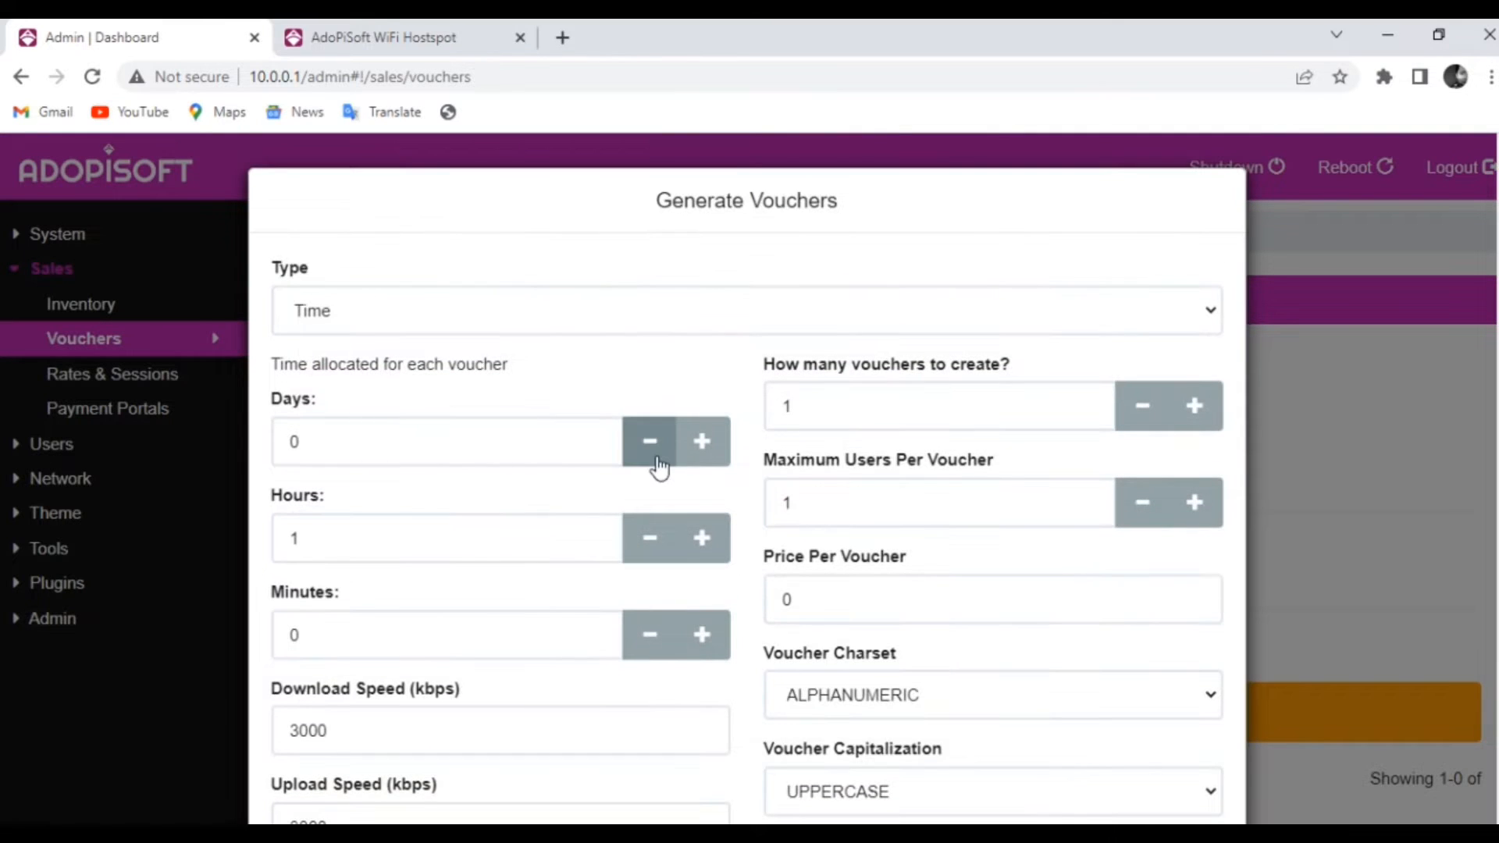
{"action": "mouse_move", "coordinate": [922, 324]}
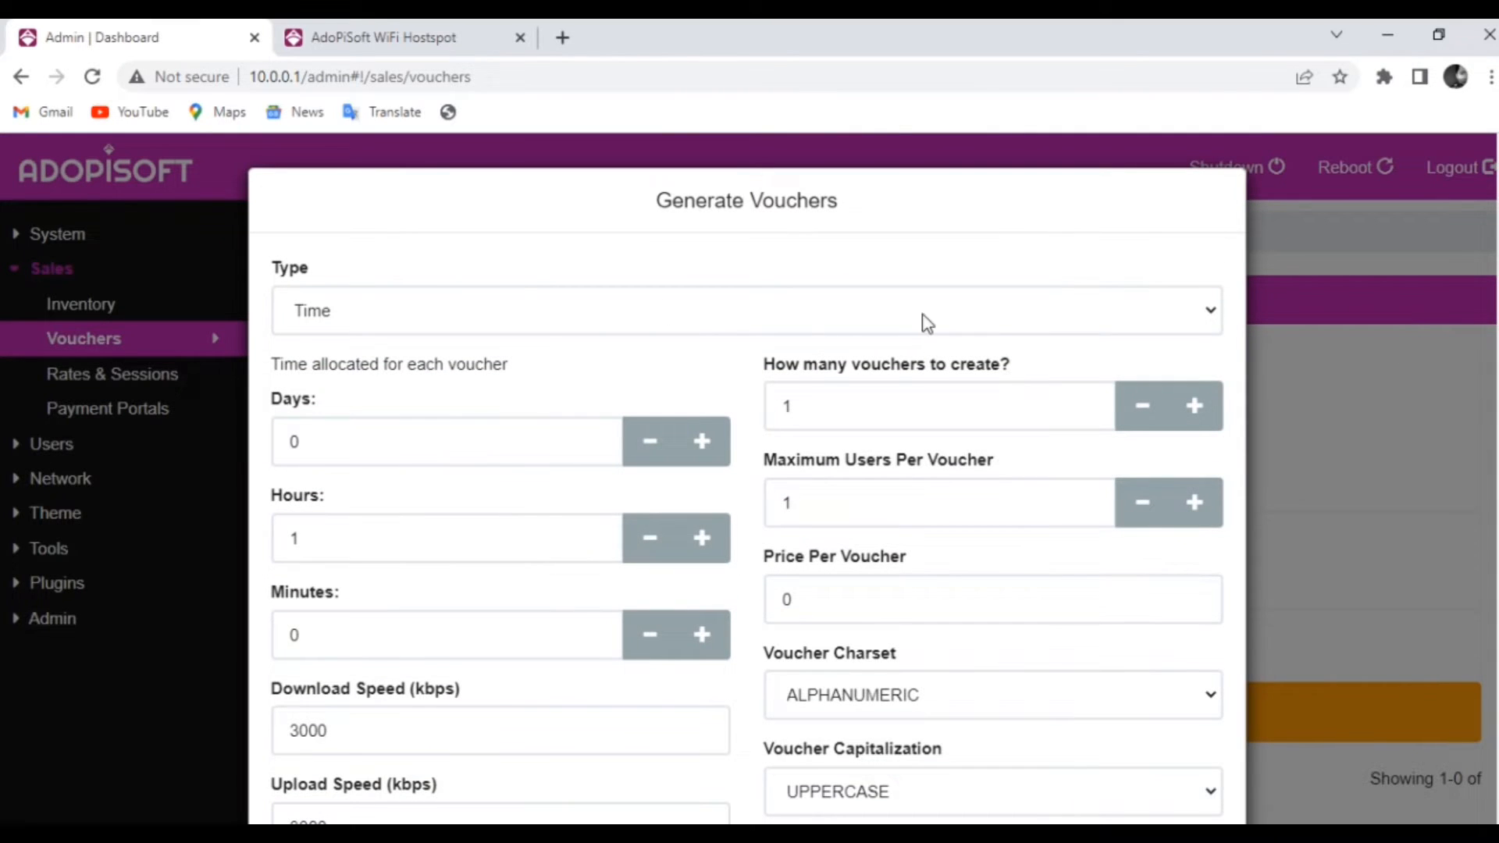
{"action": "mouse_move", "coordinate": [1184, 326]}
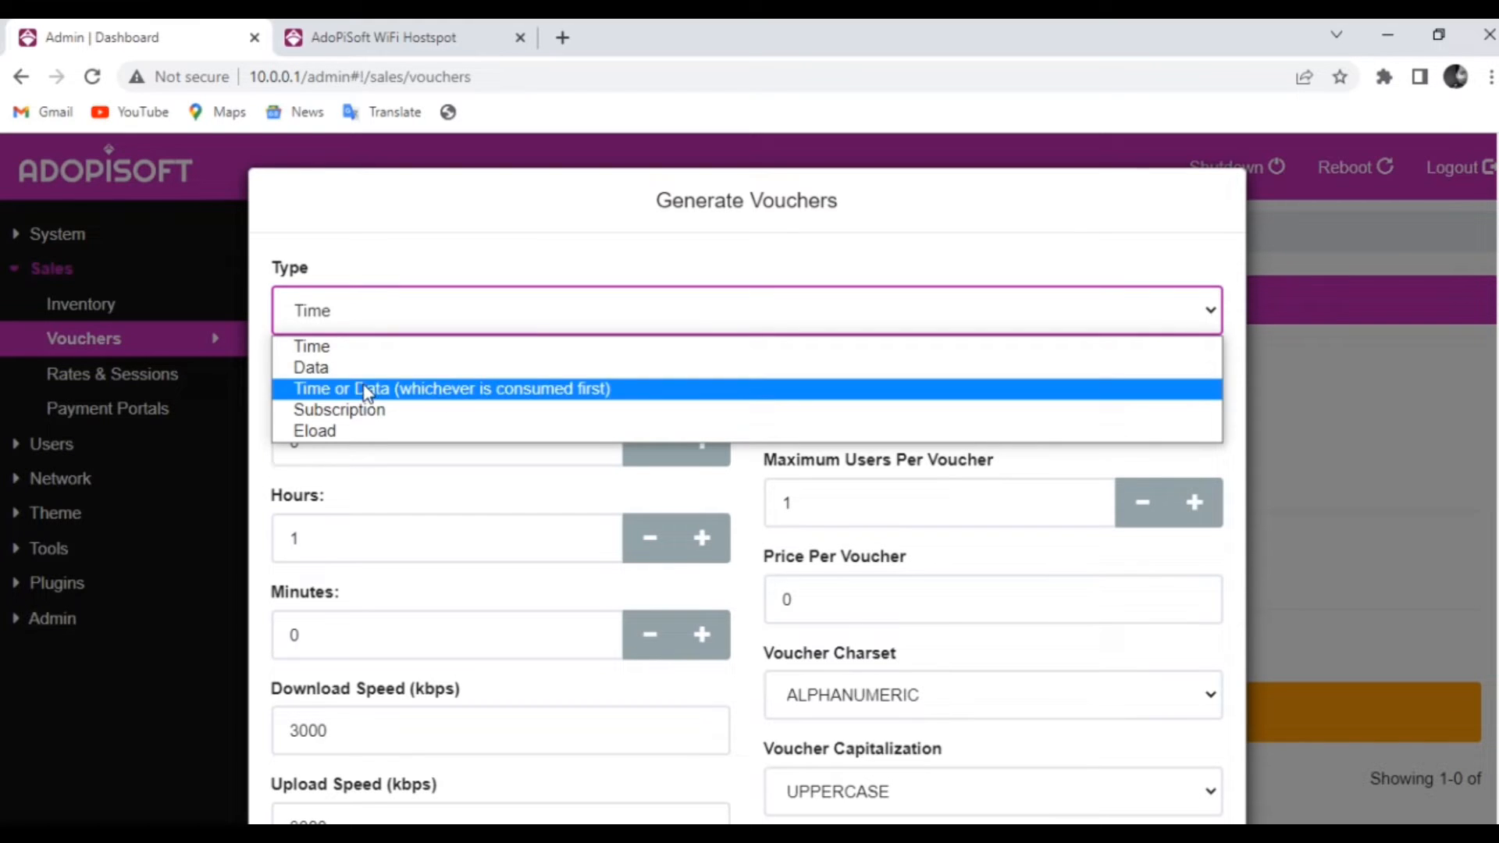
{"action": "mouse_move", "coordinate": [373, 367]}
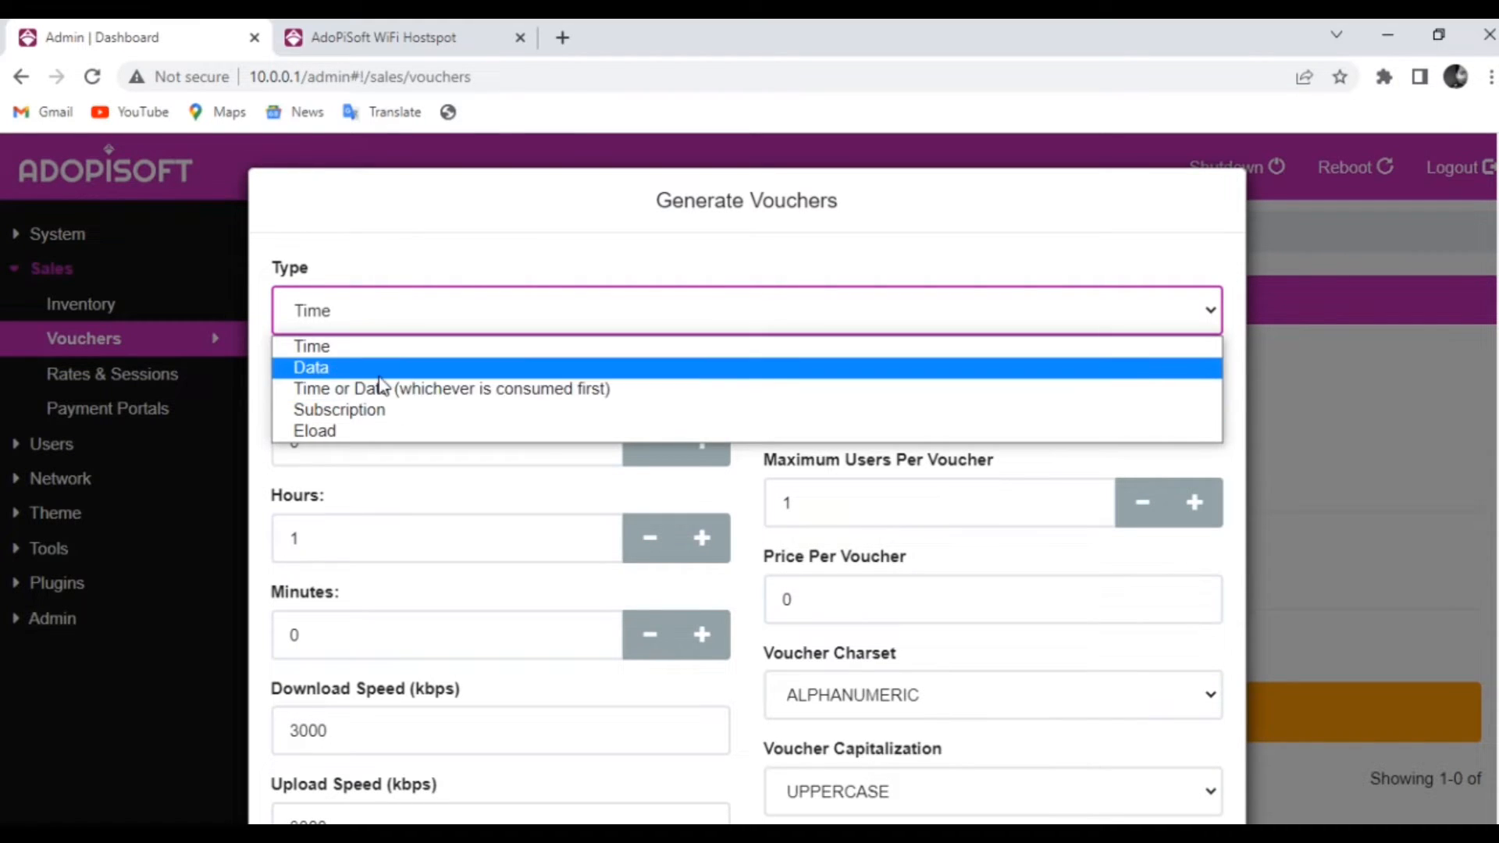
{"action": "mouse_move", "coordinate": [359, 441]}
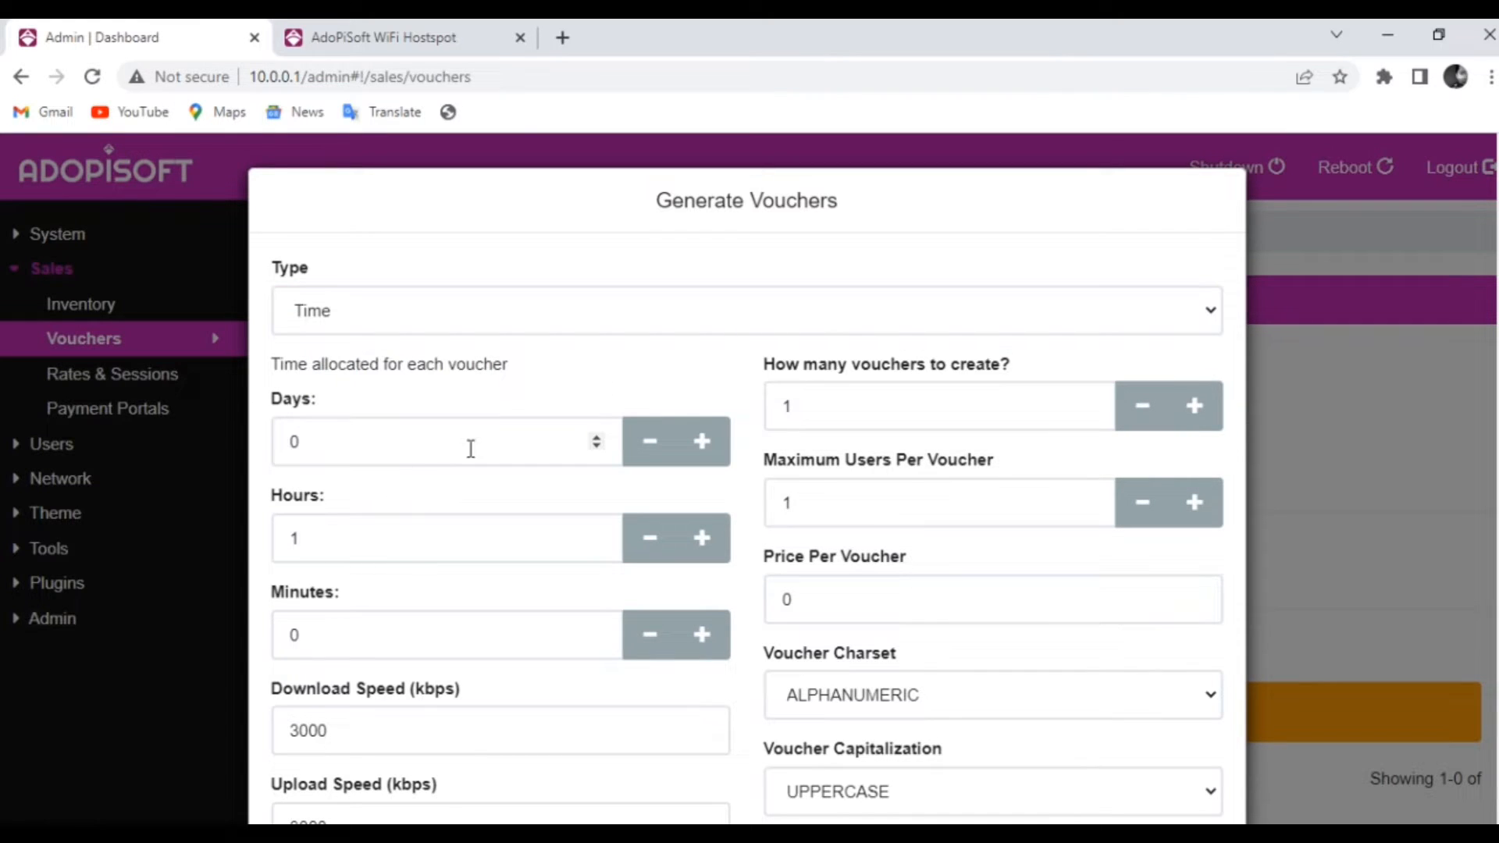
{"action": "mouse_move", "coordinate": [701, 441]}
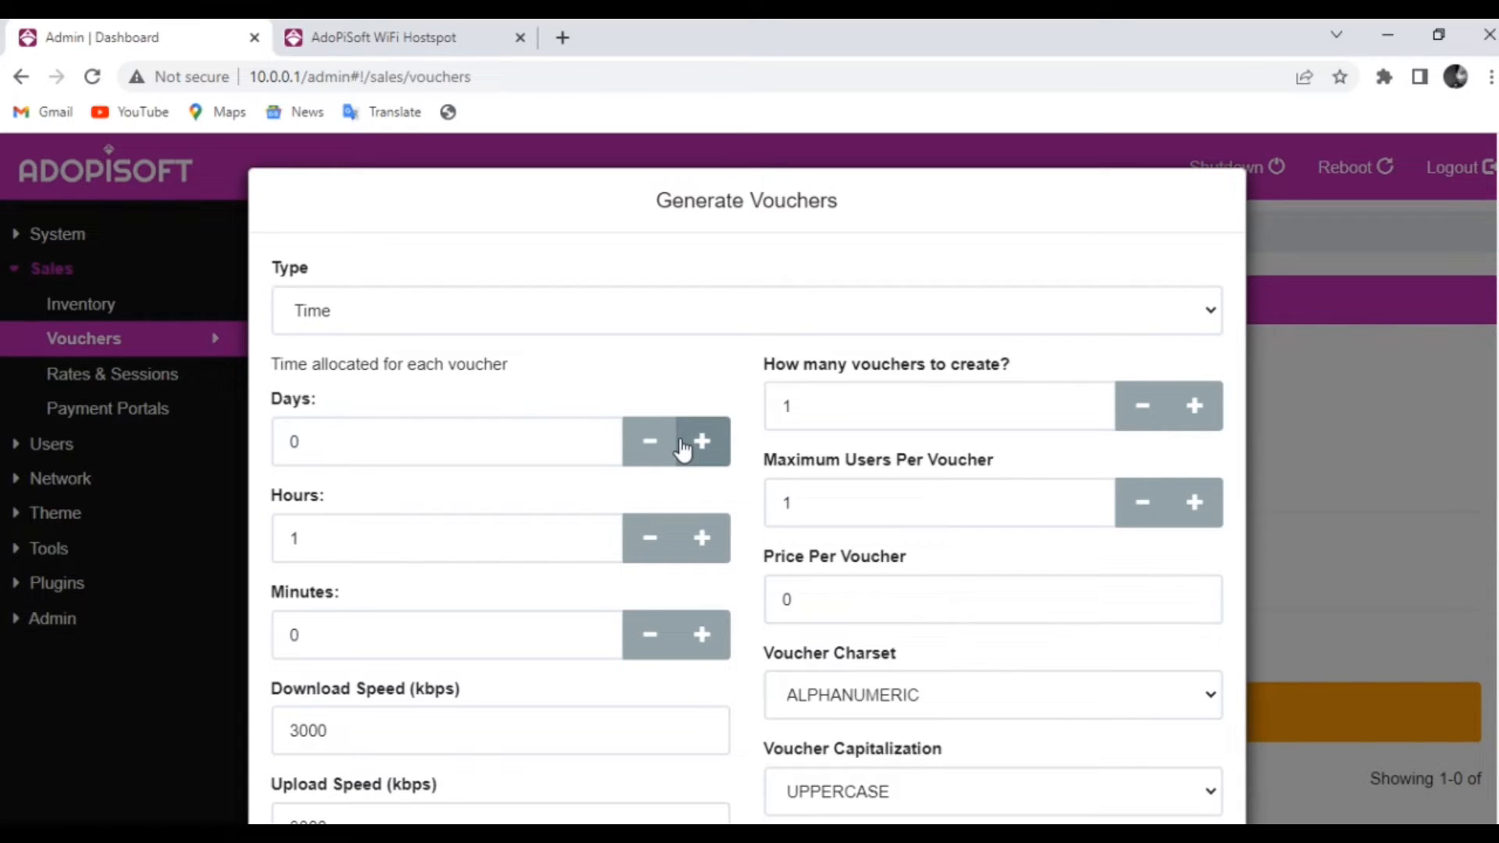
{"action": "mouse_move", "coordinate": [685, 476]}
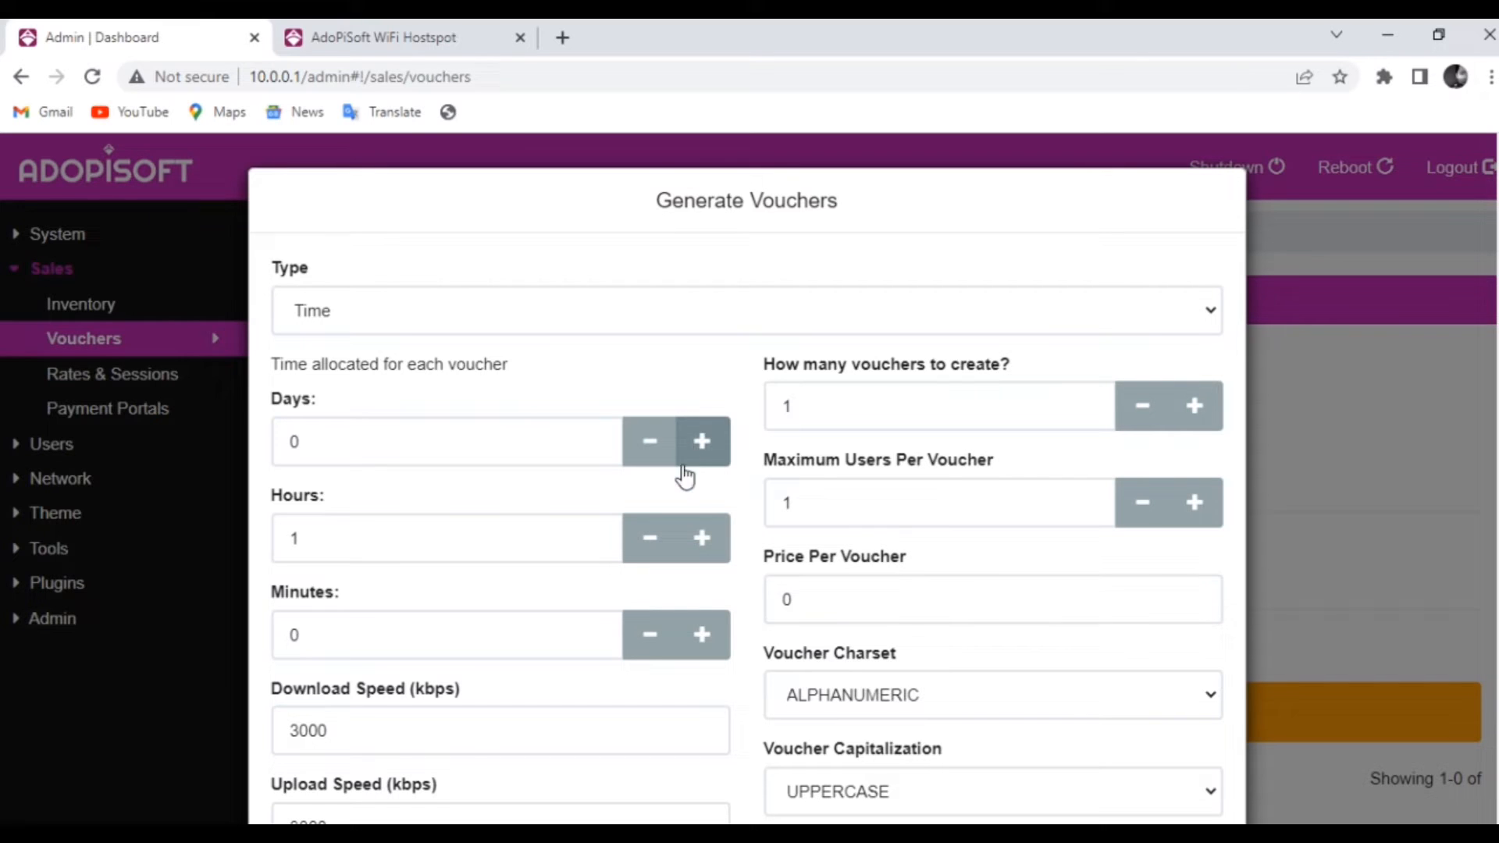
{"action": "left_click", "coordinate": [402, 537]}
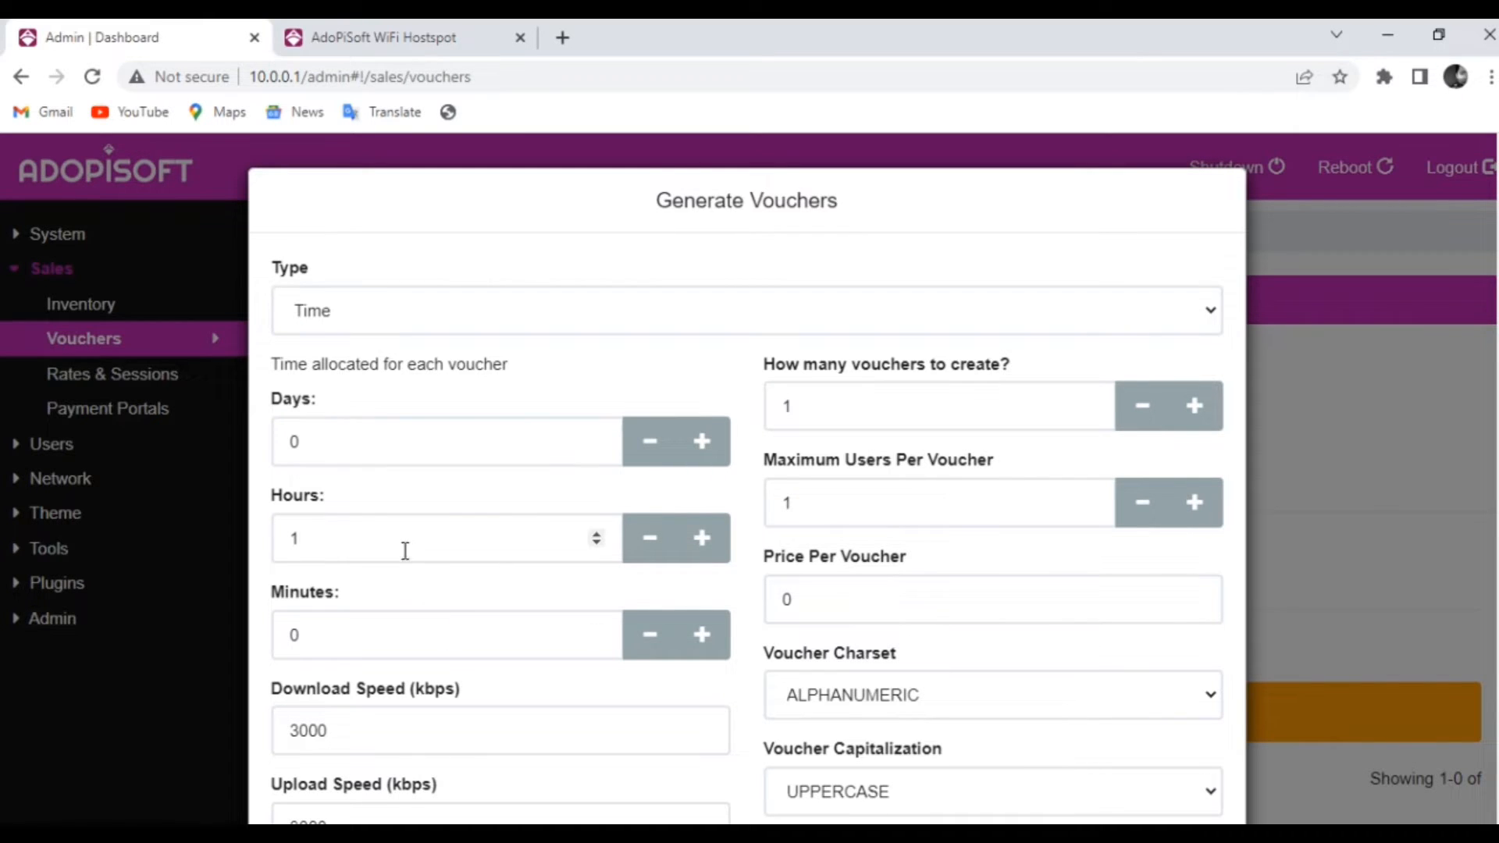
{"action": "mouse_move", "coordinate": [149, 495]}
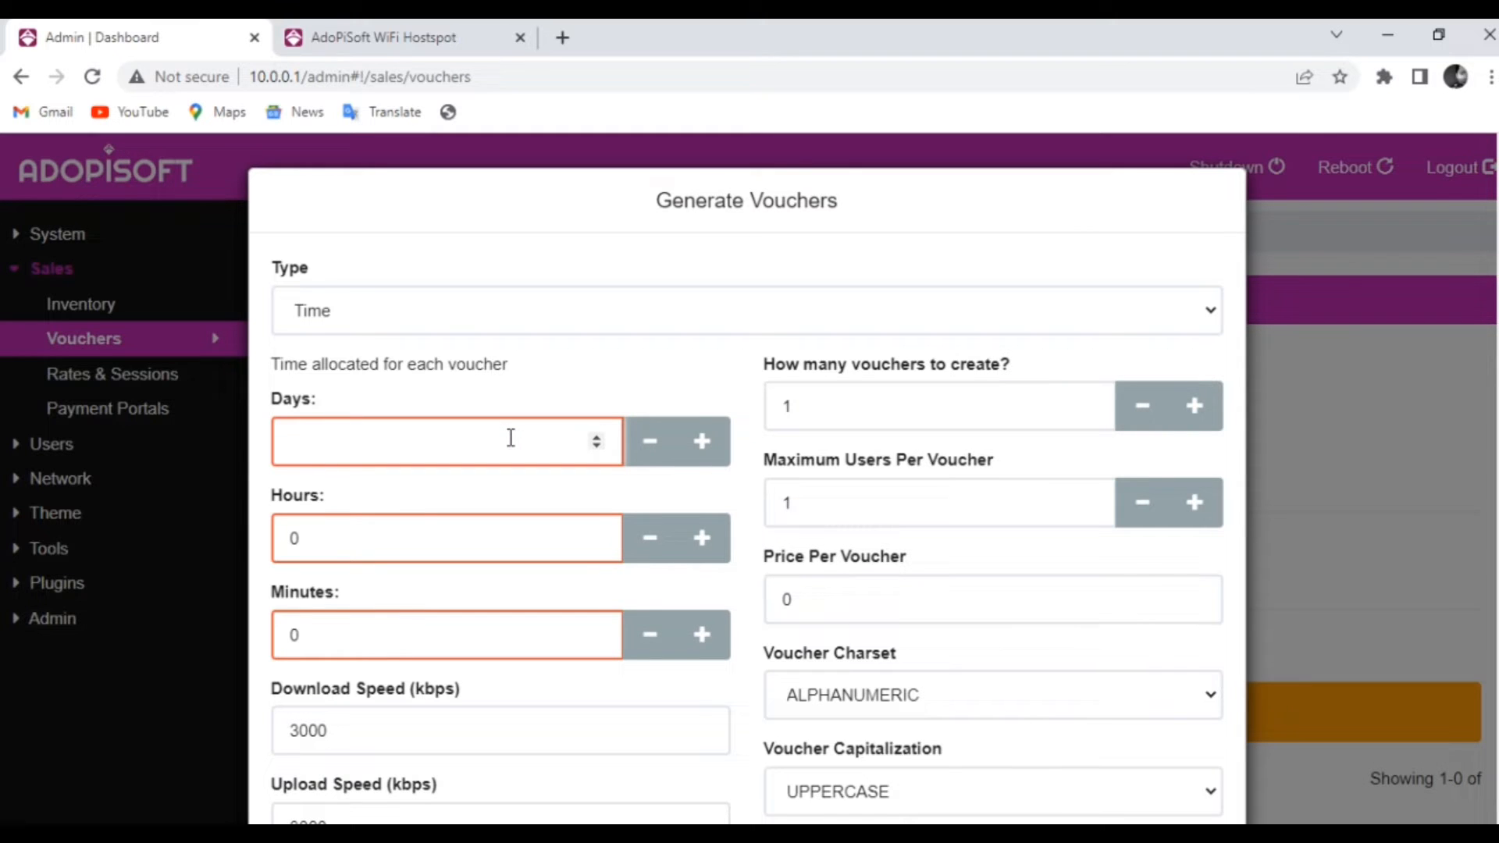
{"action": "type", "text": "15"}
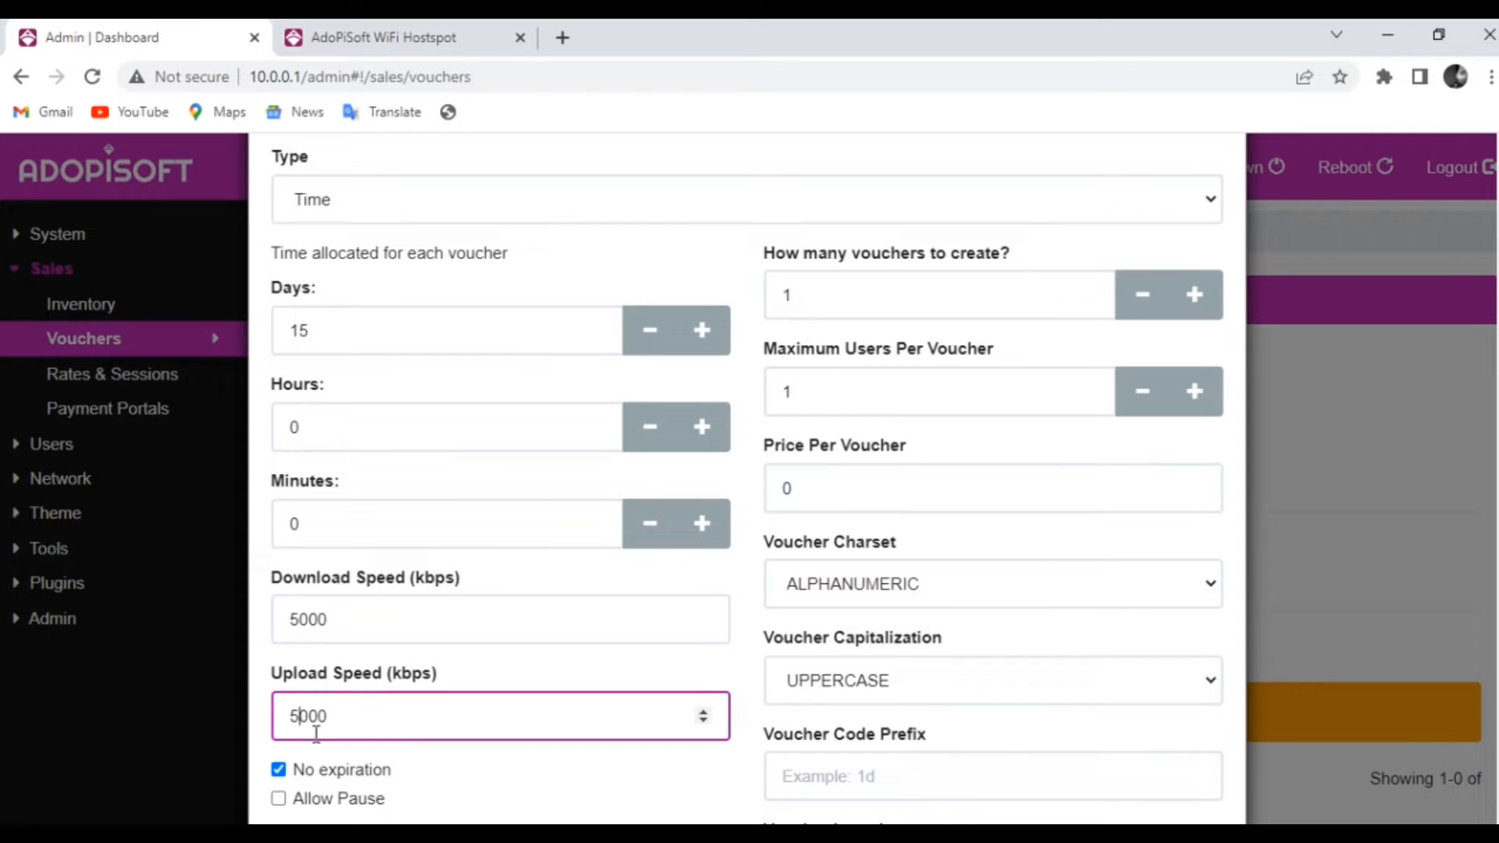
- Enable Allow Pause and replace No expiration with a 1-day expiration
{"action": "scroll", "scroll_direction": "down", "scroll_amount": 3}
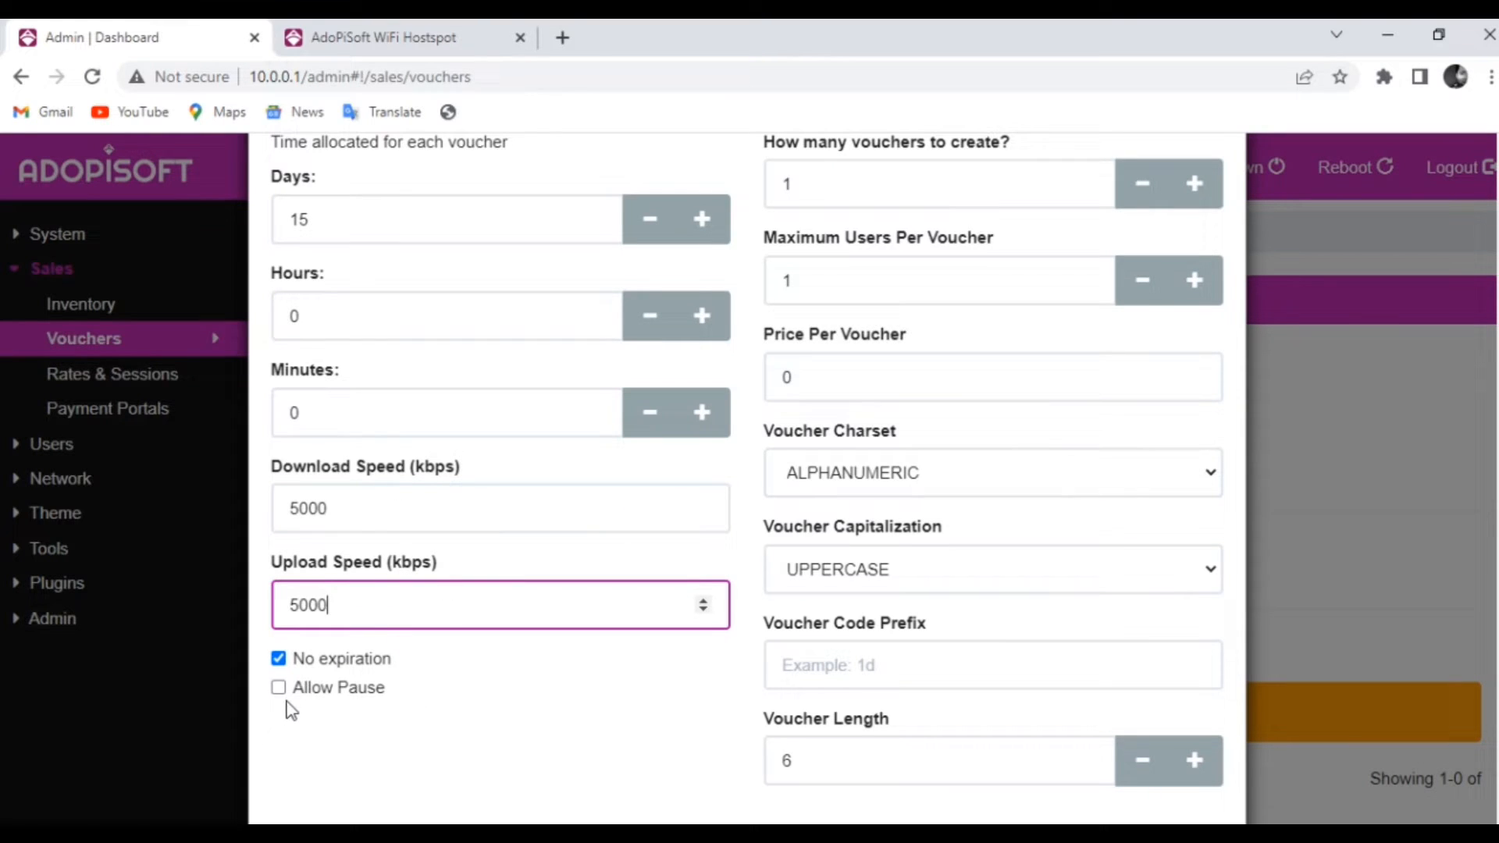
{"action": "left_click", "coordinate": [278, 687]}
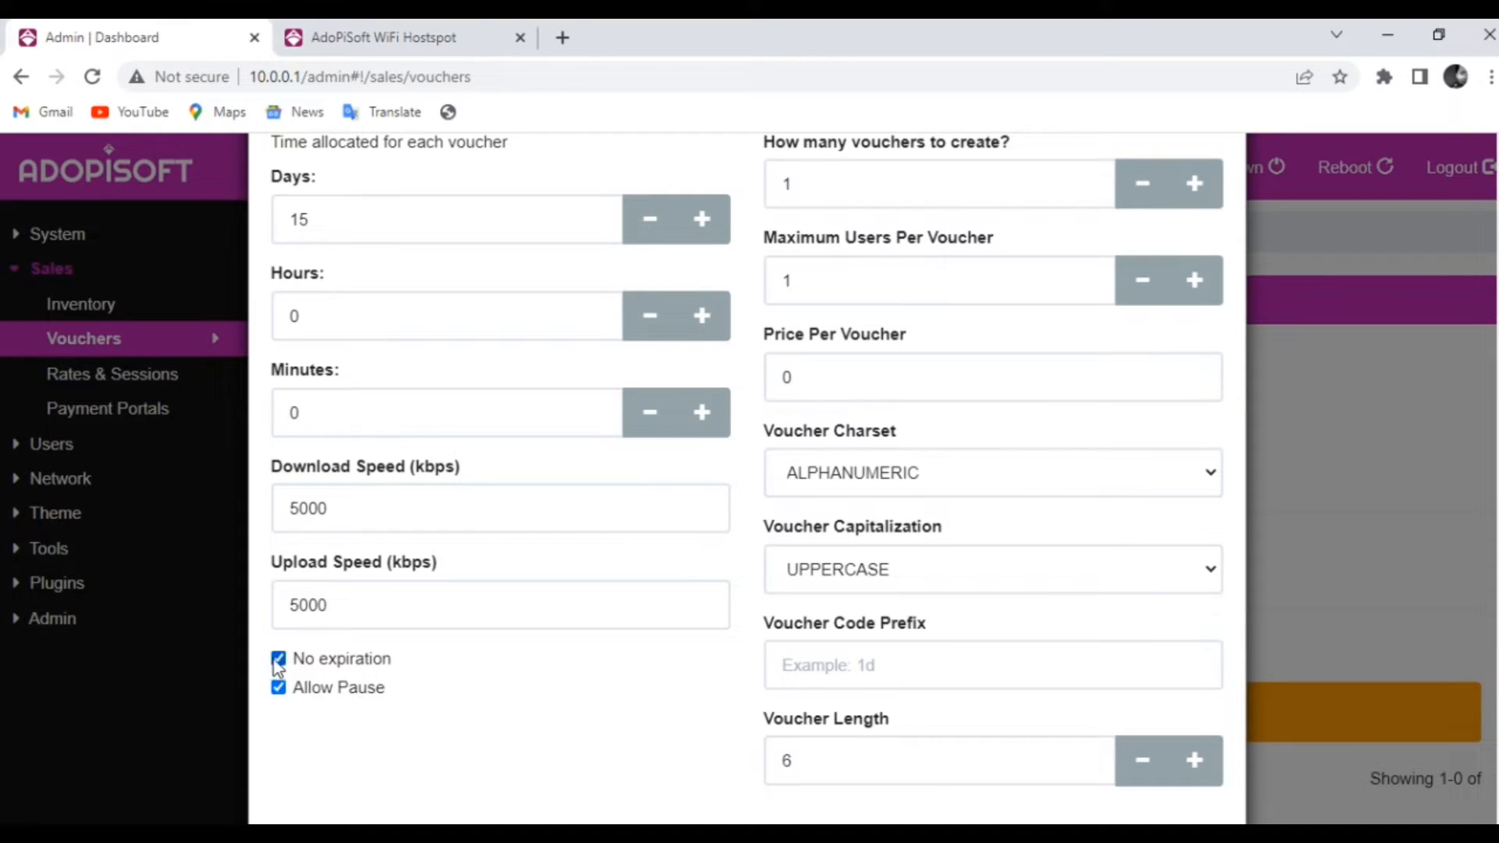
{"action": "left_click", "coordinate": [278, 659]}
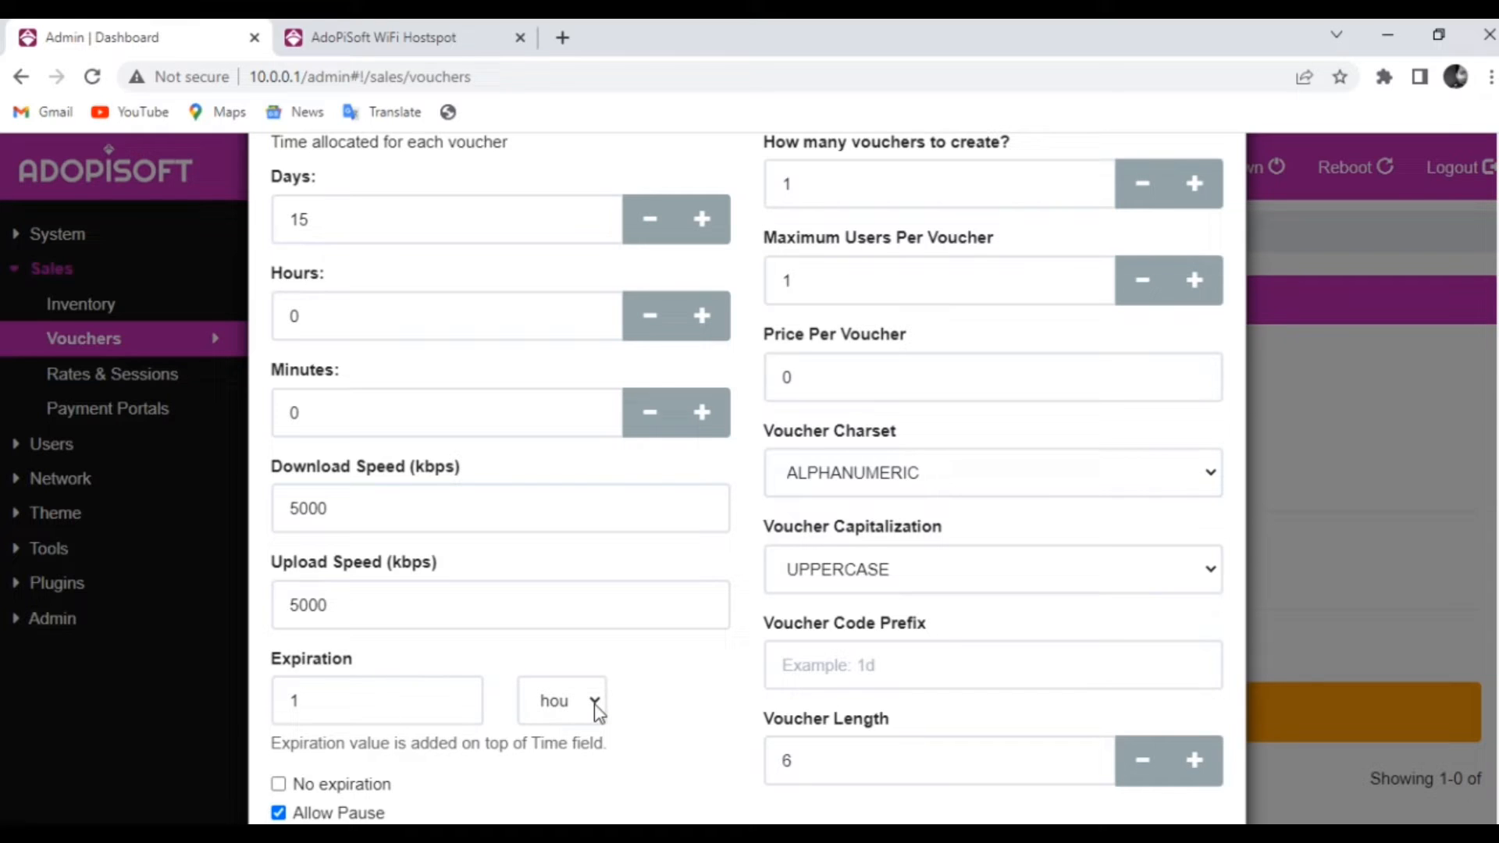
{"action": "left_click", "coordinate": [376, 700]}
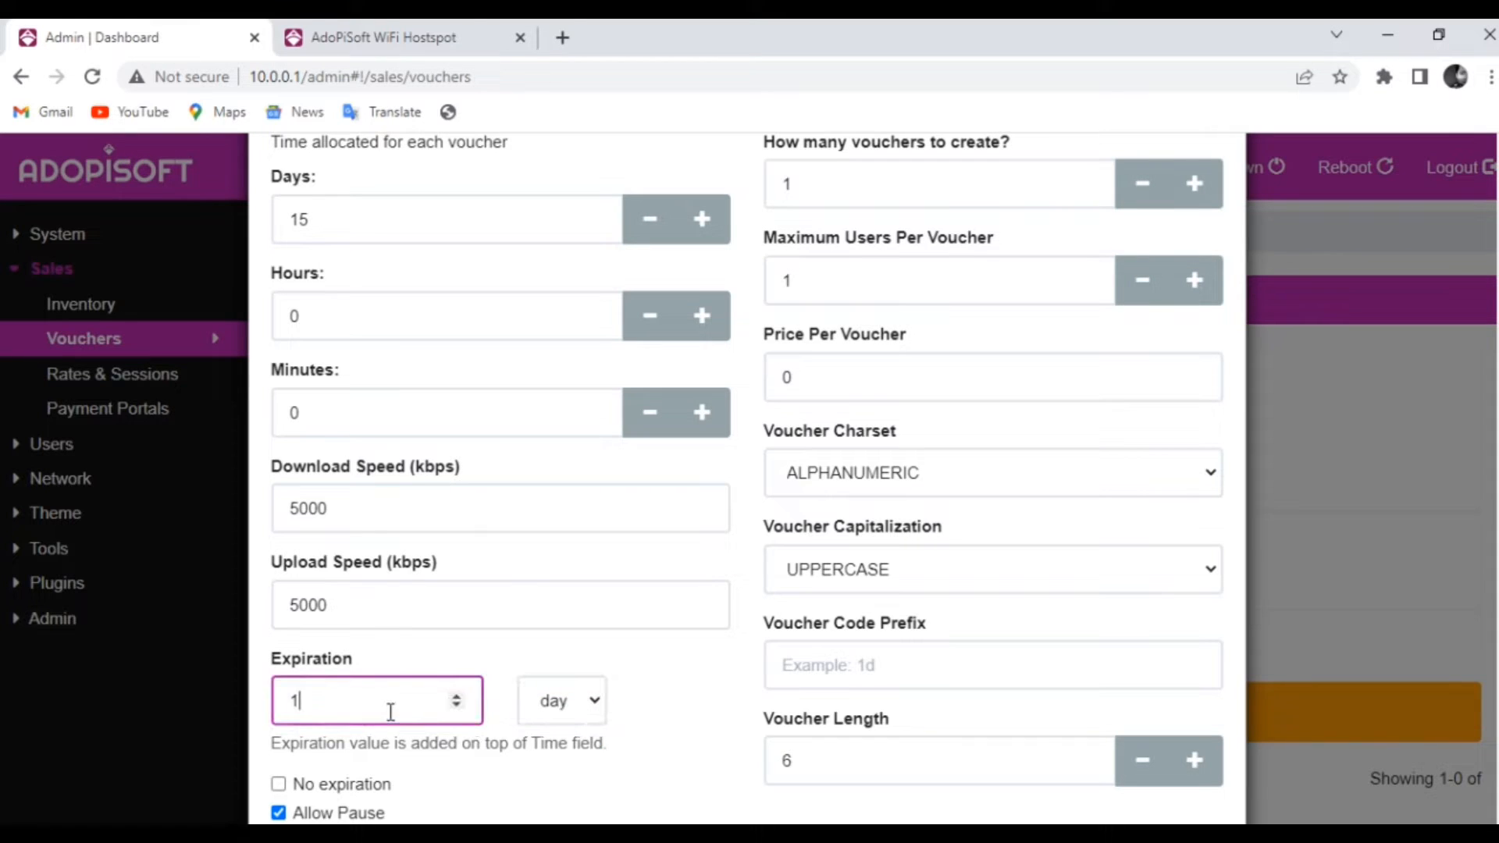
{"action": "scroll", "scroll_direction": "down", "scroll_amount": 3}
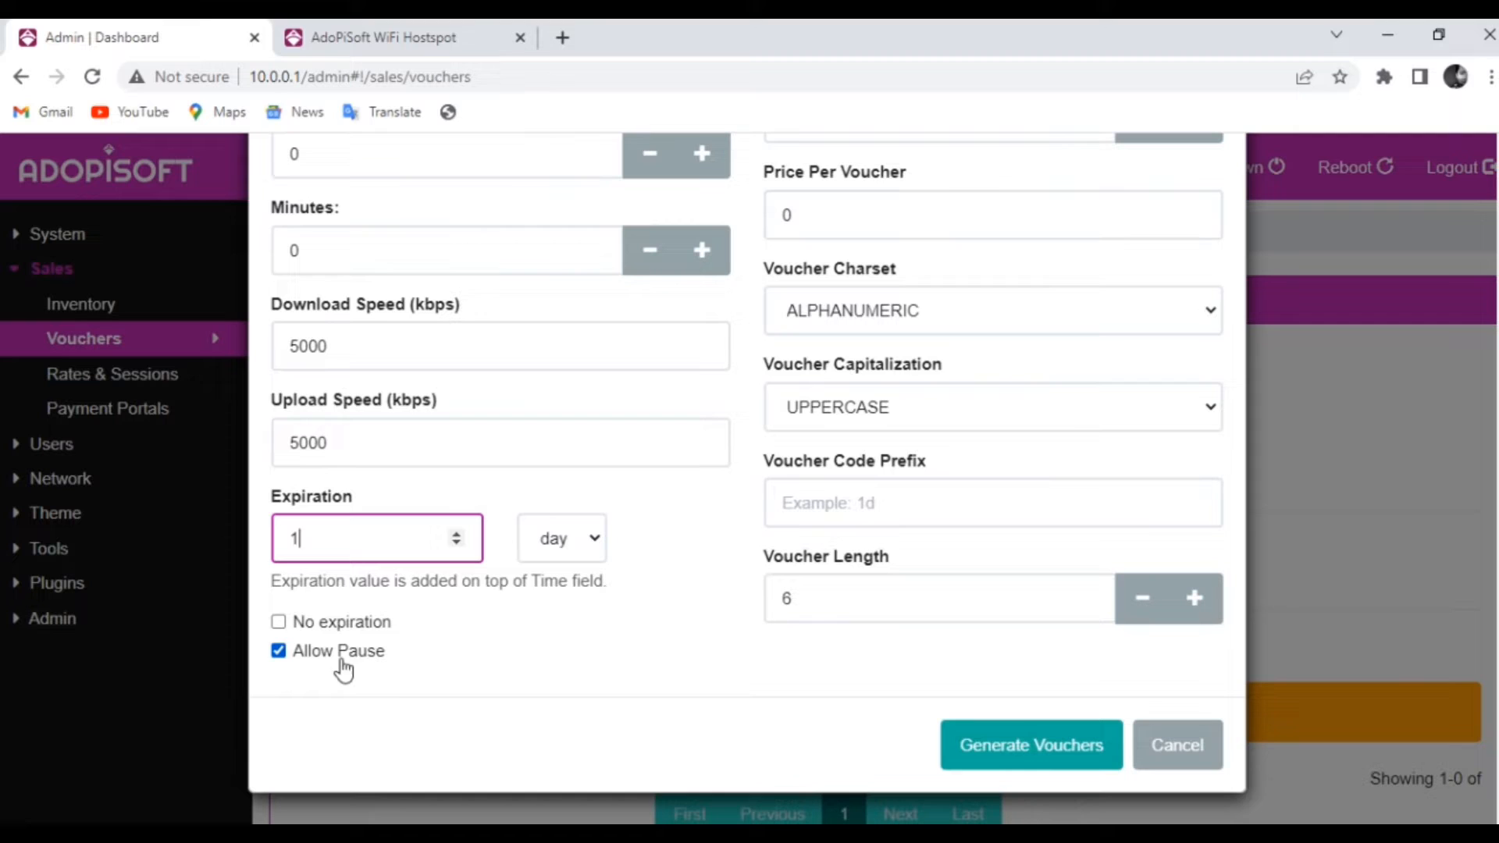
{"action": "mouse_move", "coordinate": [622, 637]}
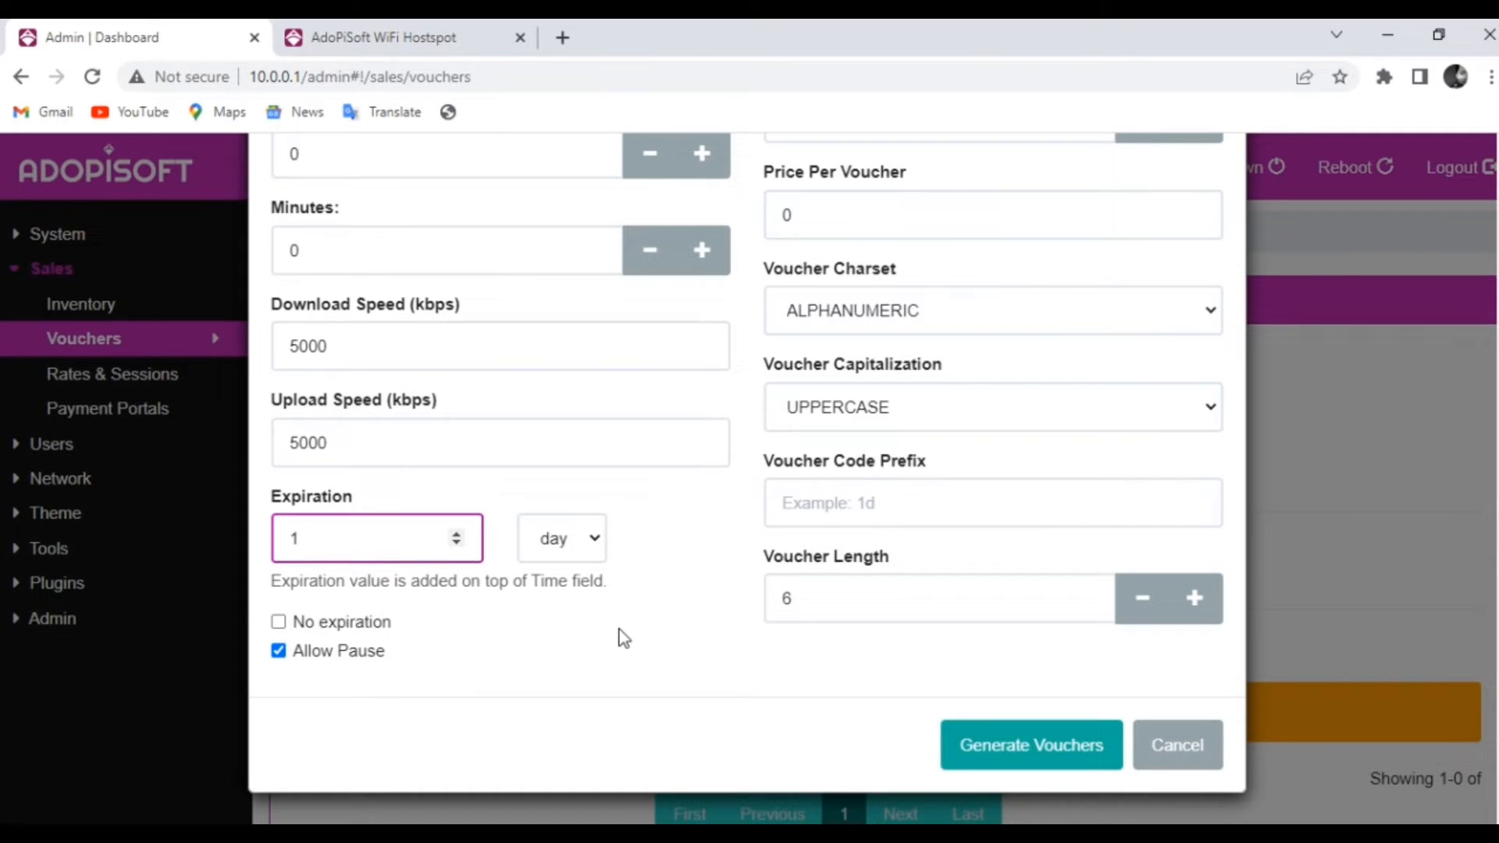
- Set the batch quantity to 20 and the price per voucher to 100
{"action": "scroll", "scroll_direction": "up", "scroll_amount": 3}
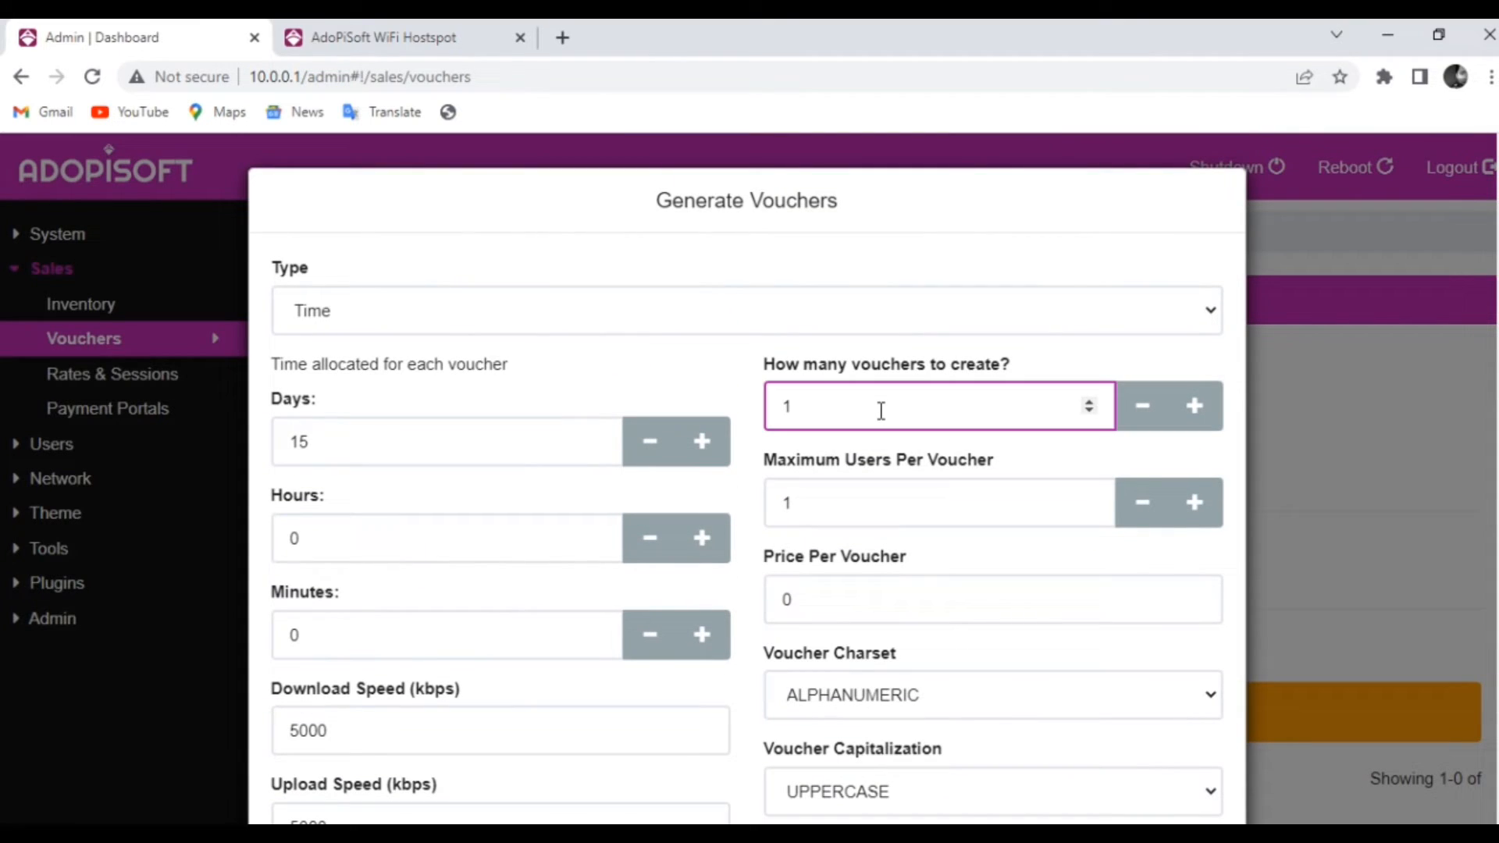
{"action": "type", "text": "20"}
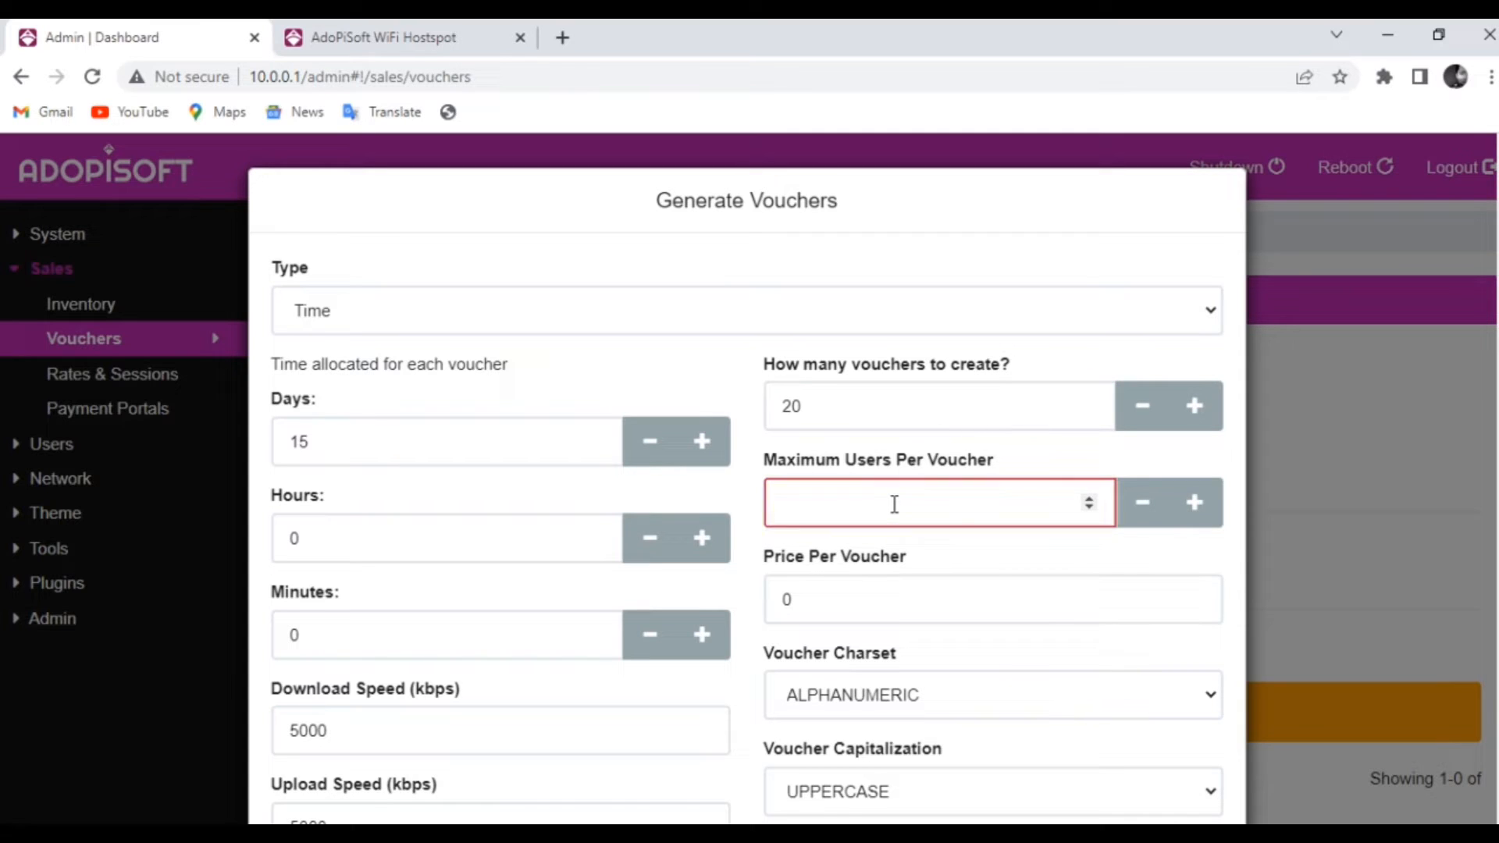
{"action": "type", "text": "2"}
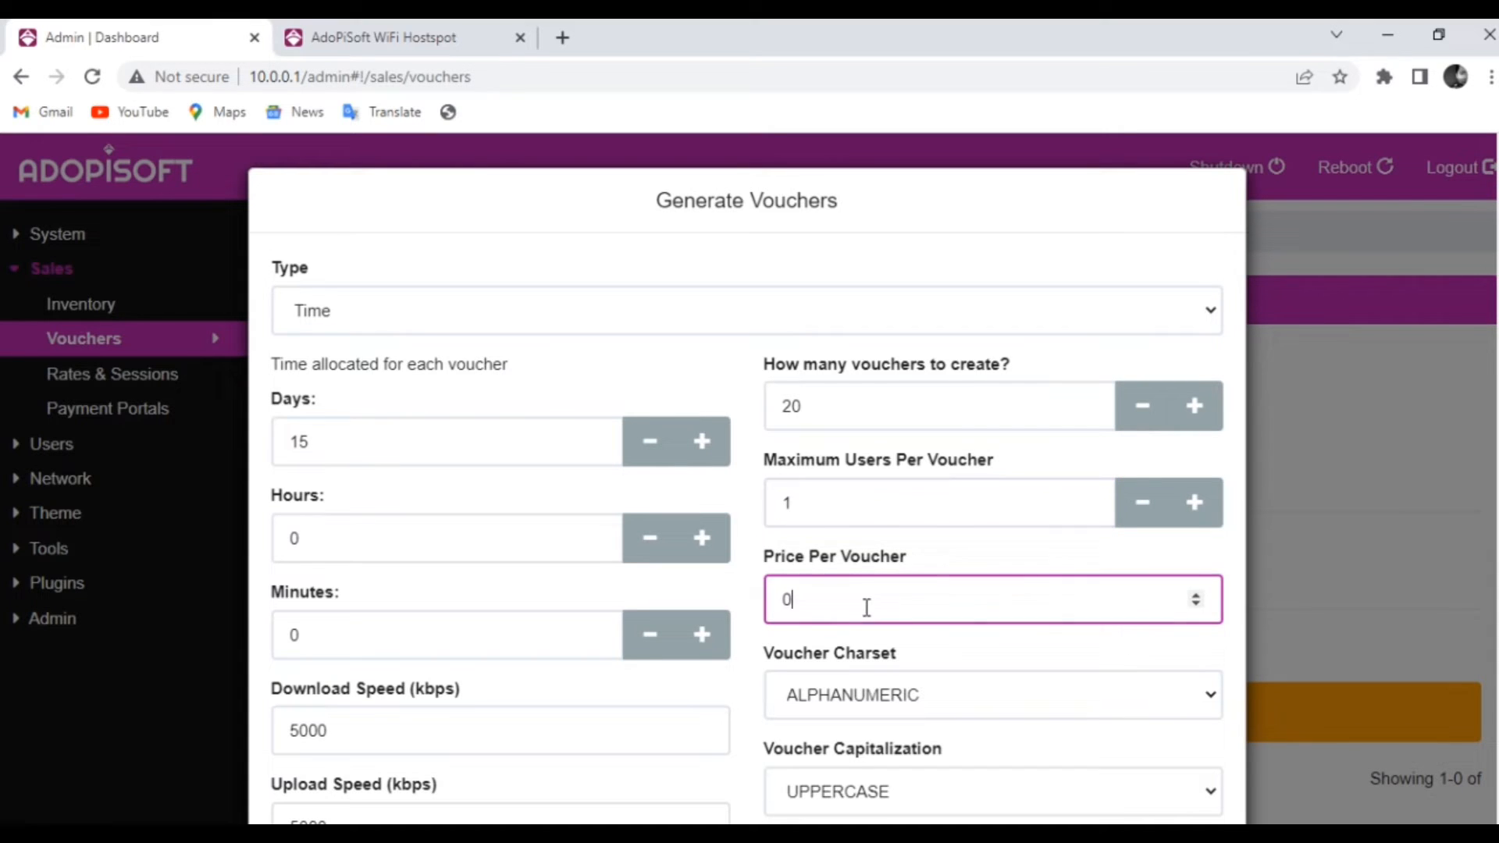
{"action": "scroll", "scroll_direction": "down", "scroll_amount": 3}
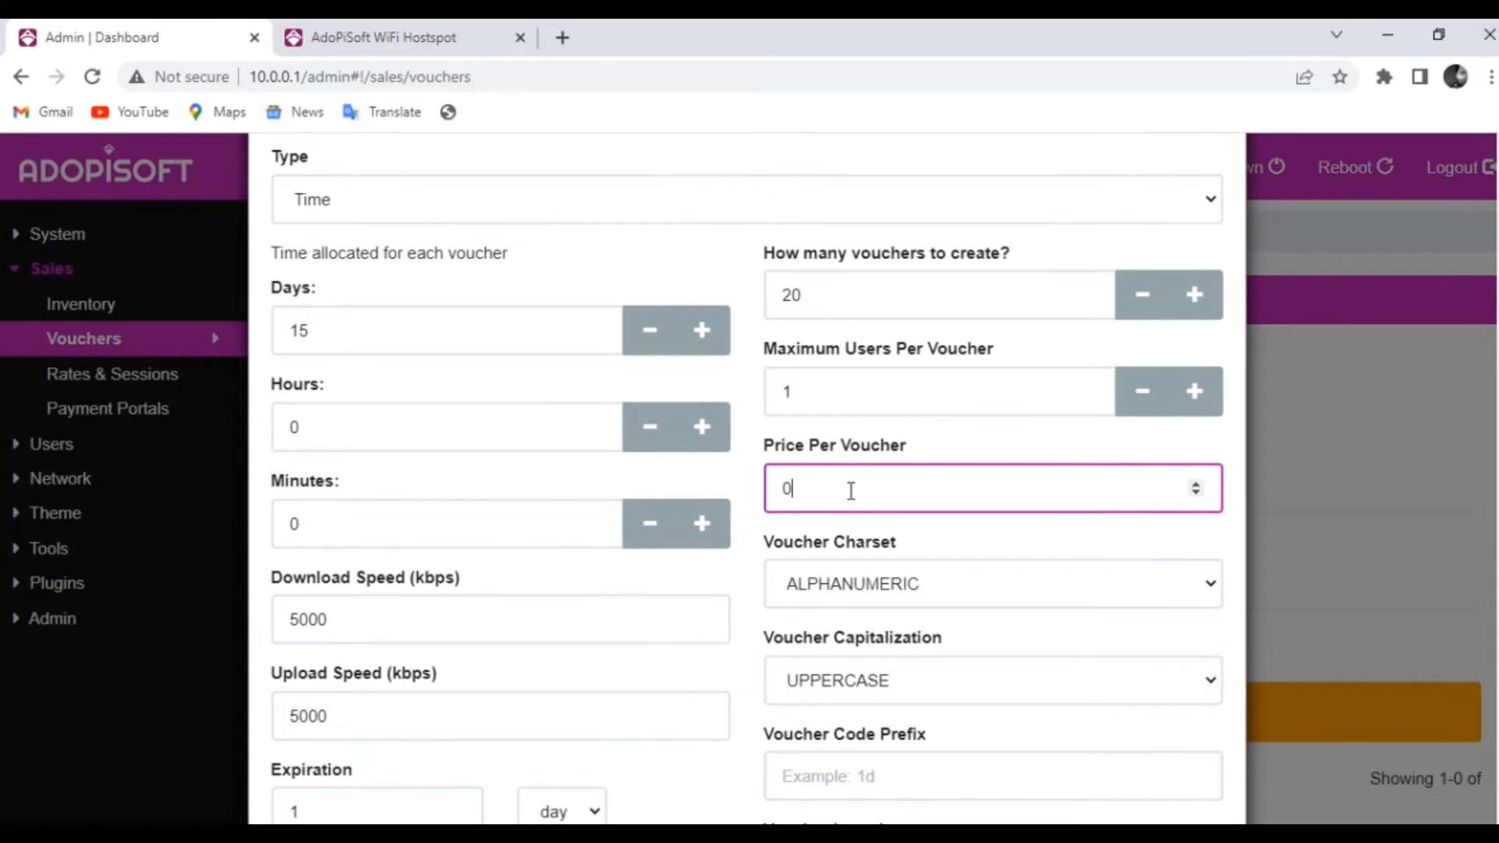
{"action": "type", "text": "1"}
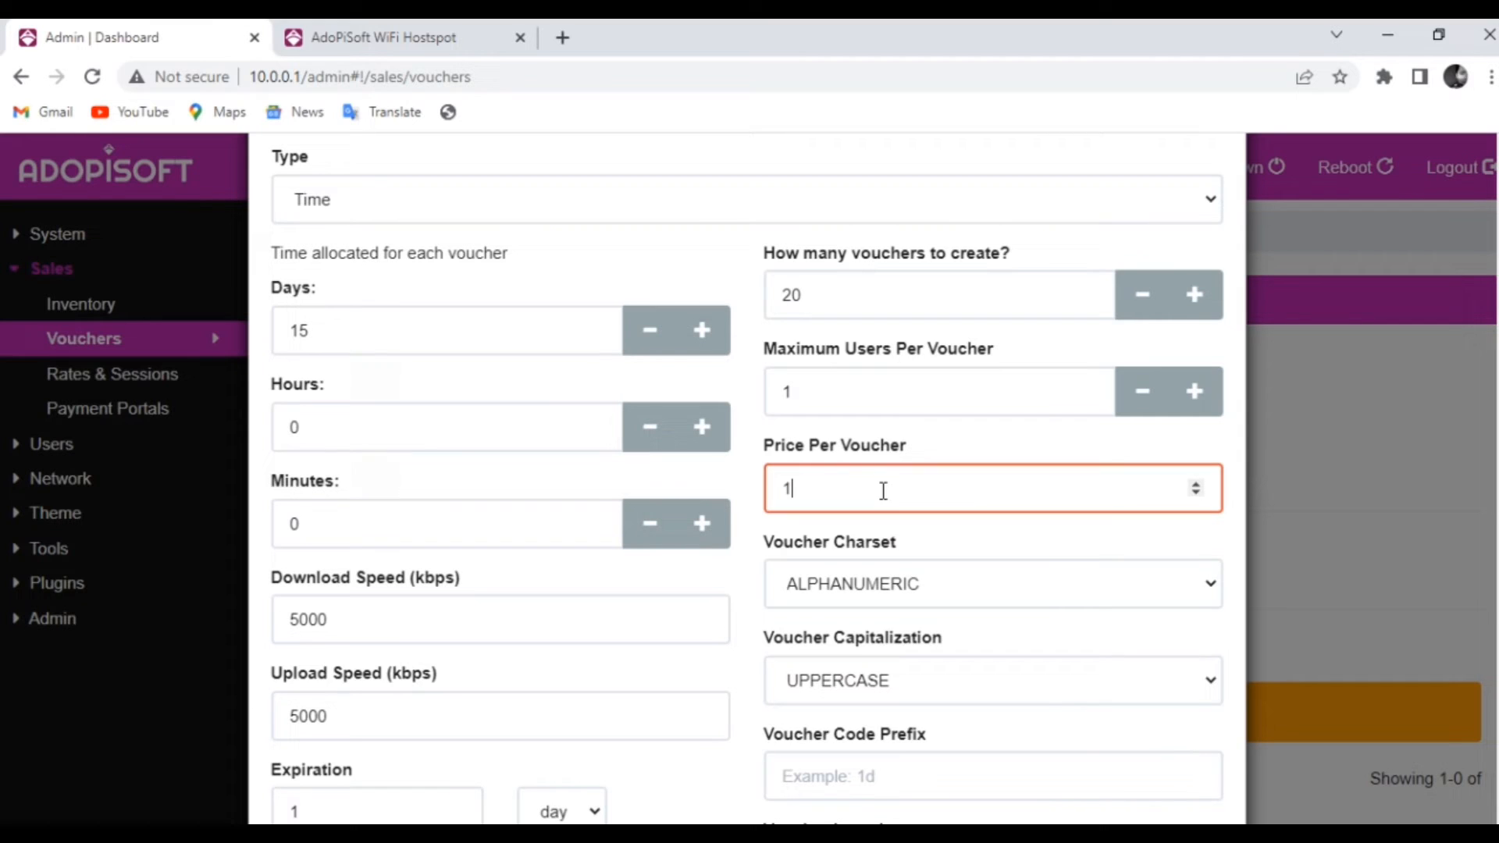
{"action": "type", "text": "00"}
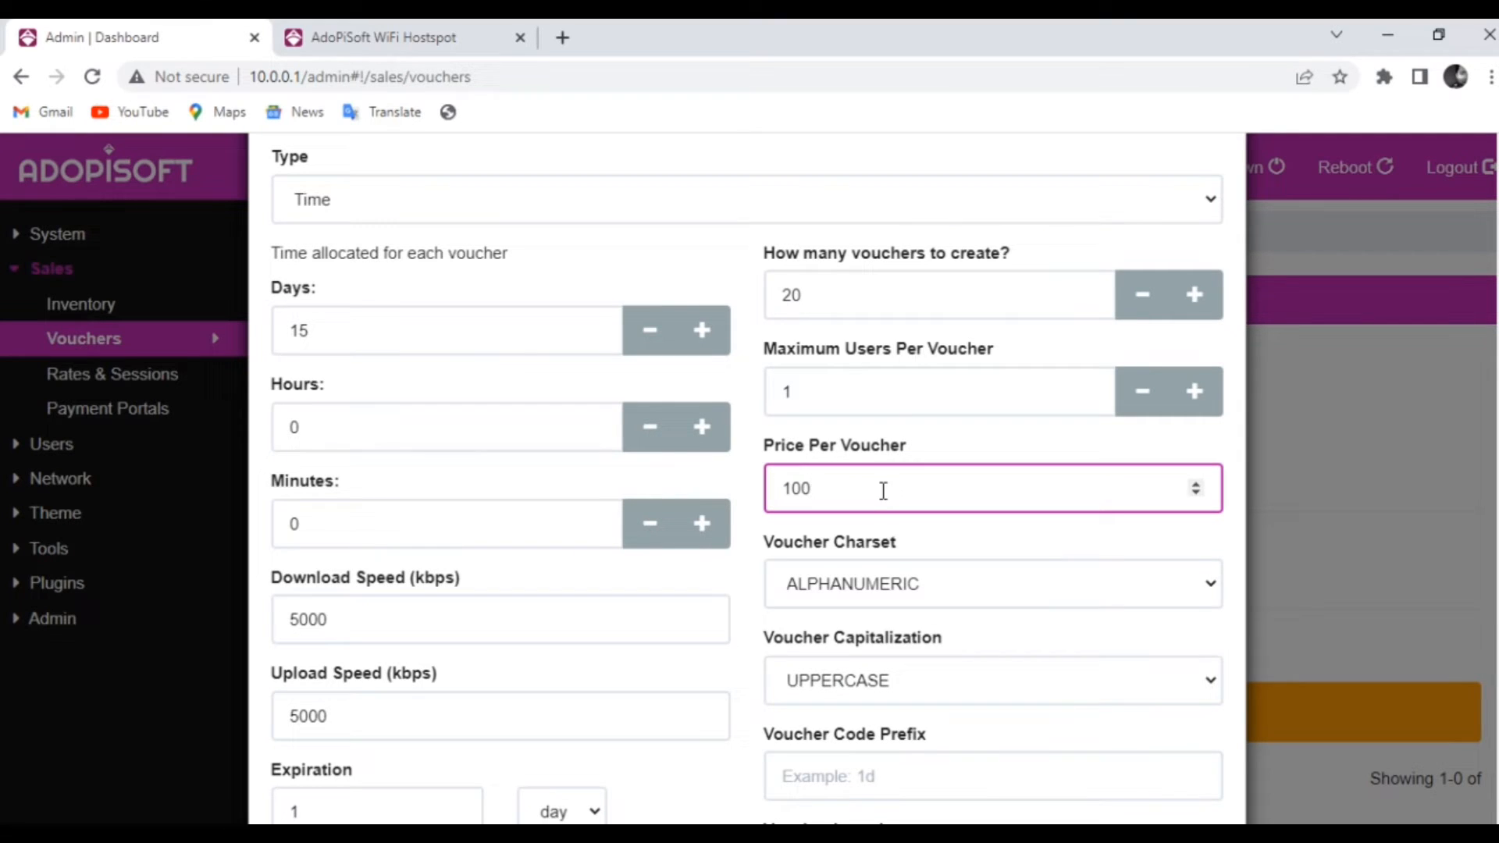
{"action": "mouse_move", "coordinate": [908, 721]}
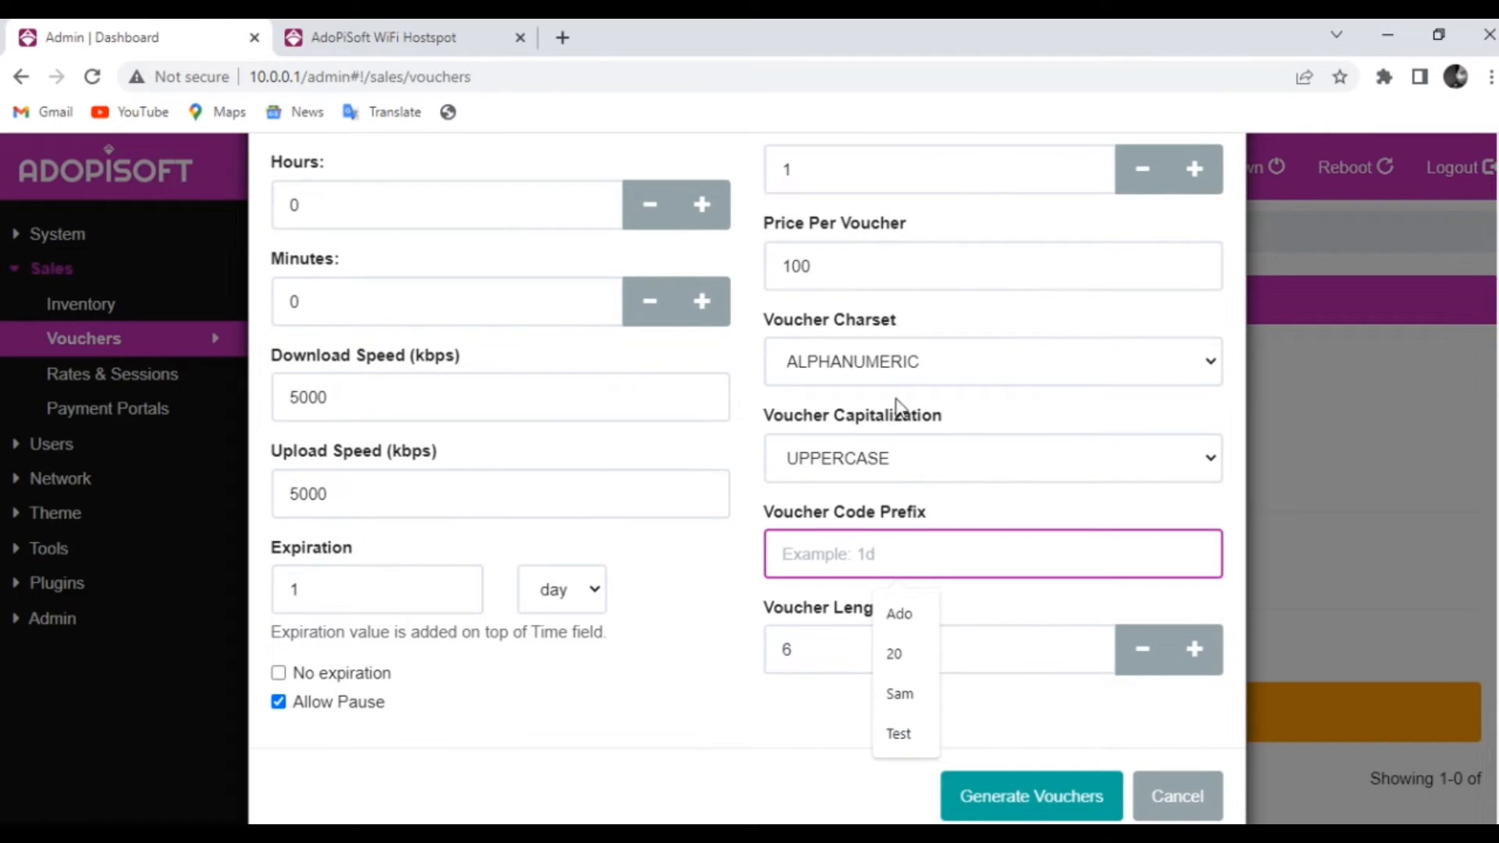
- Keep ALPHANUMERIC uppercase codes of length 6 with the prefix 'test'
{"action": "left_click", "coordinate": [992, 360]}
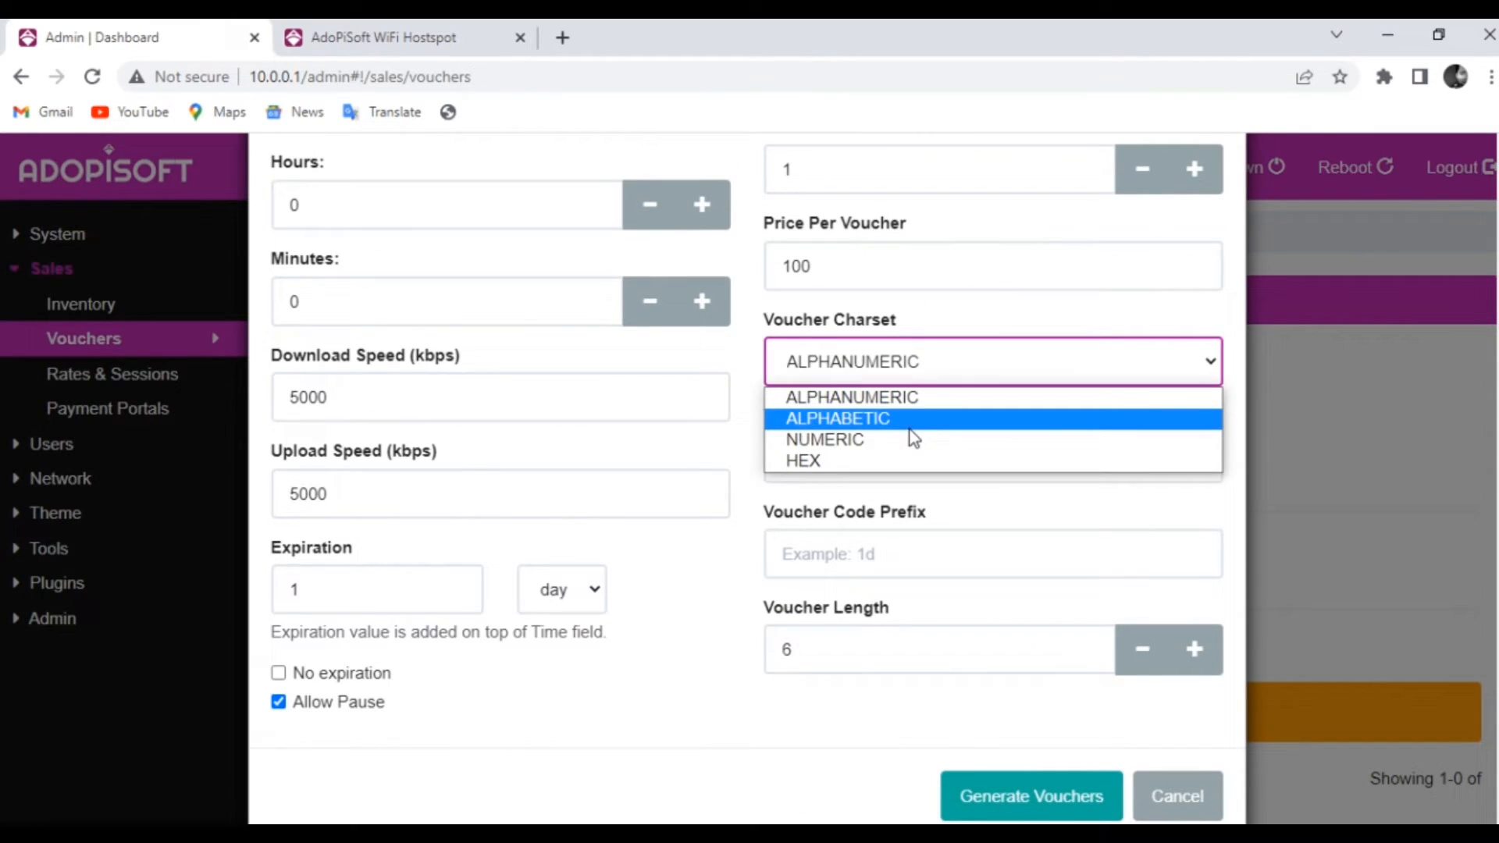
{"action": "left_click", "coordinate": [851, 397]}
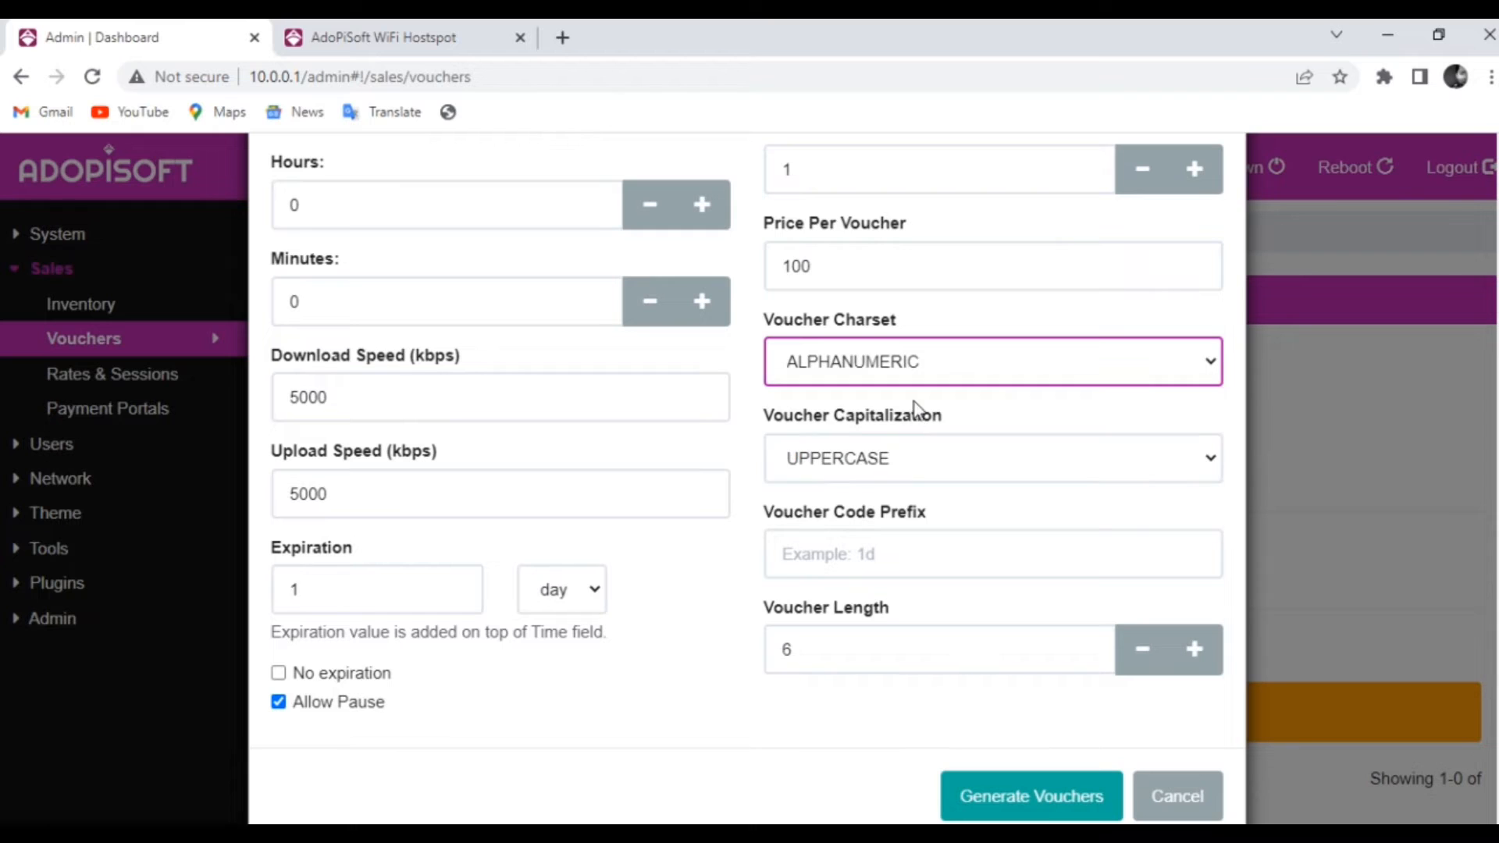
{"action": "left_click", "coordinate": [992, 458]}
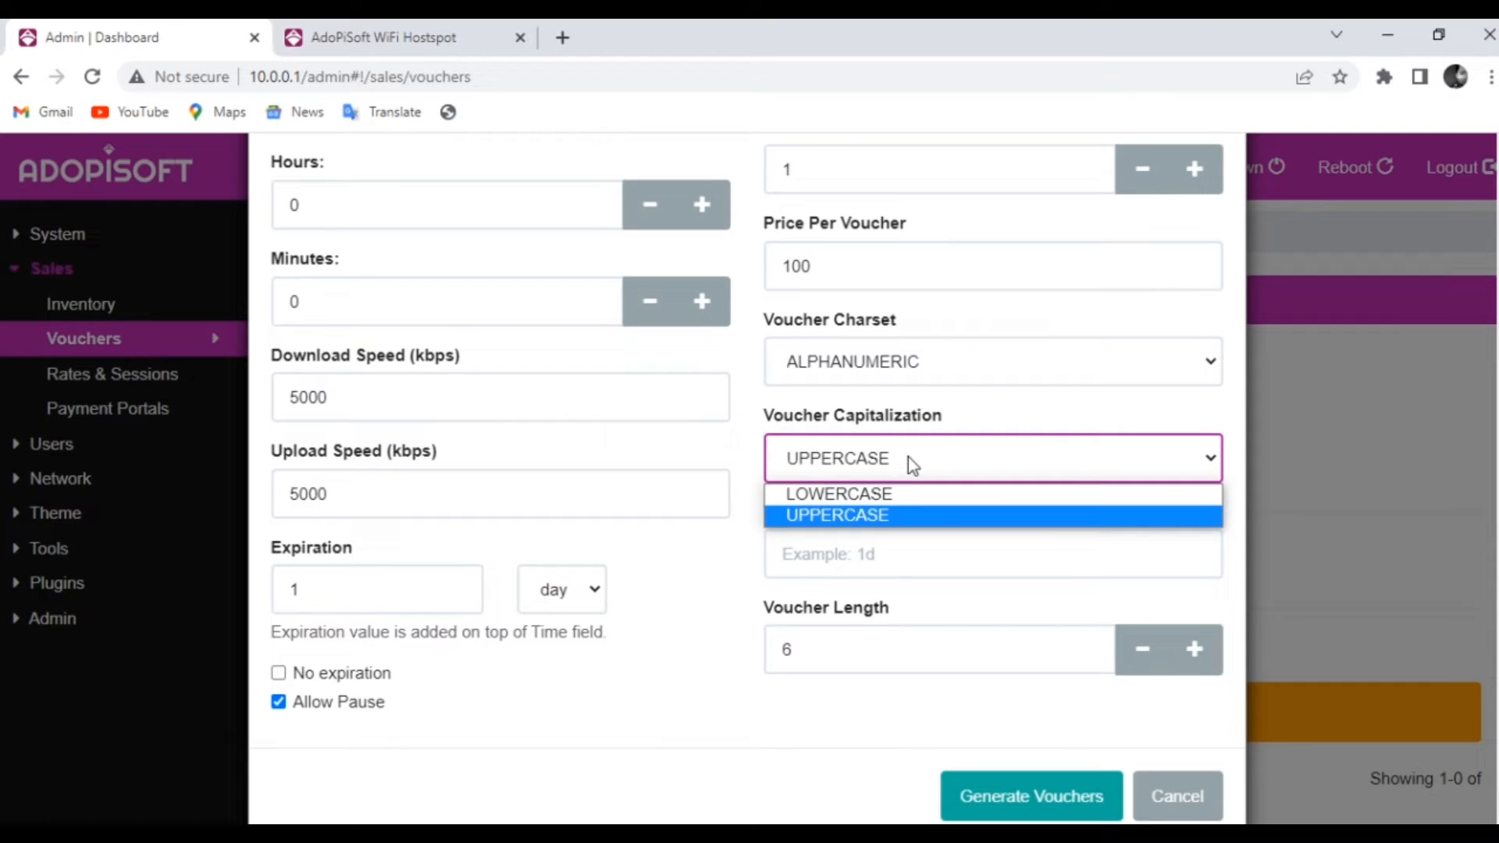
{"action": "mouse_move", "coordinate": [880, 517]}
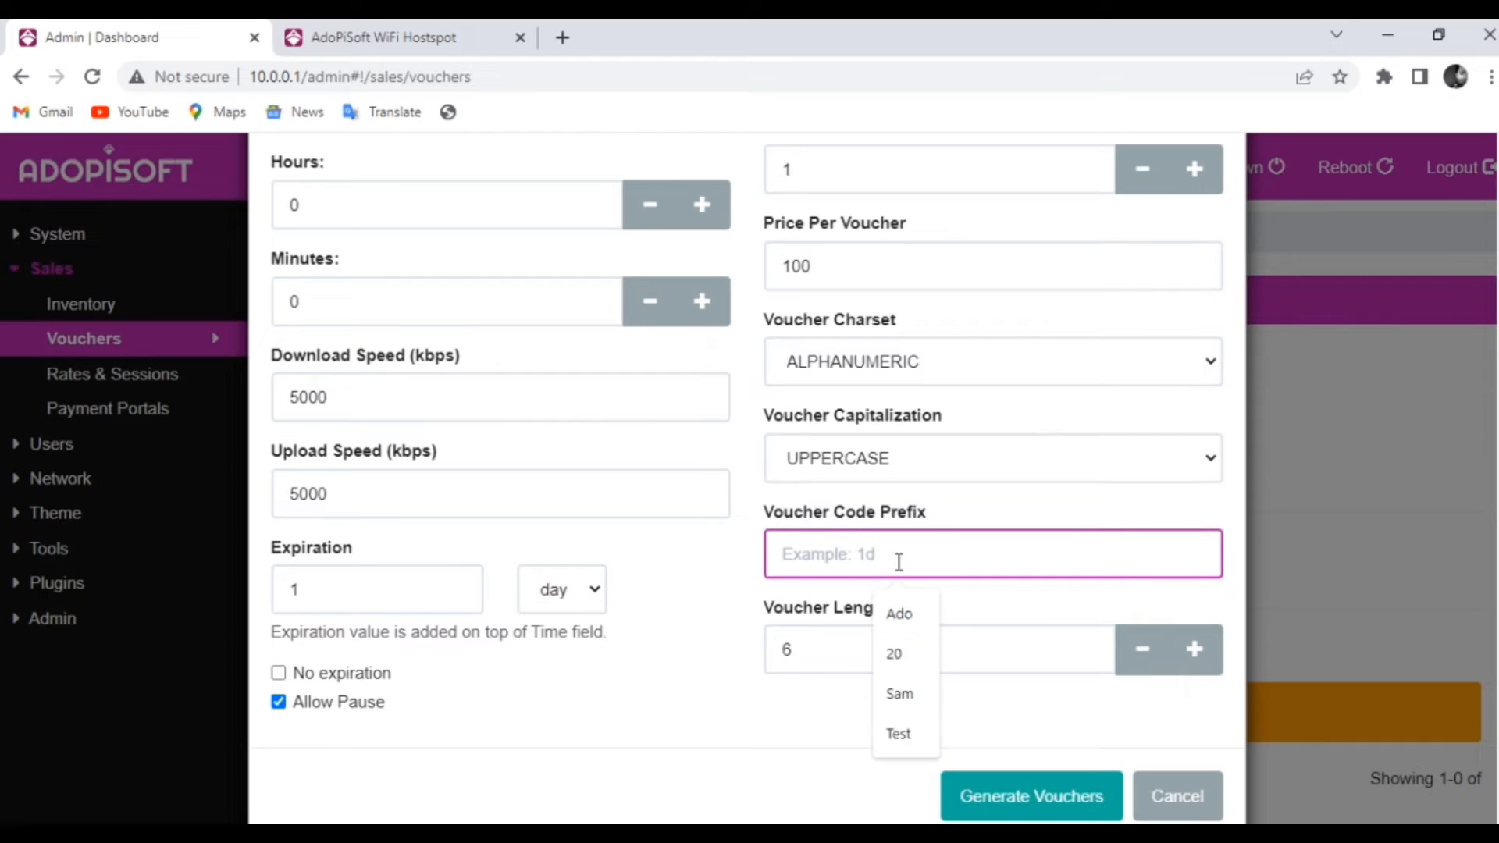
{"action": "type", "text": "te"}
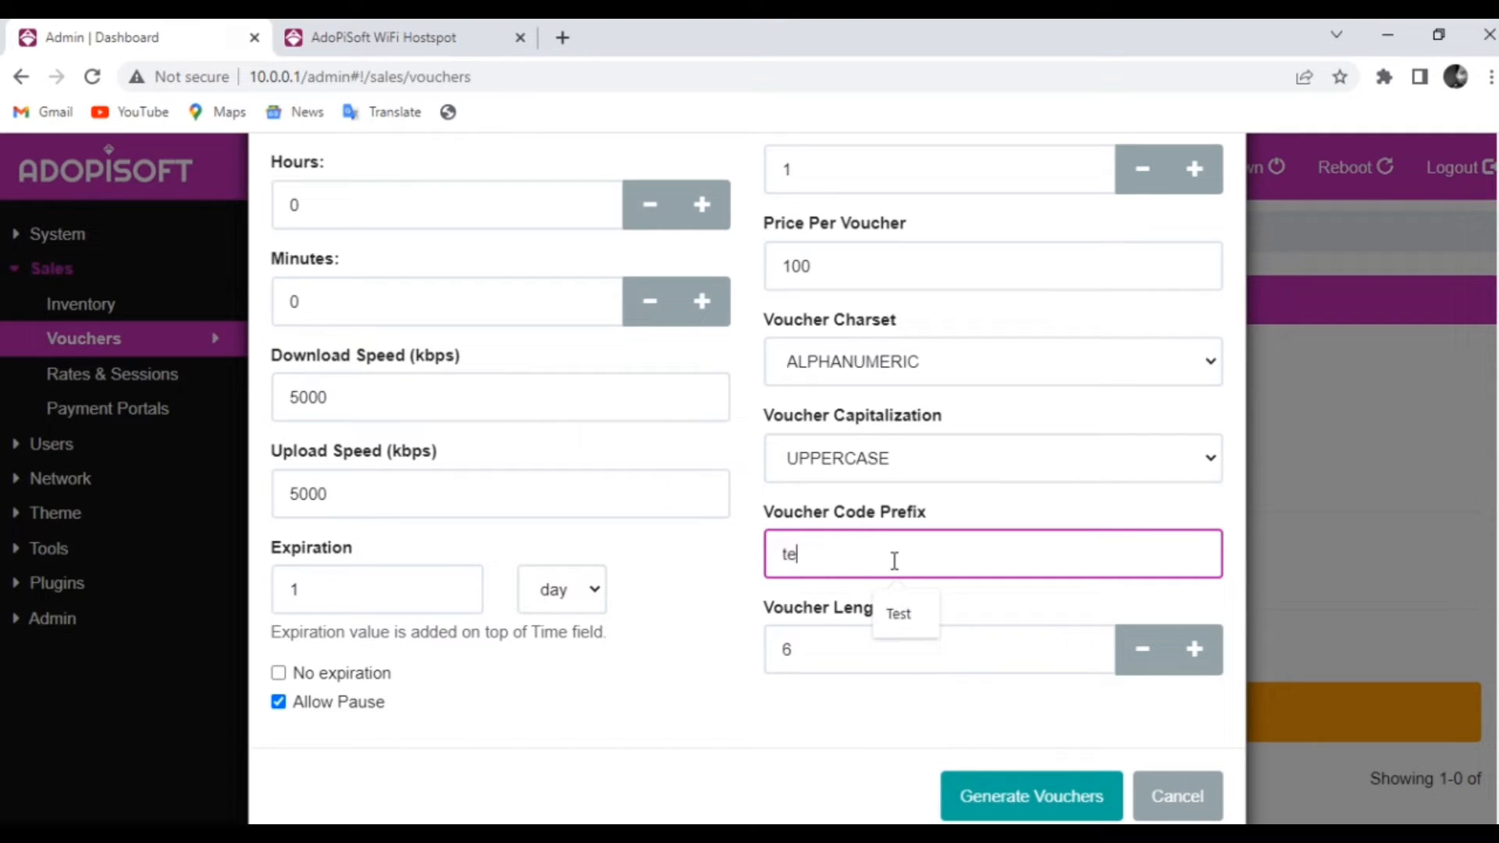
{"action": "type", "text": "st"}
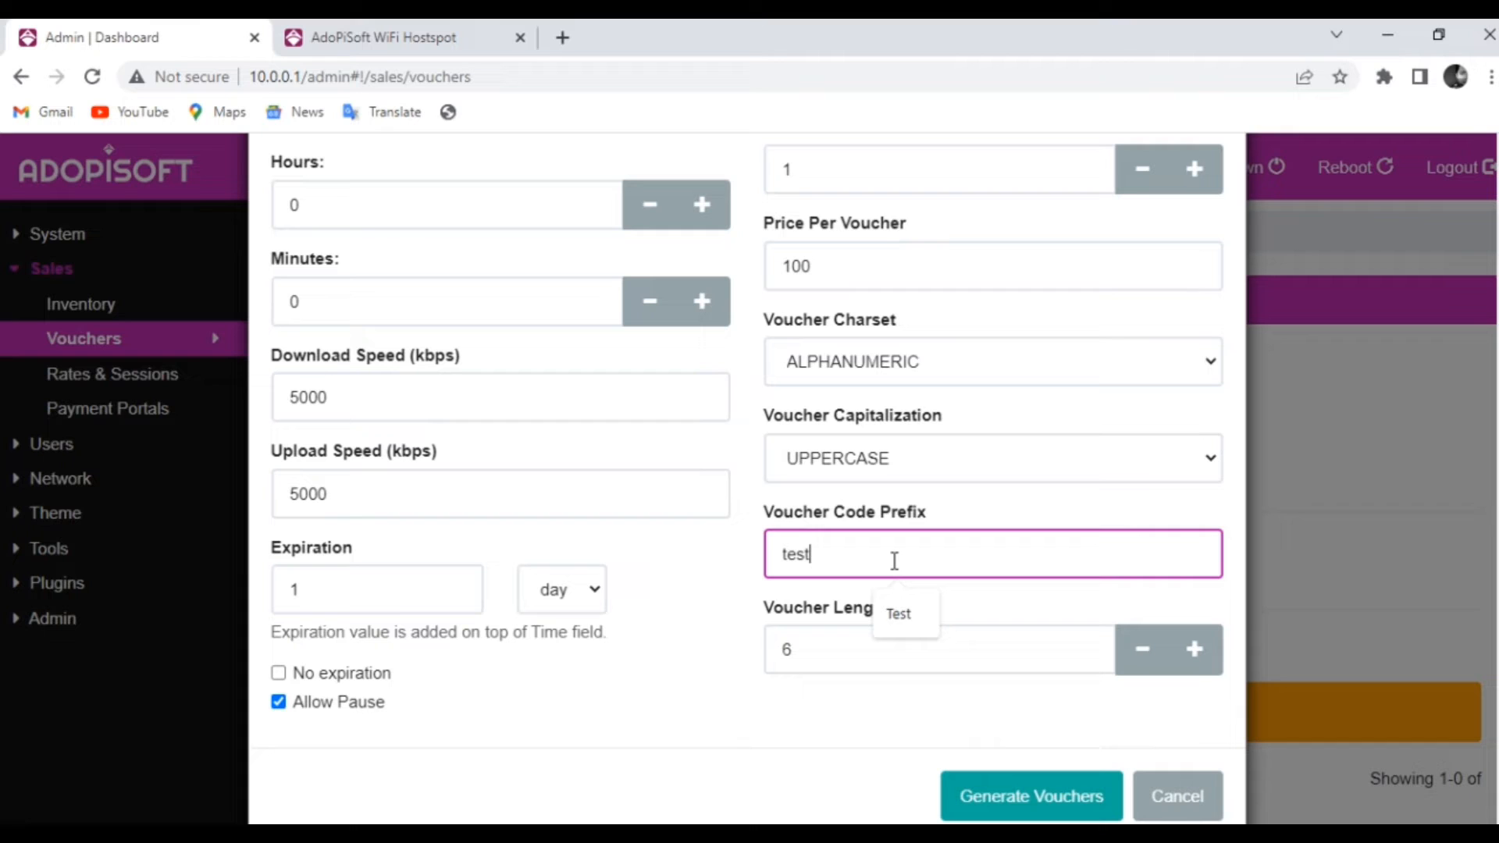
{"action": "left_click", "coordinate": [937, 649]}
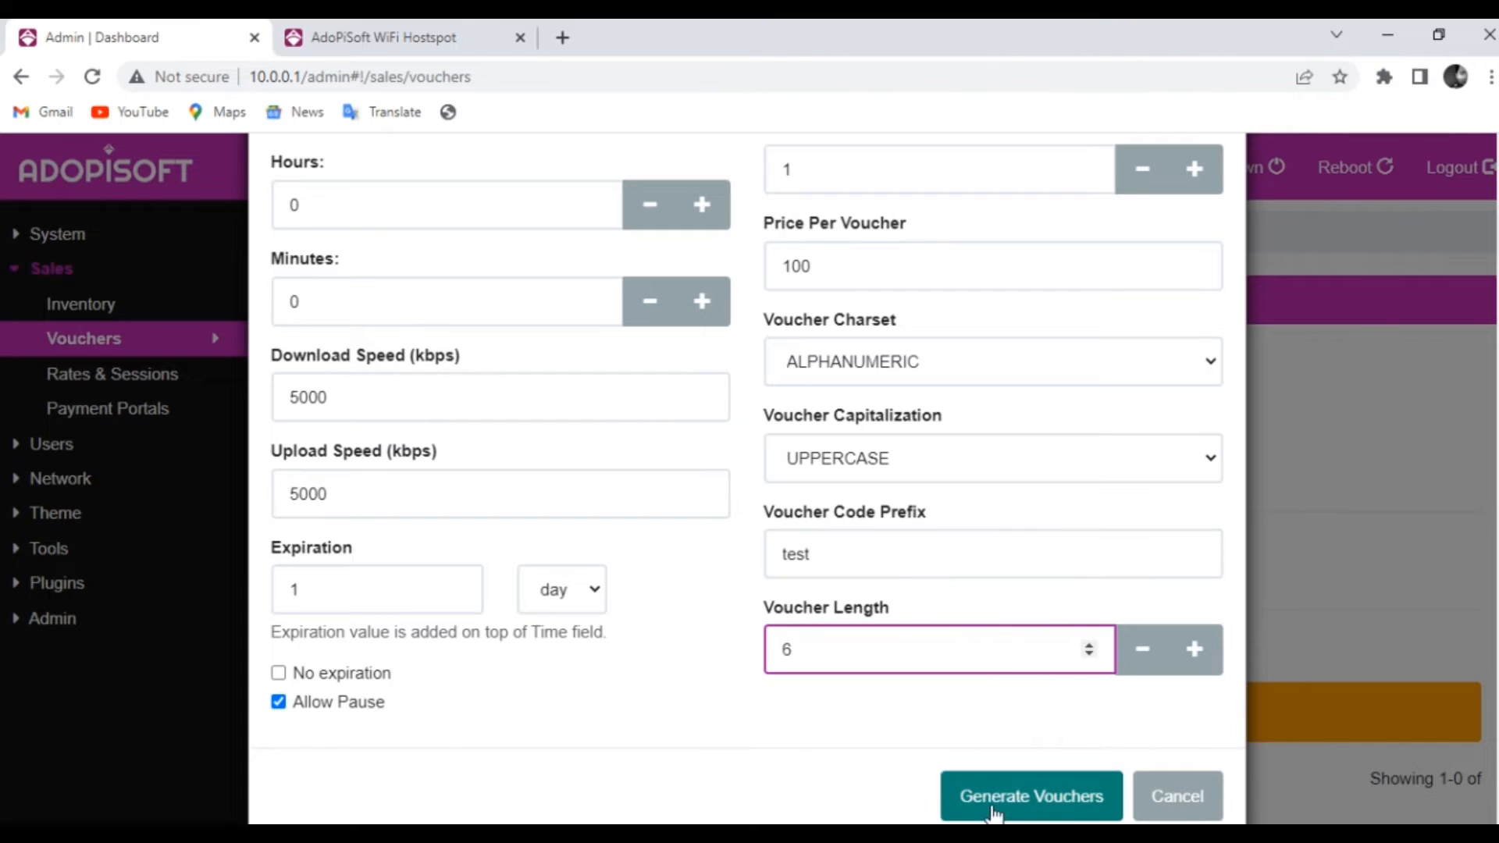
- Generate the 20 vouchers and review the new test-prefixed codes in the list
{"action": "left_click", "coordinate": [1029, 794]}
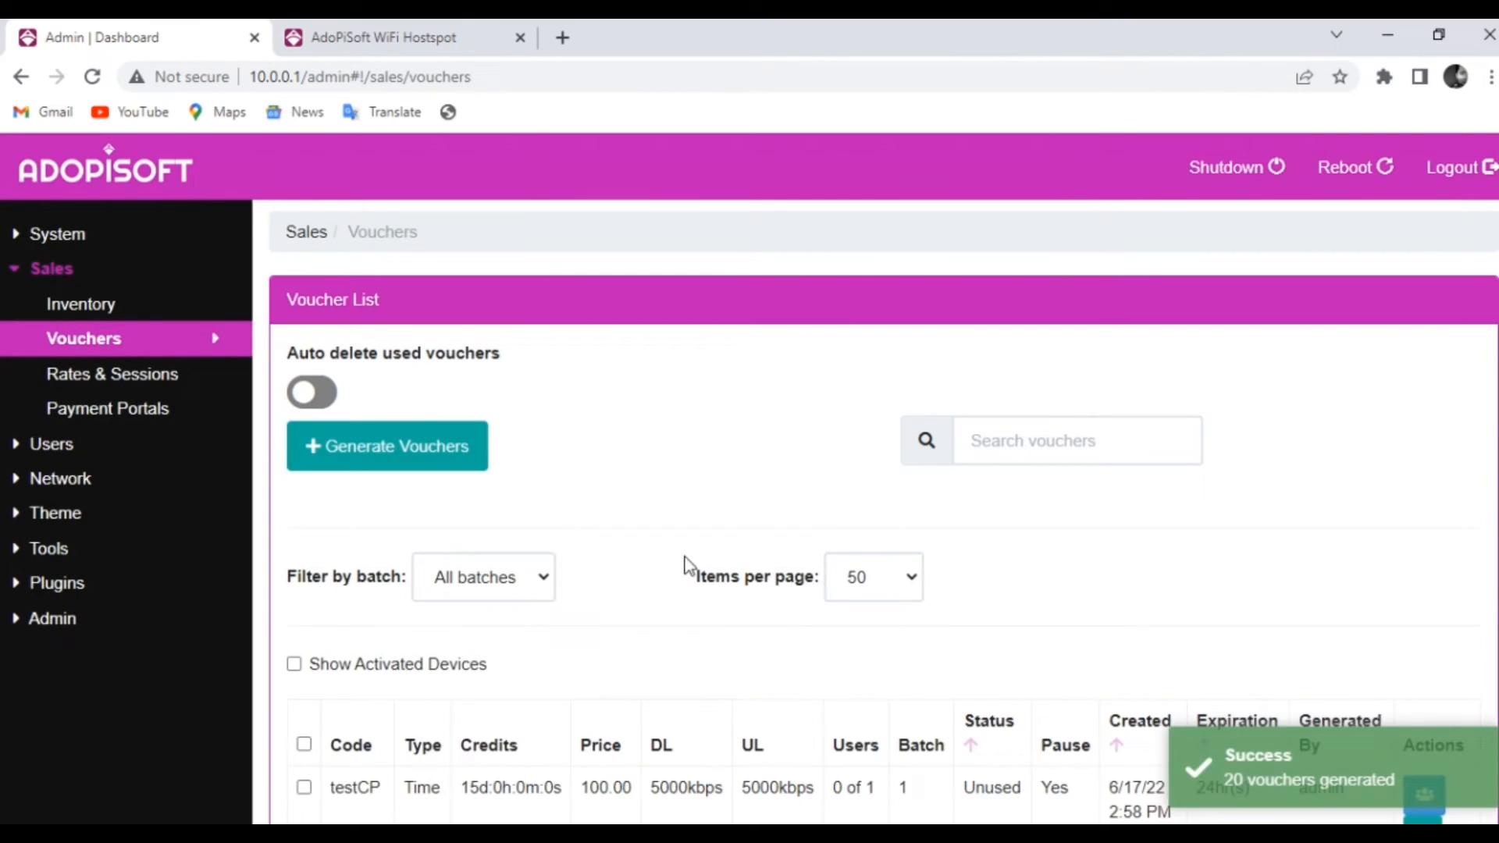
{"action": "mouse_move", "coordinate": [1224, 795]}
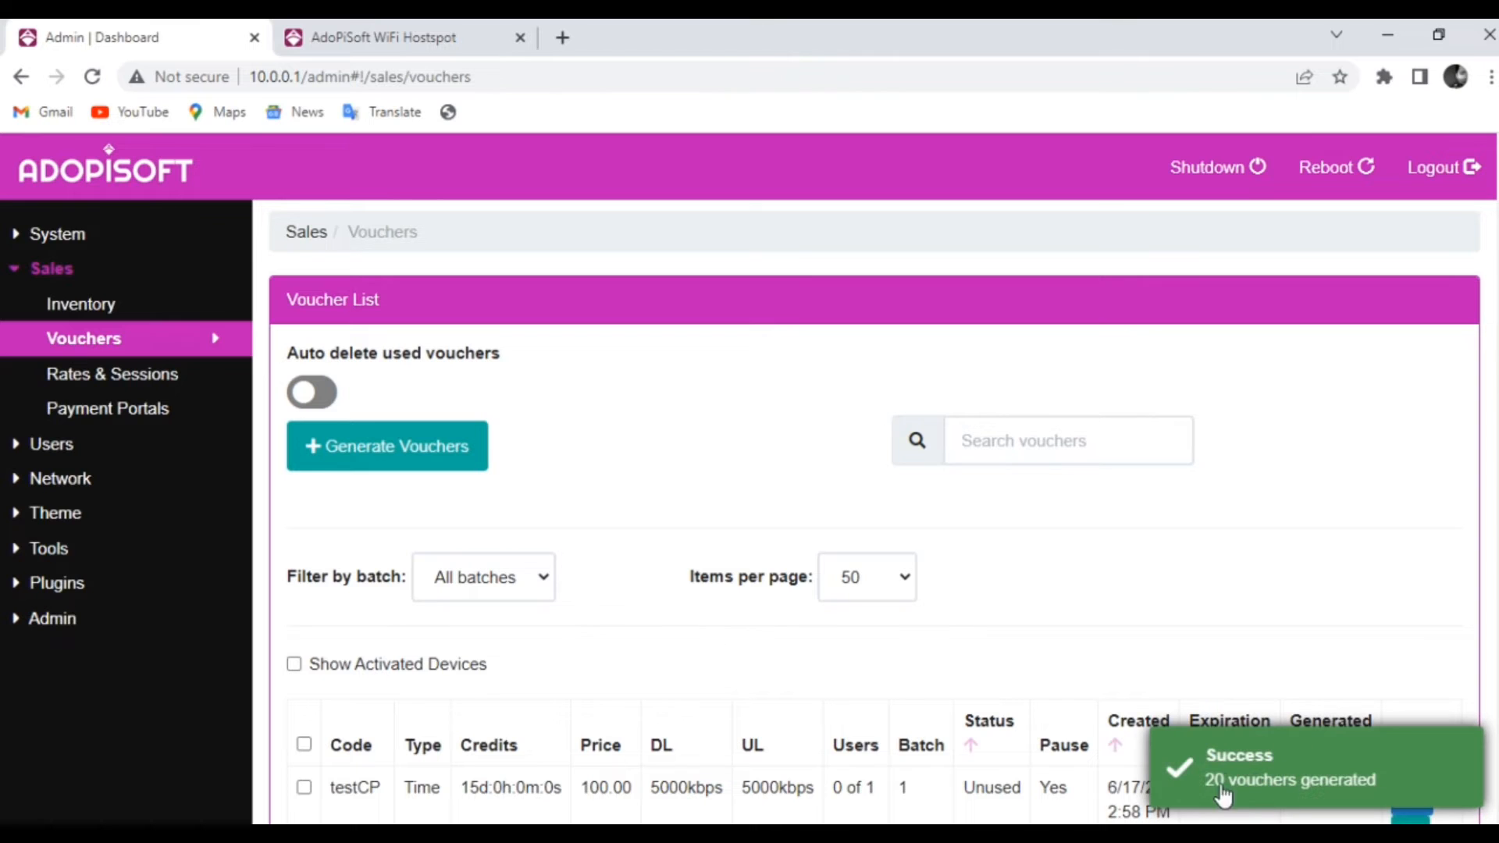
{"action": "scroll", "scroll_direction": "down", "scroll_amount": 3}
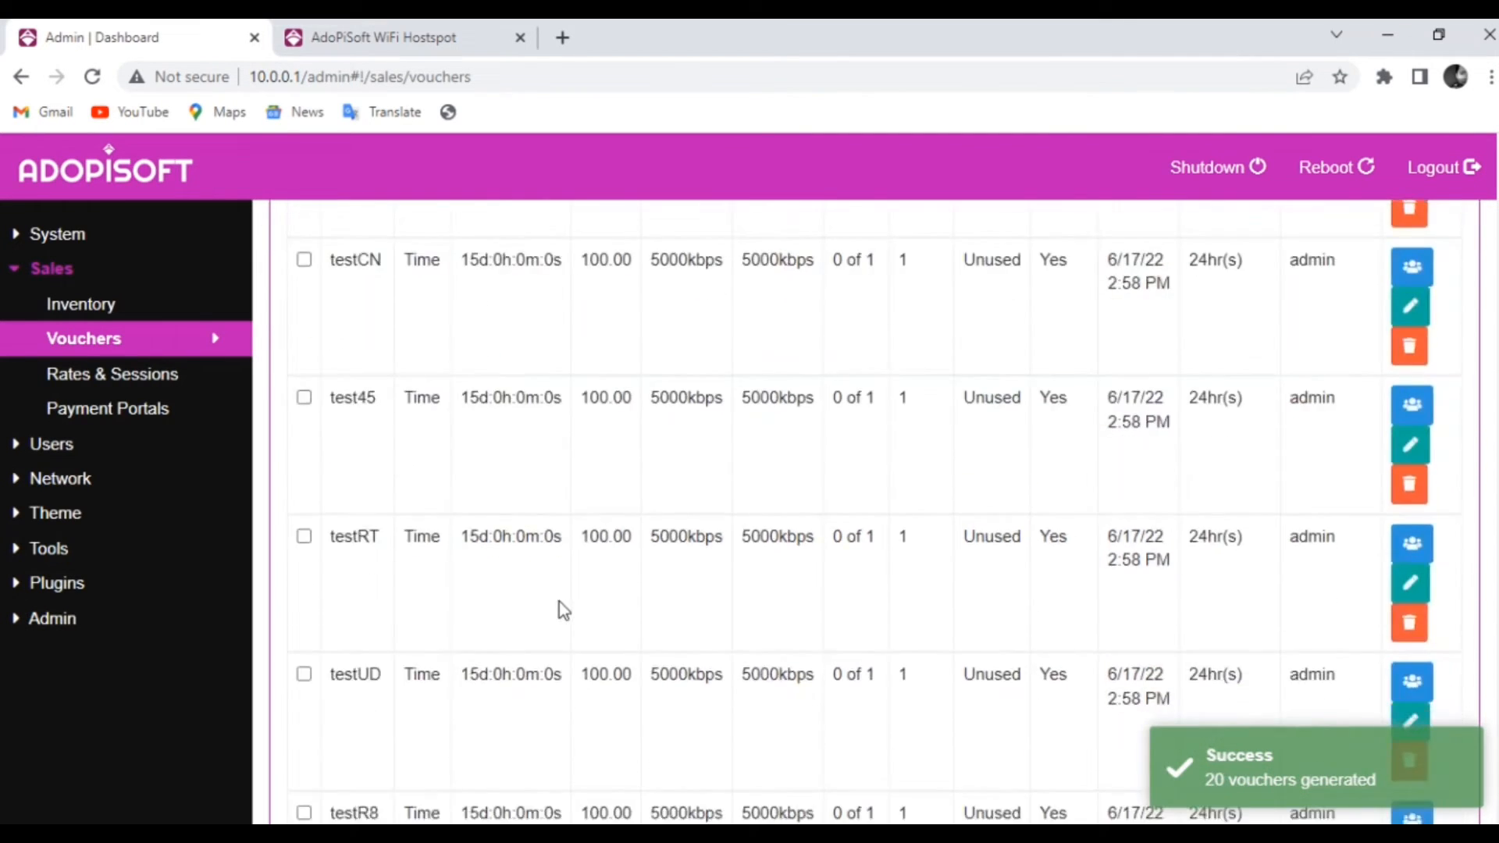
{"action": "scroll", "scroll_direction": "down", "scroll_amount": 3}
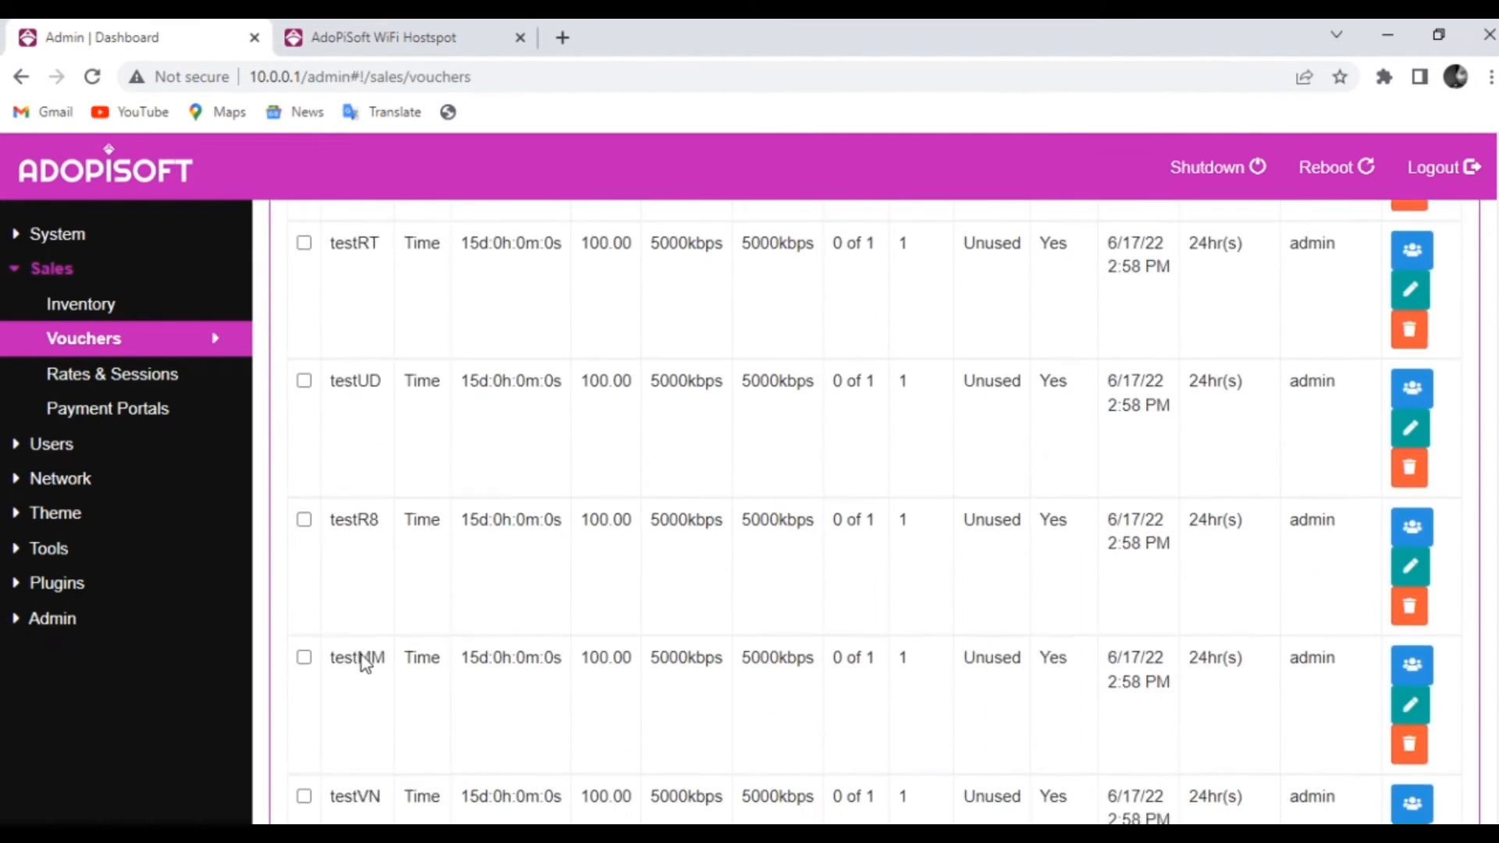
{"action": "scroll", "scroll_direction": "down", "scroll_amount": 3}
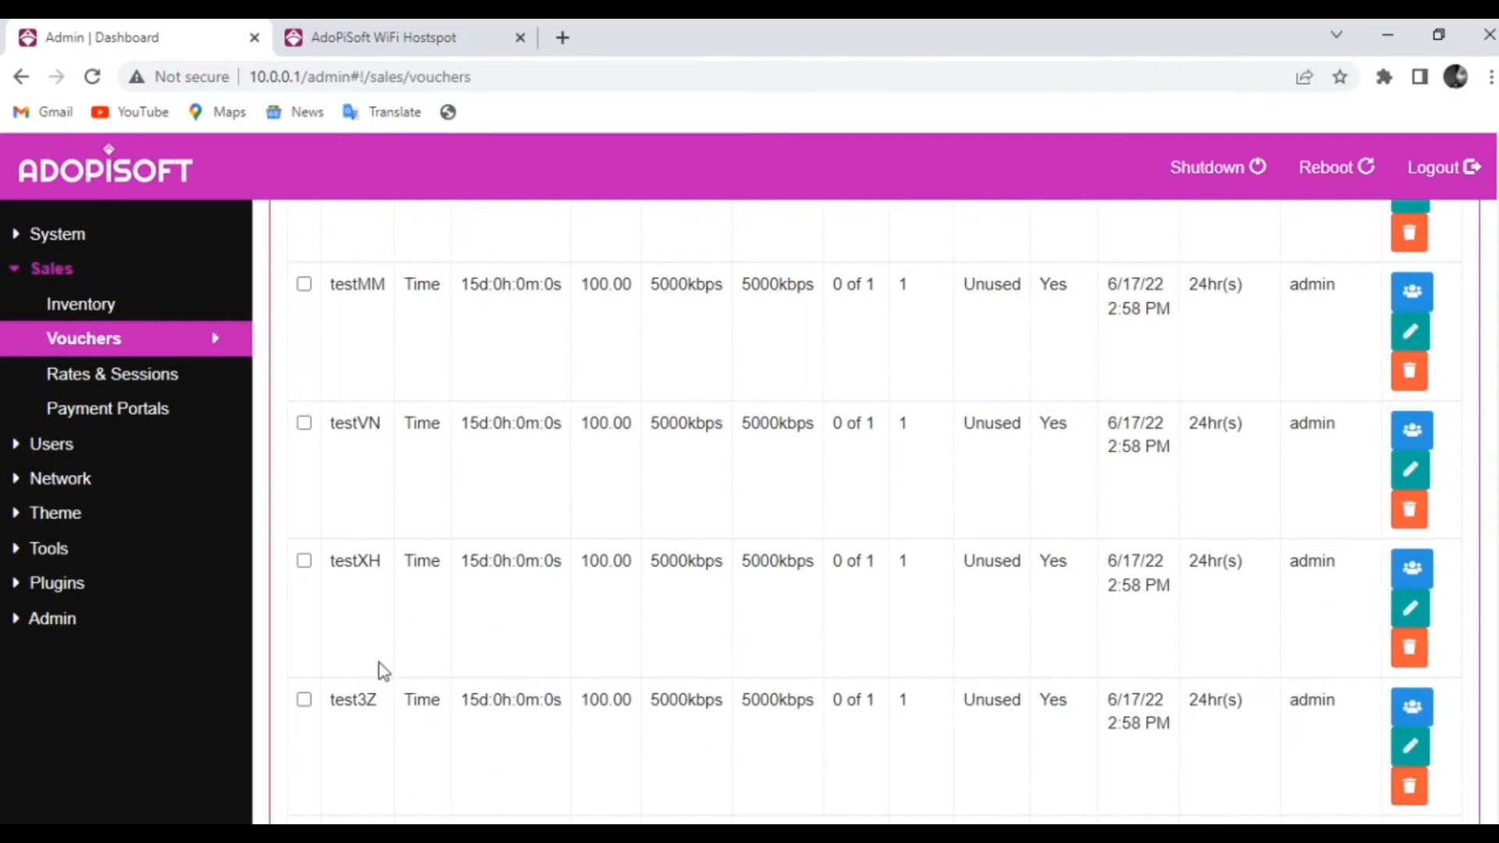
{"action": "scroll", "scroll_direction": "down", "scroll_amount": 3}
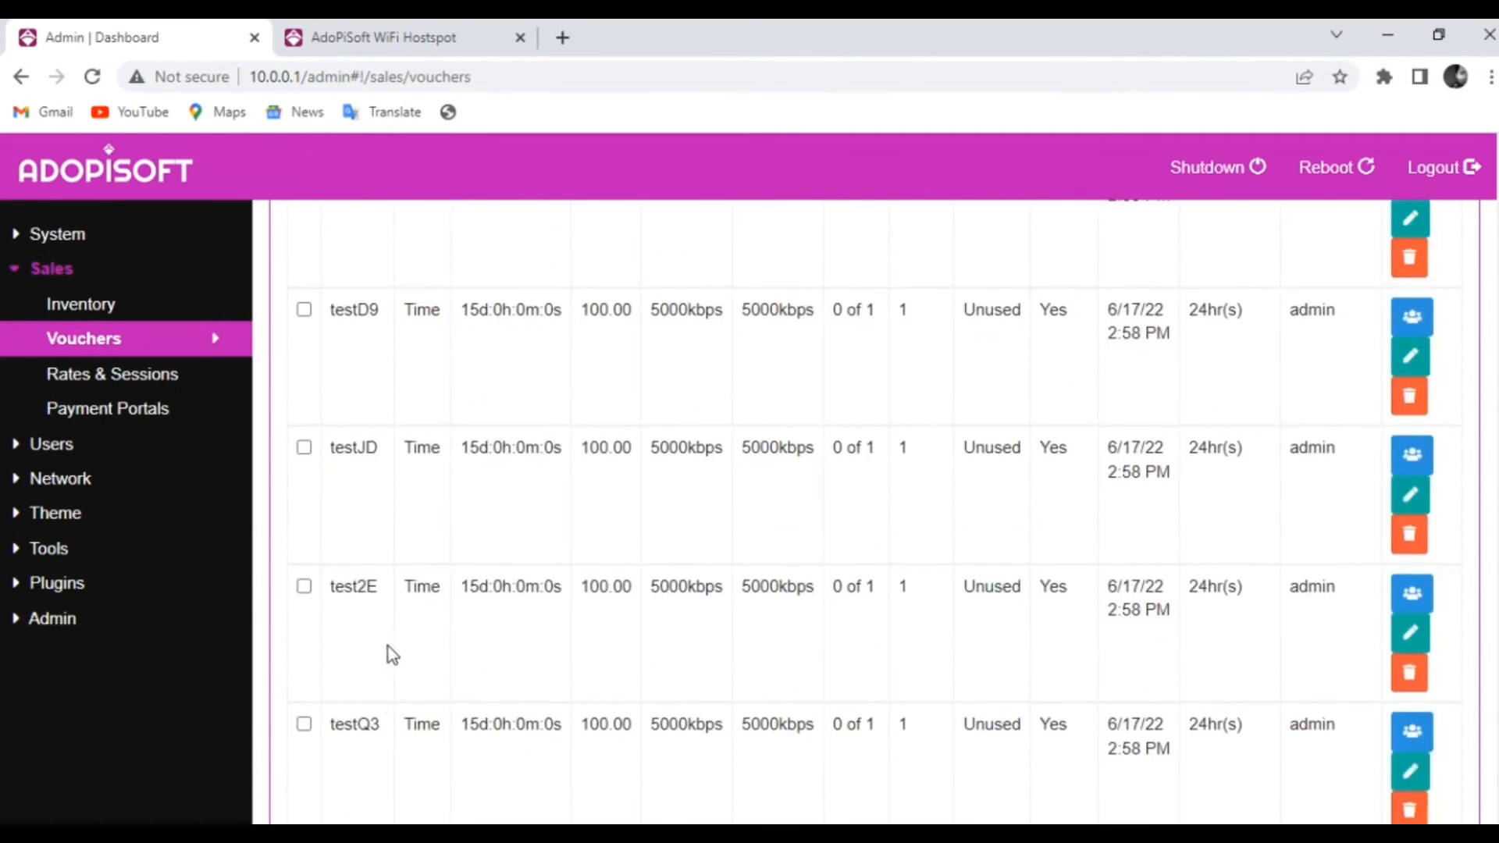
{"action": "scroll", "scroll_direction": "up", "scroll_amount": 3}
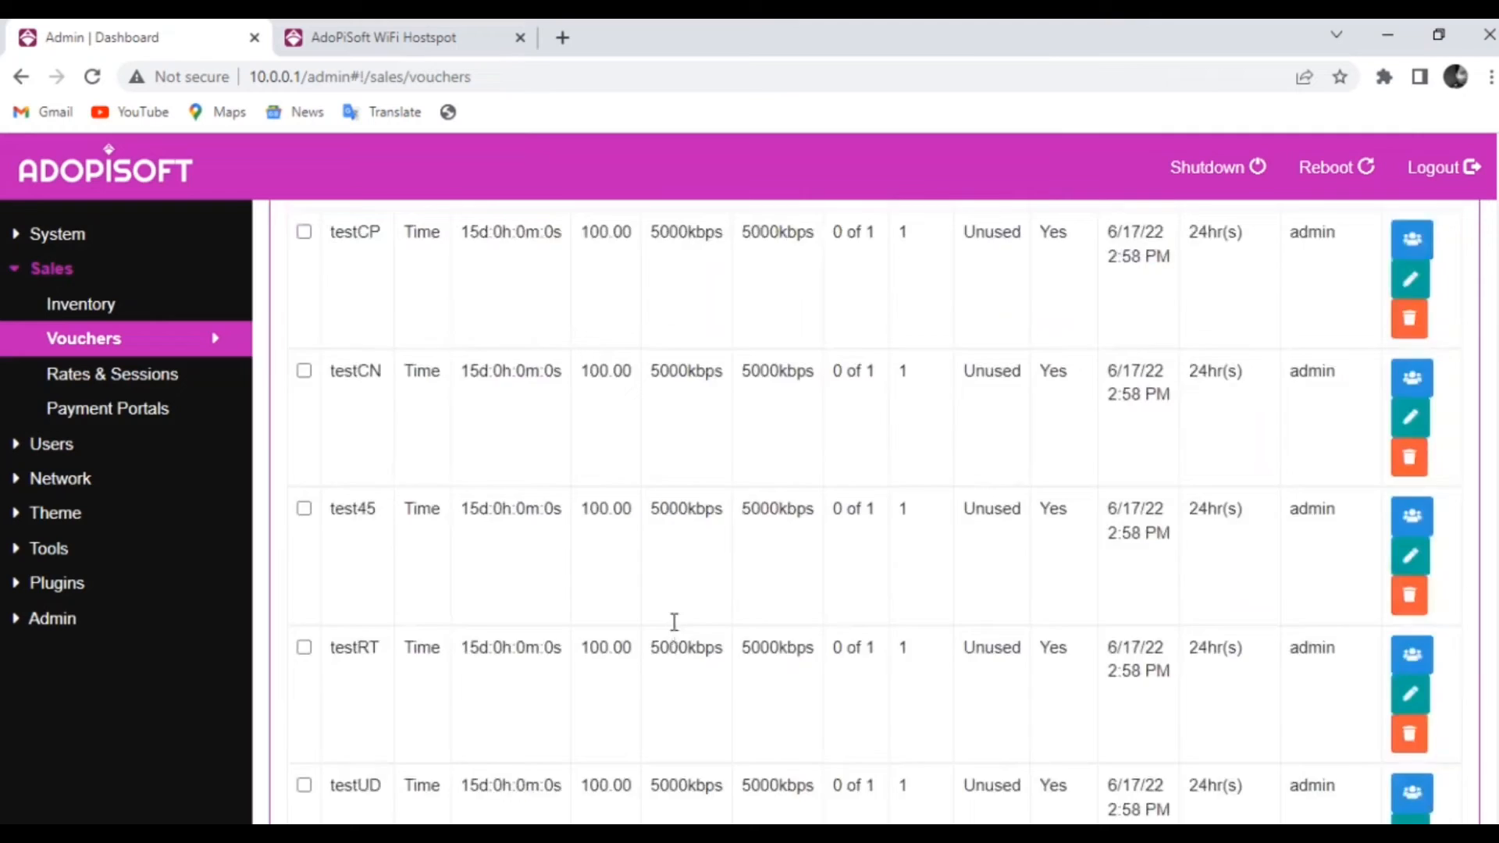
{"action": "scroll", "scroll_direction": "up", "scroll_amount": 3}
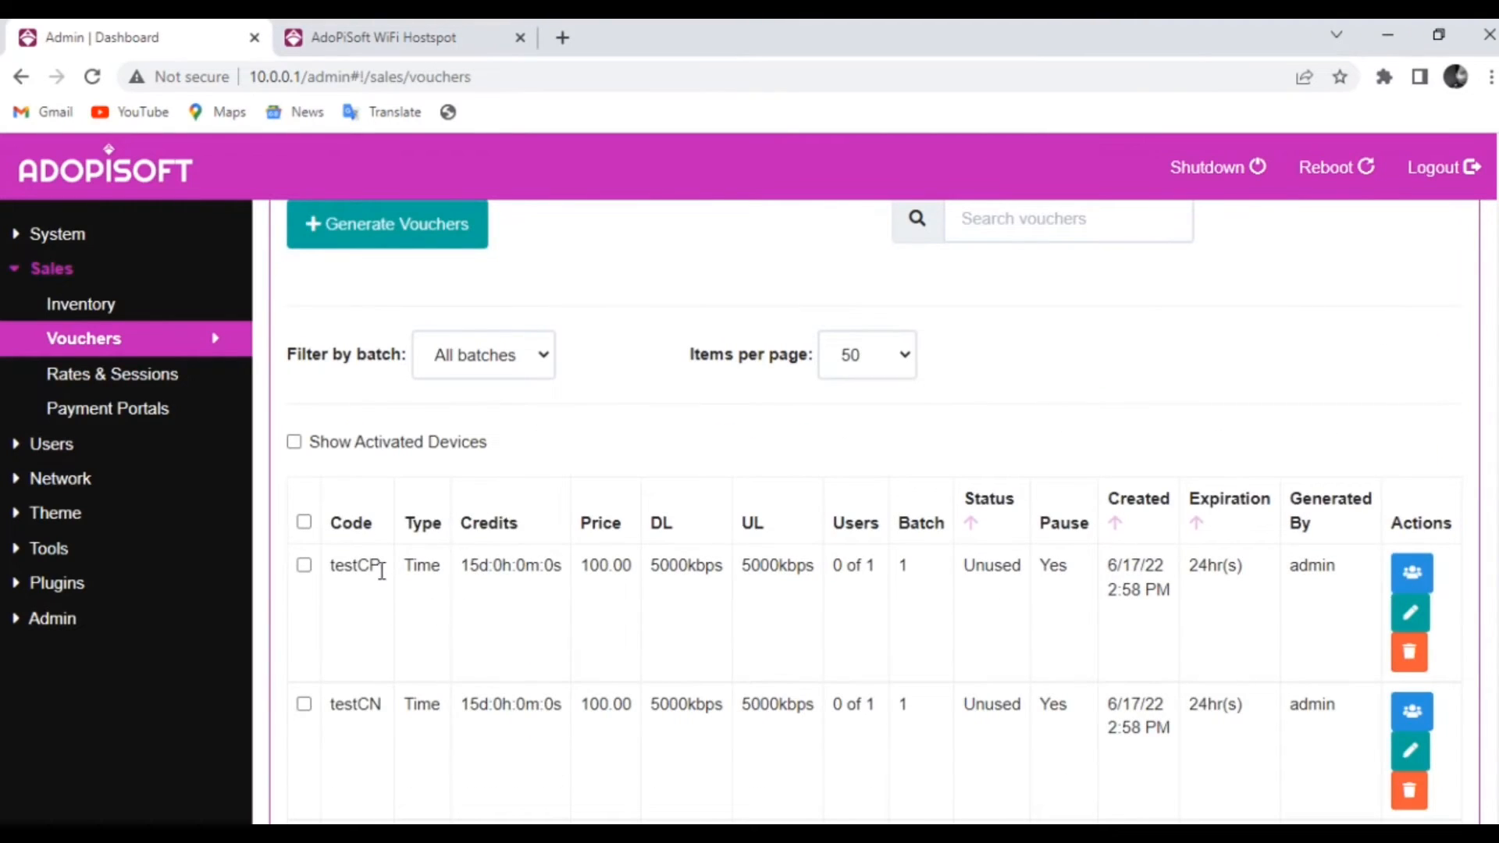
{"action": "double_click", "coordinate": [355, 565]}
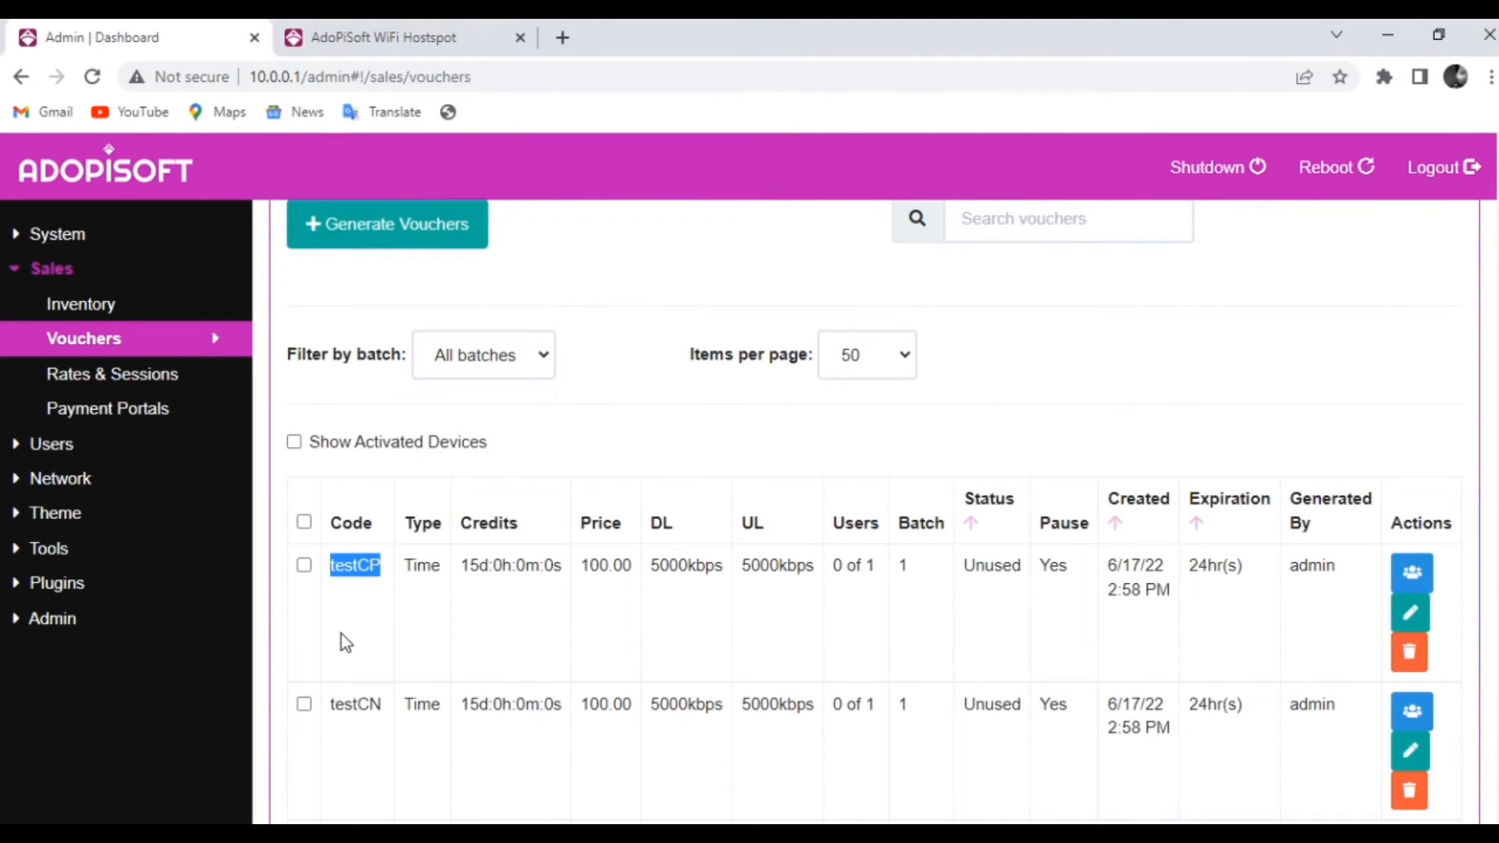
{"action": "left_click", "coordinate": [401, 38]}
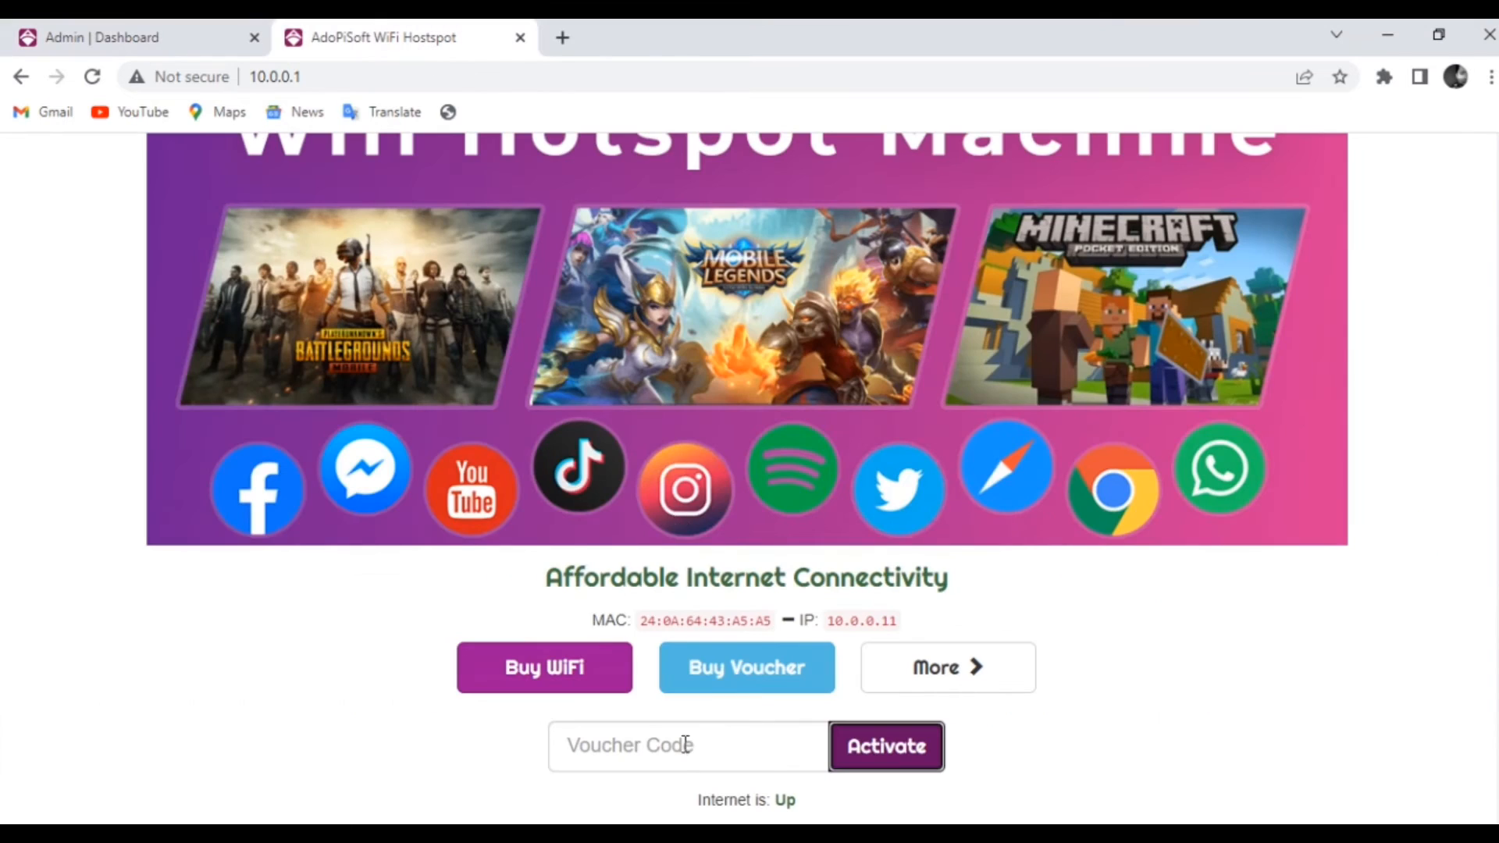
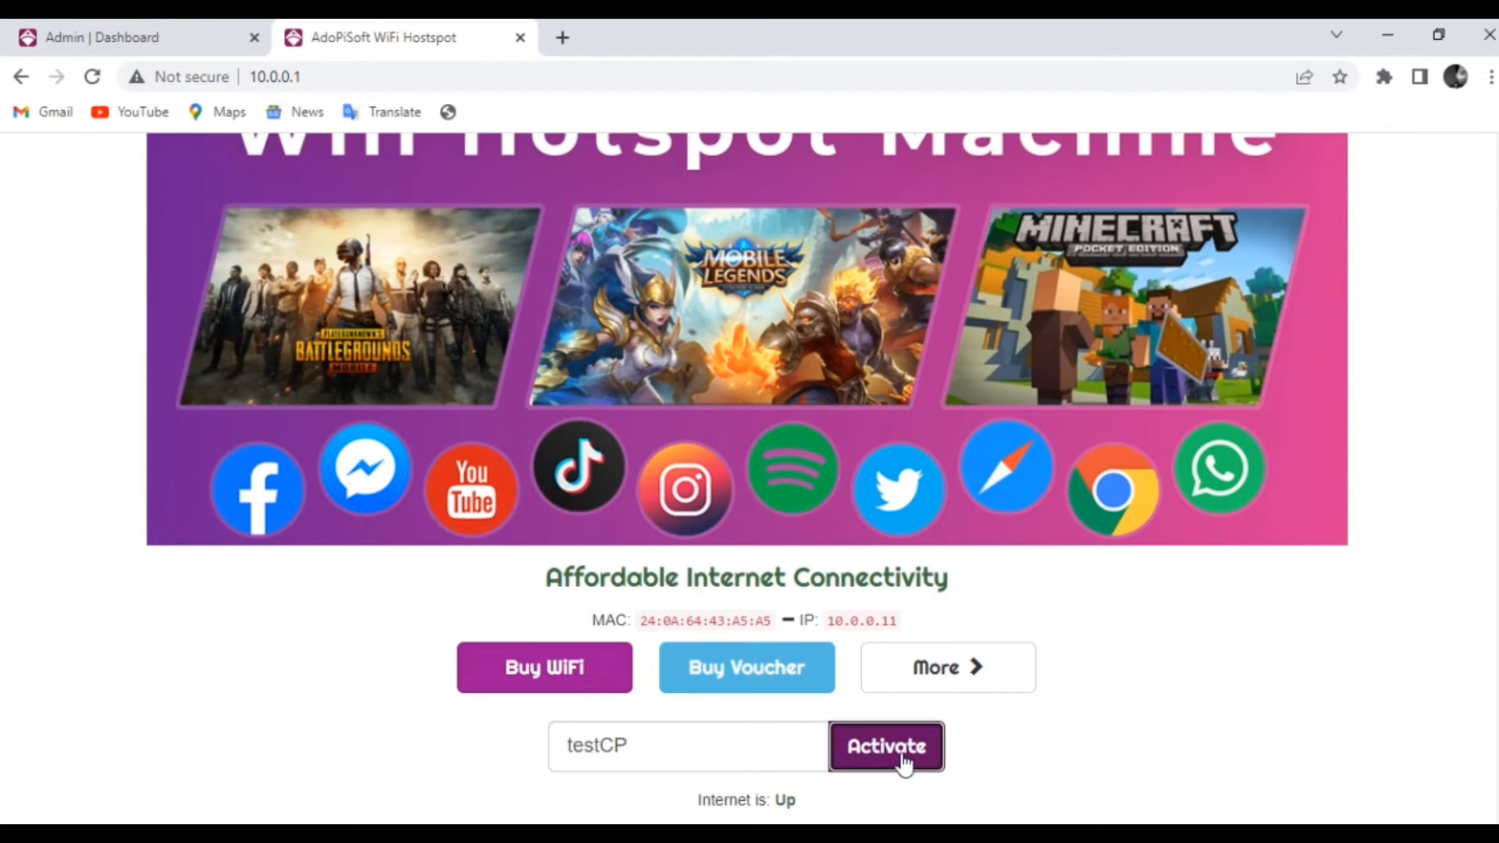
{"action": "left_click", "coordinate": [884, 747]}
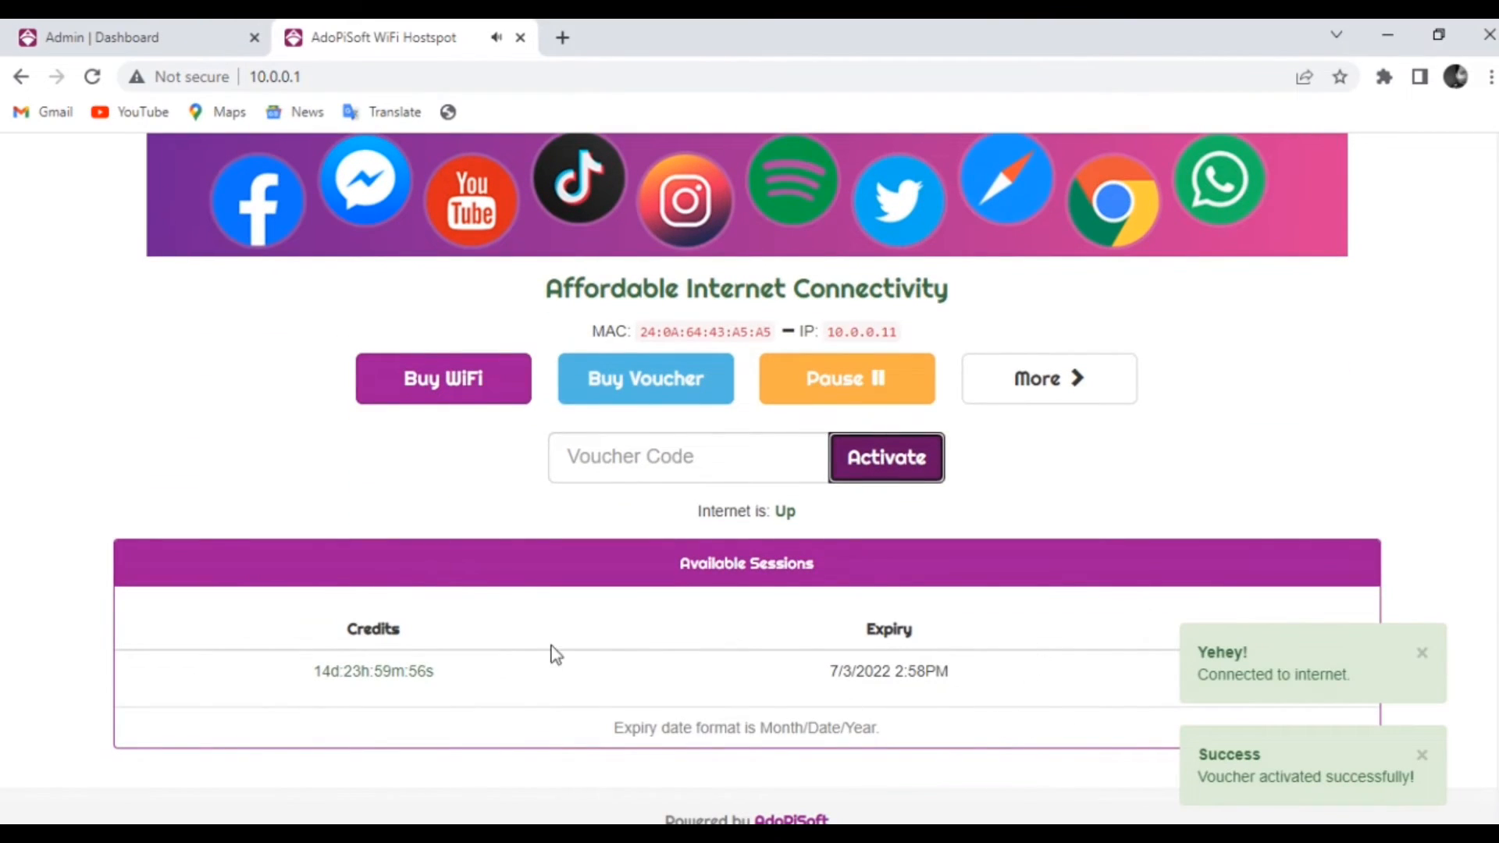
{"action": "left_click", "coordinate": [256, 193]}
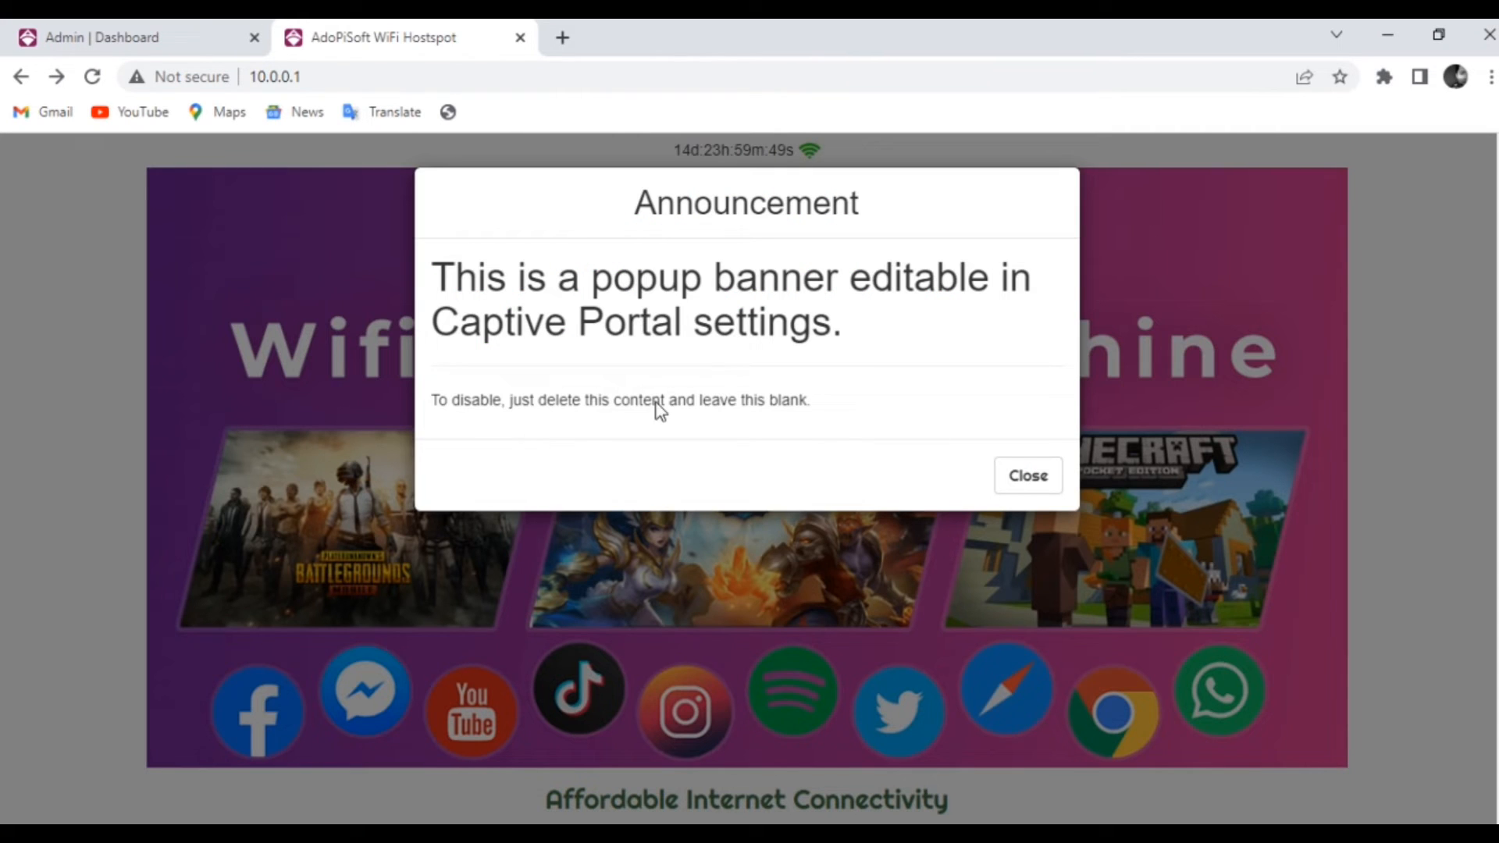
{"action": "left_click", "coordinate": [1028, 474]}
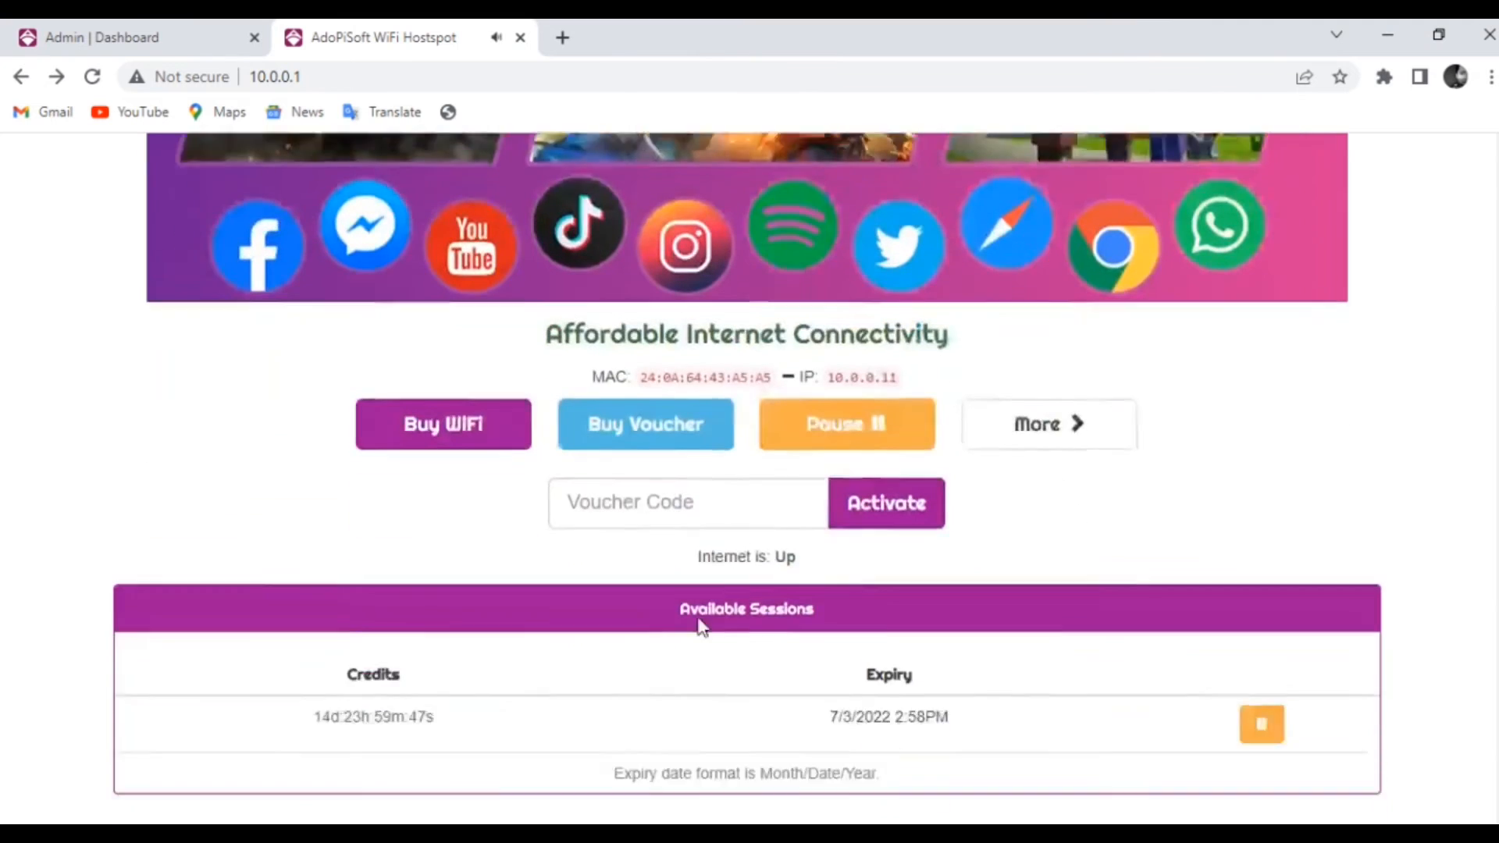
{"action": "scroll", "scroll_direction": "down", "scroll_amount": 3}
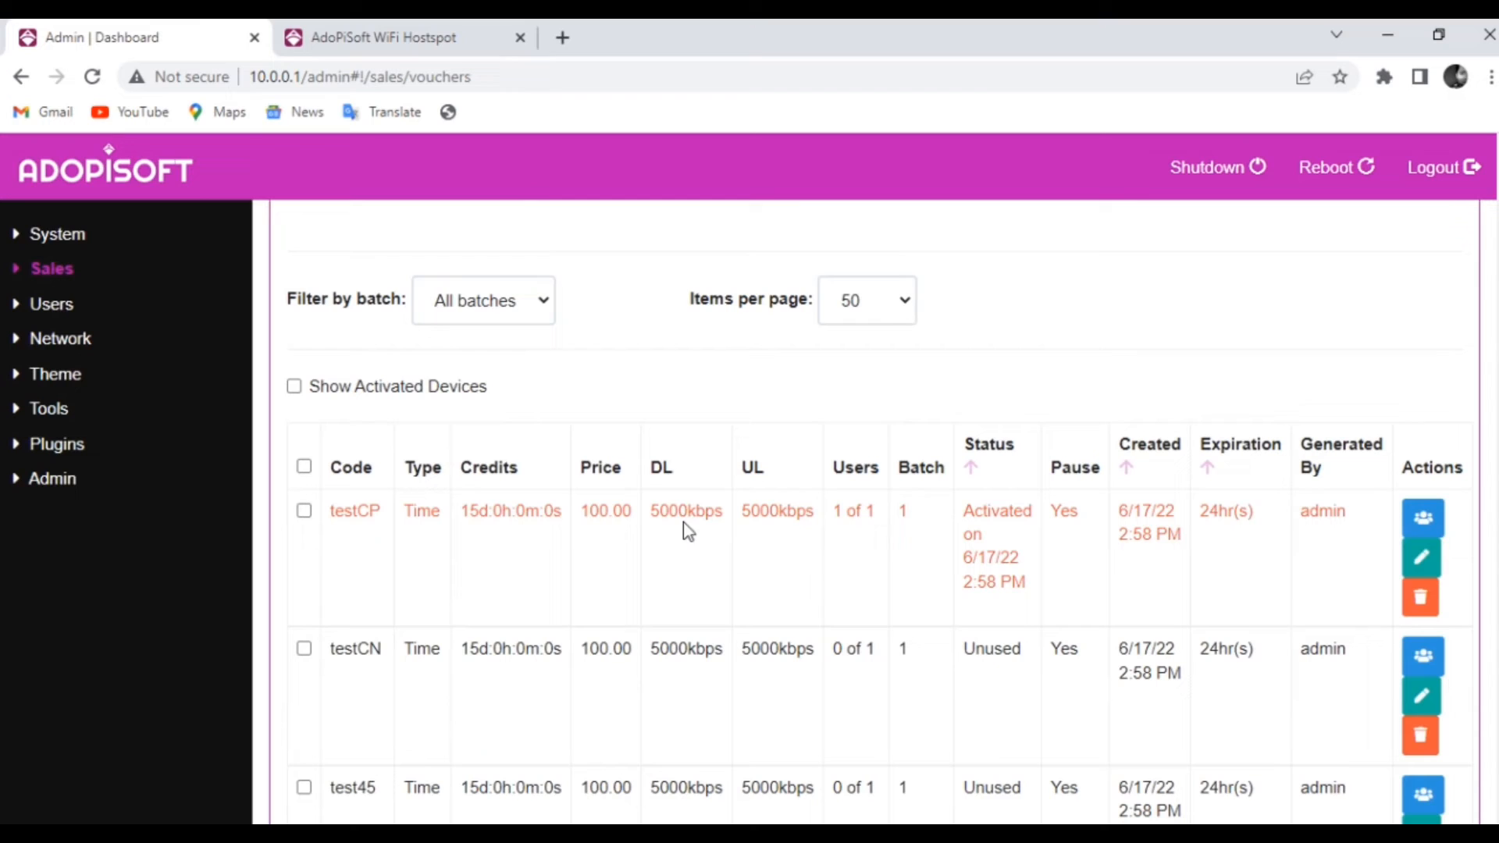
{"action": "mouse_move", "coordinate": [1335, 535]}
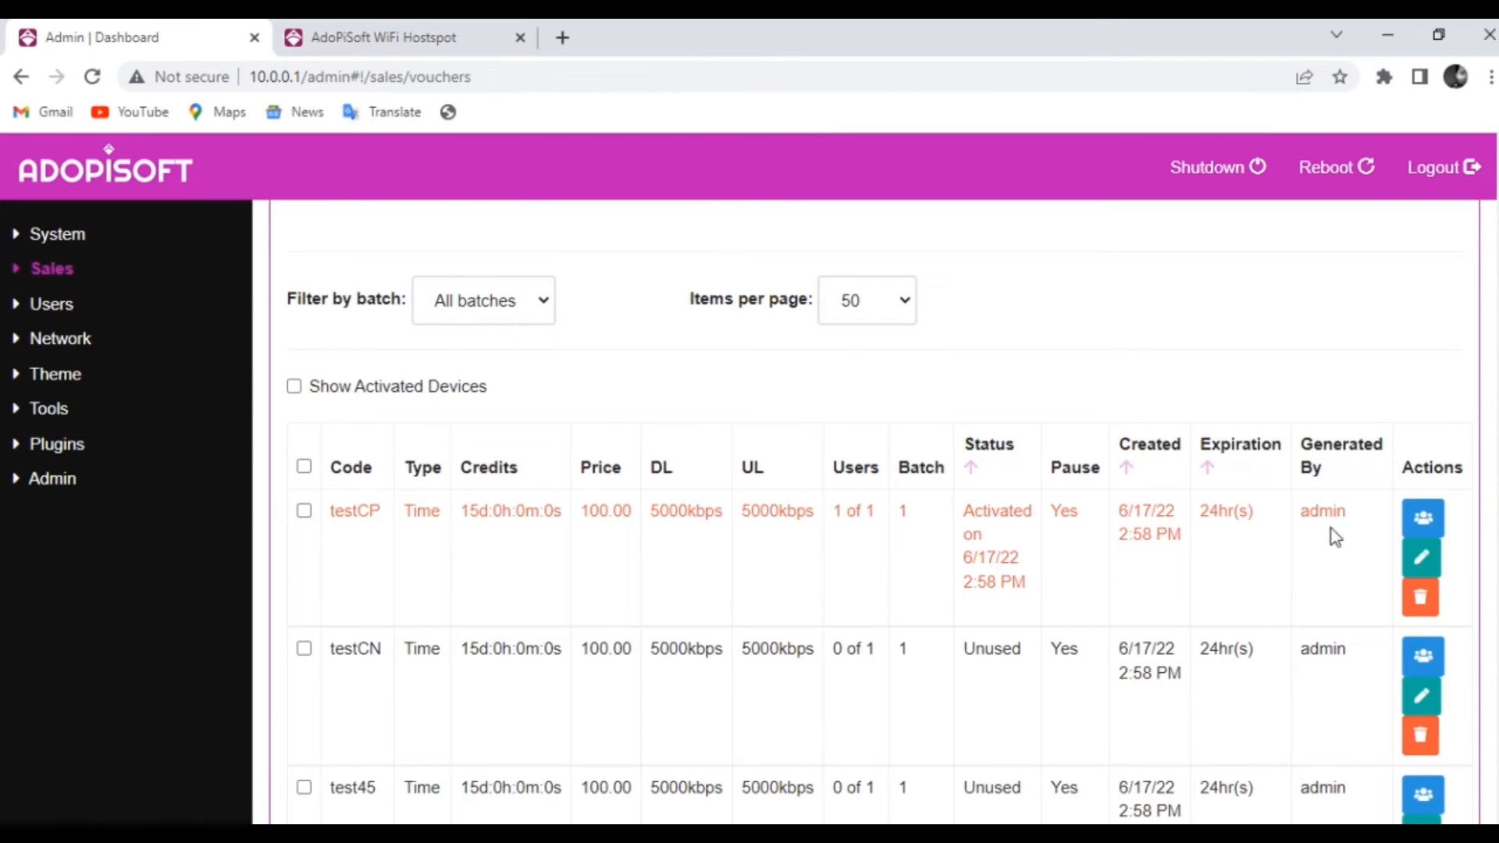
{"action": "mouse_move", "coordinate": [755, 567]}
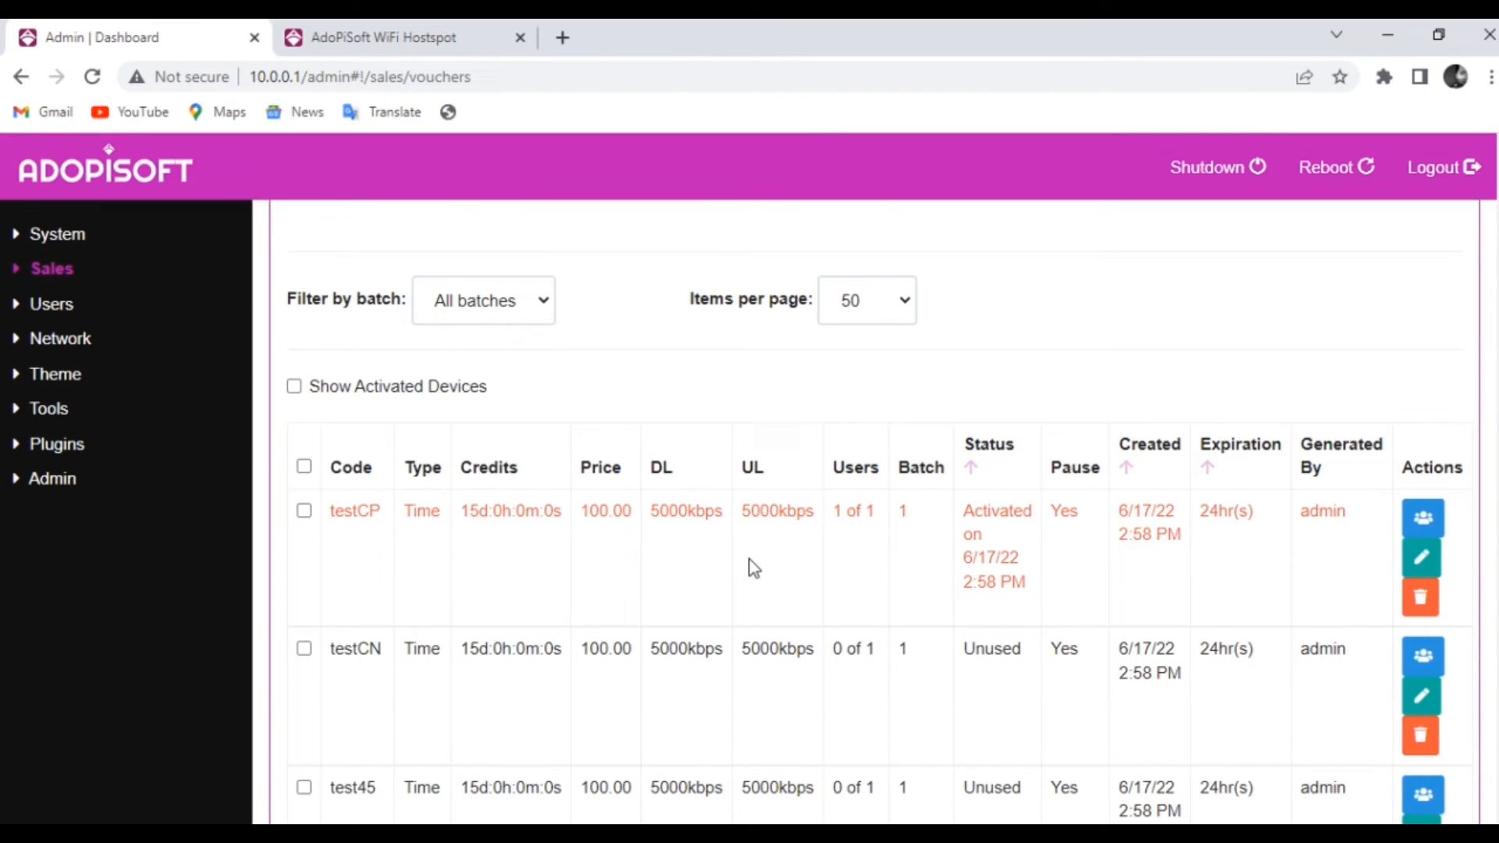
{"action": "mouse_move", "coordinate": [915, 585]}
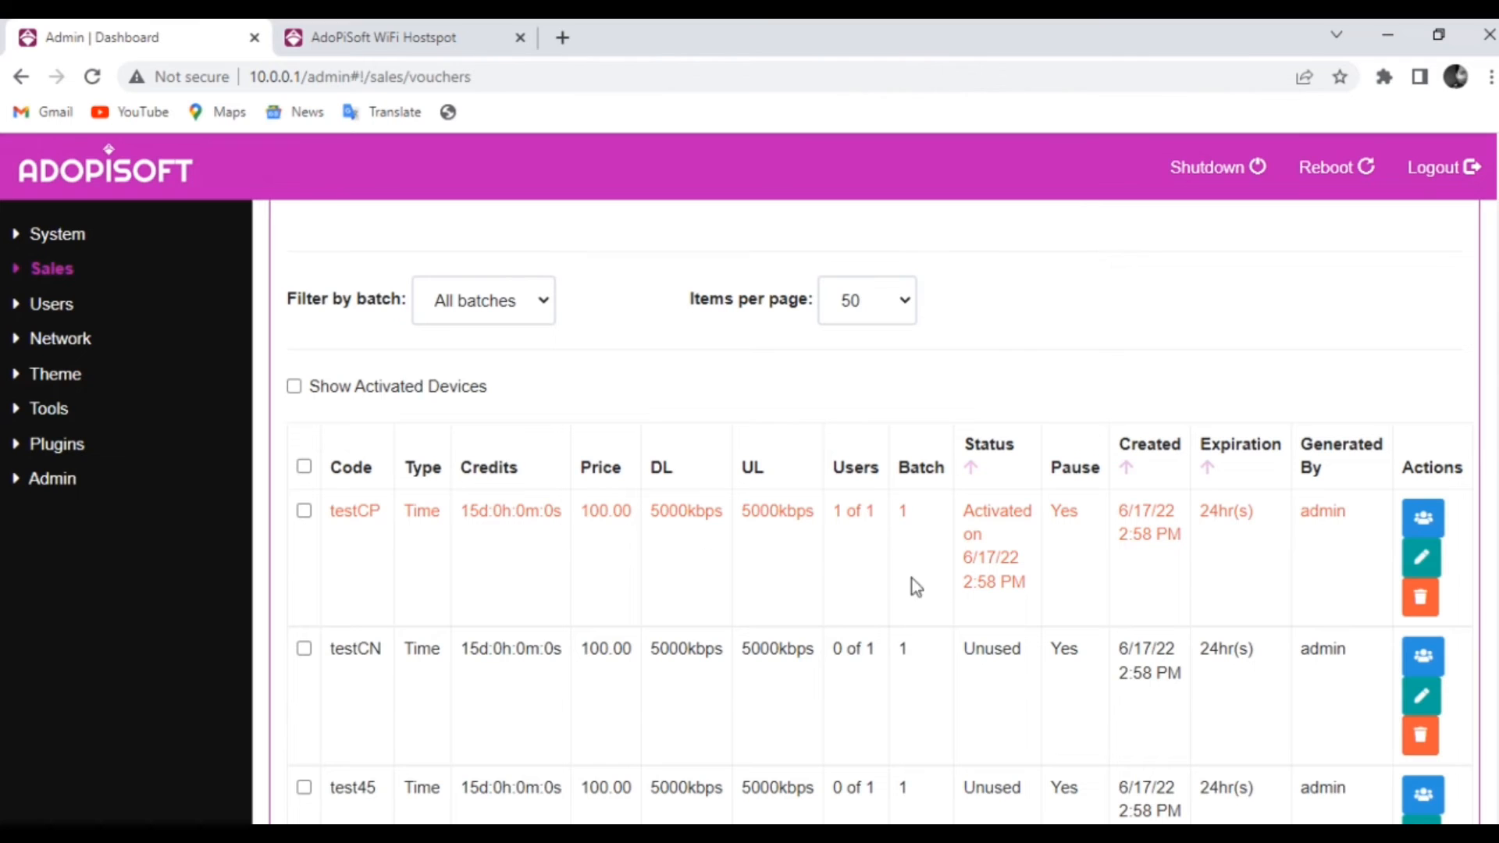
{"action": "scroll", "scroll_direction": "up", "scroll_amount": 3}
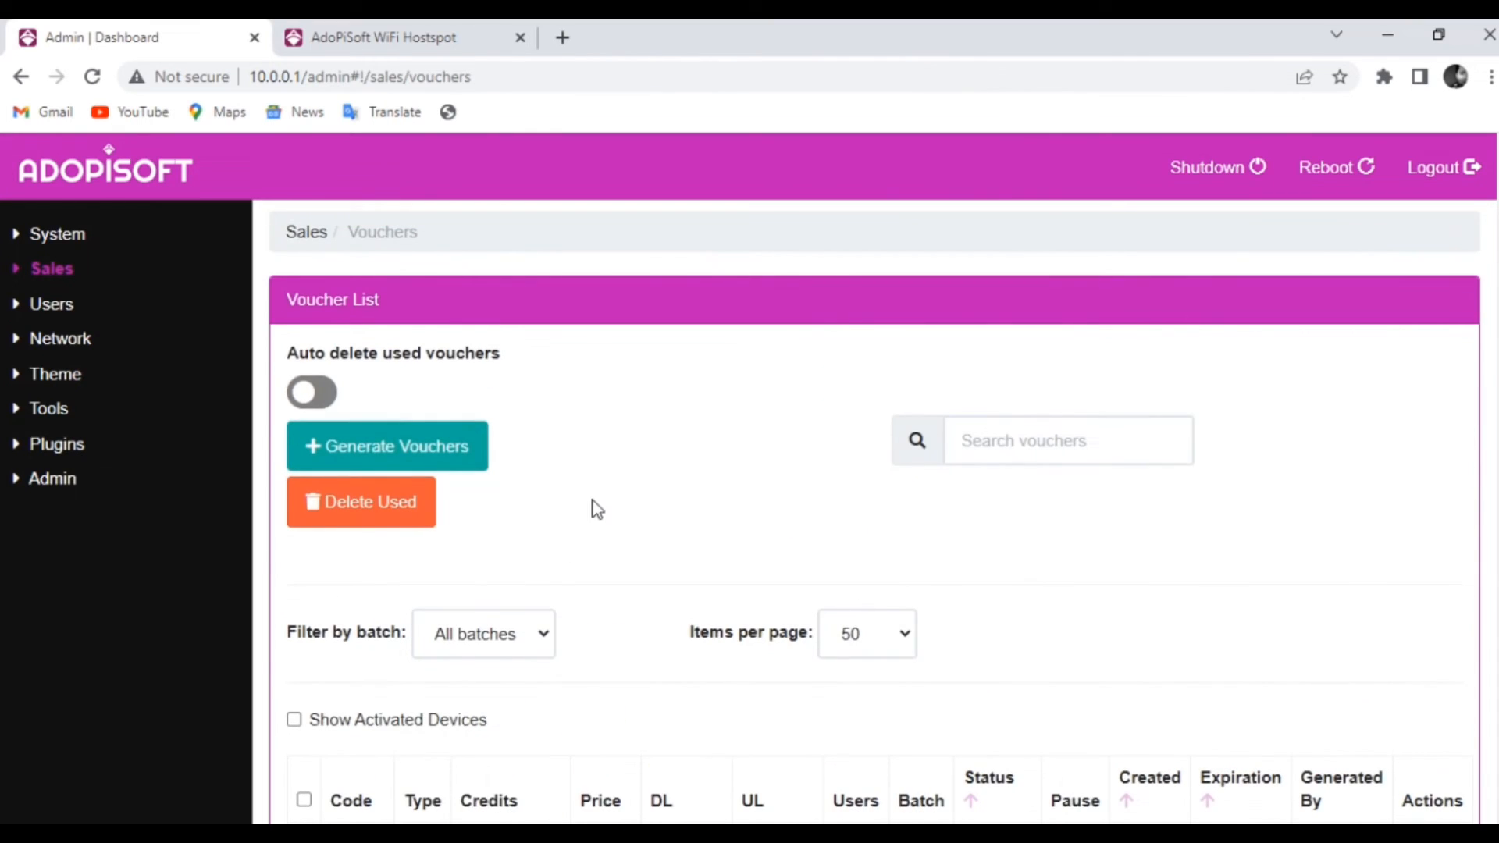
{"action": "scroll", "scroll_direction": "down", "scroll_amount": 3}
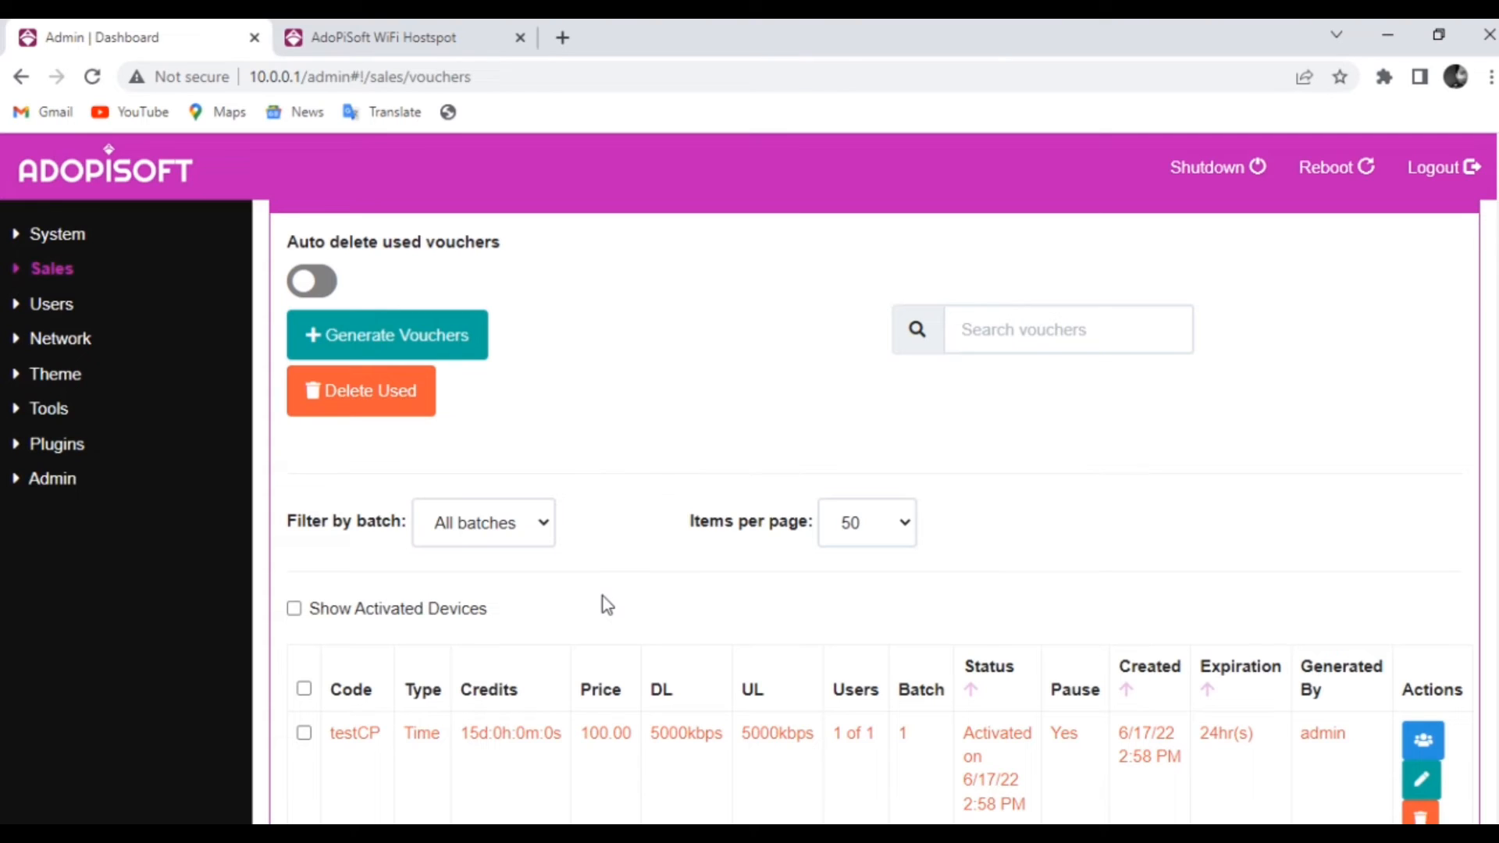
{"action": "mouse_move", "coordinate": [568, 759]}
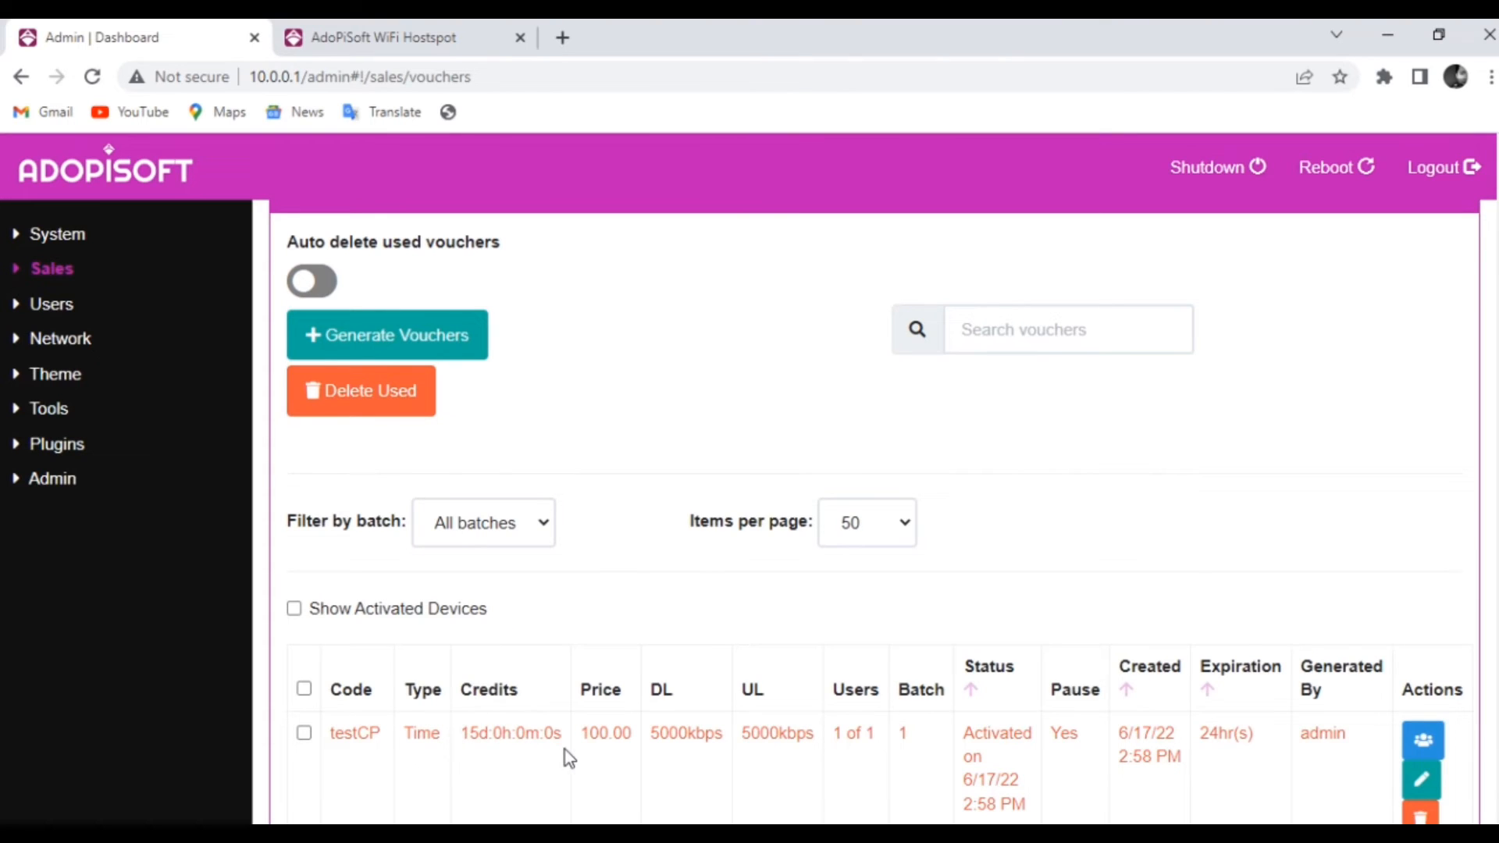
{"action": "mouse_move", "coordinate": [468, 359]}
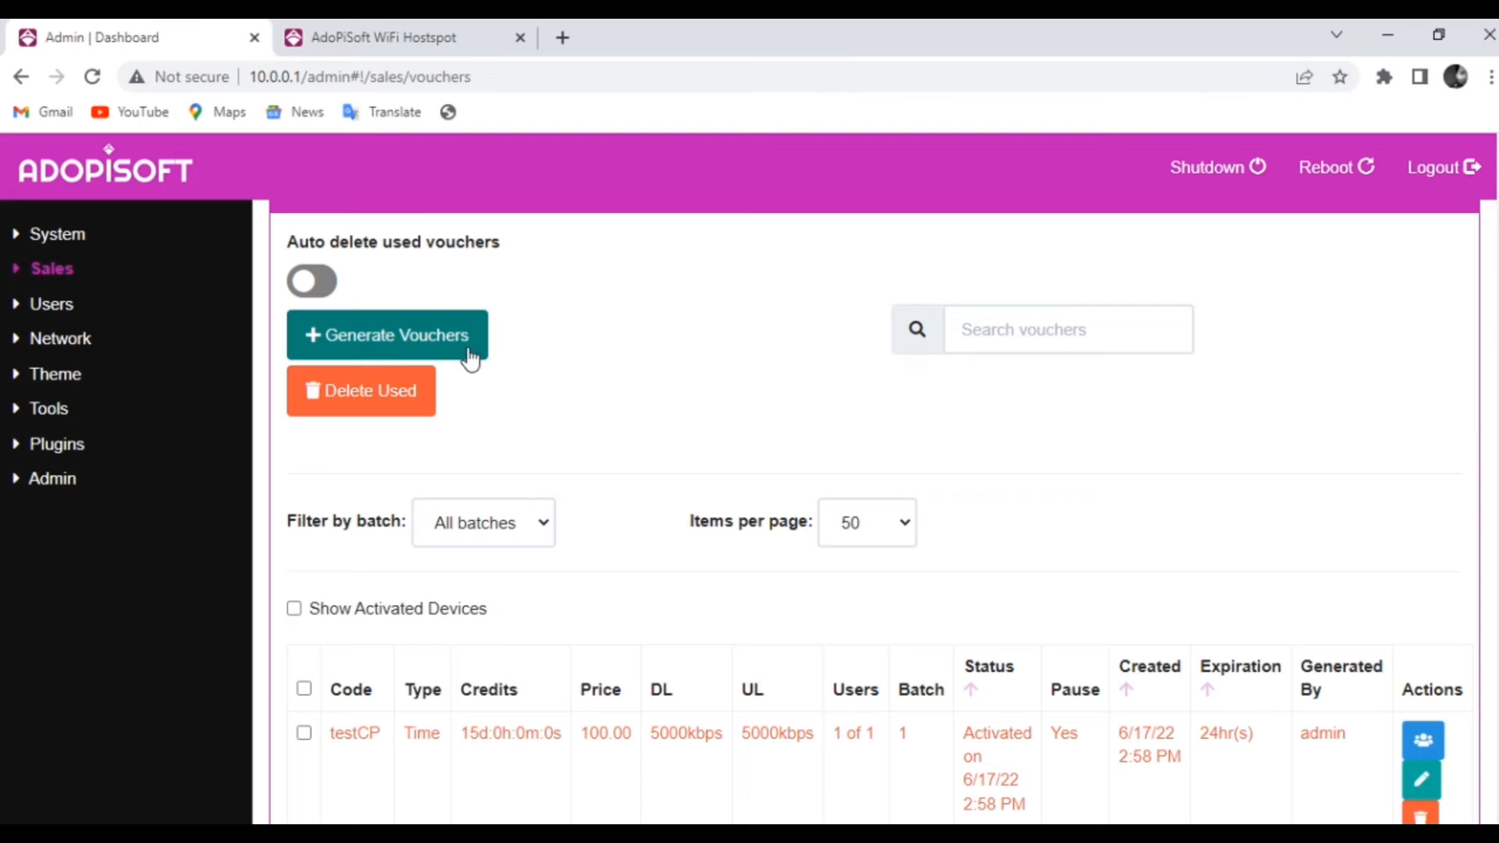
{"action": "mouse_move", "coordinate": [712, 517]}
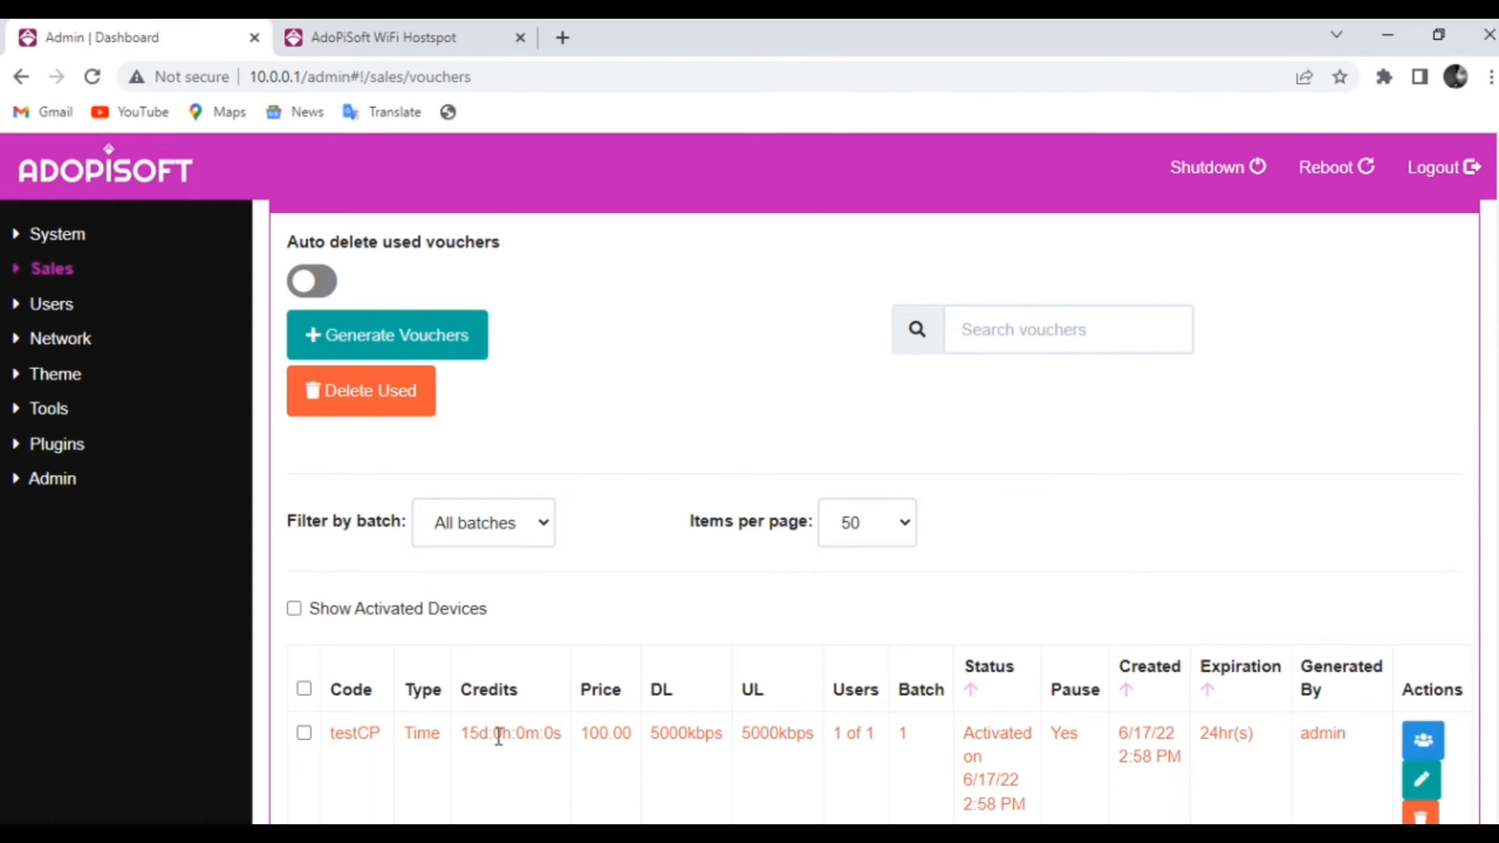
{"action": "scroll", "scroll_direction": "down", "scroll_amount": 3}
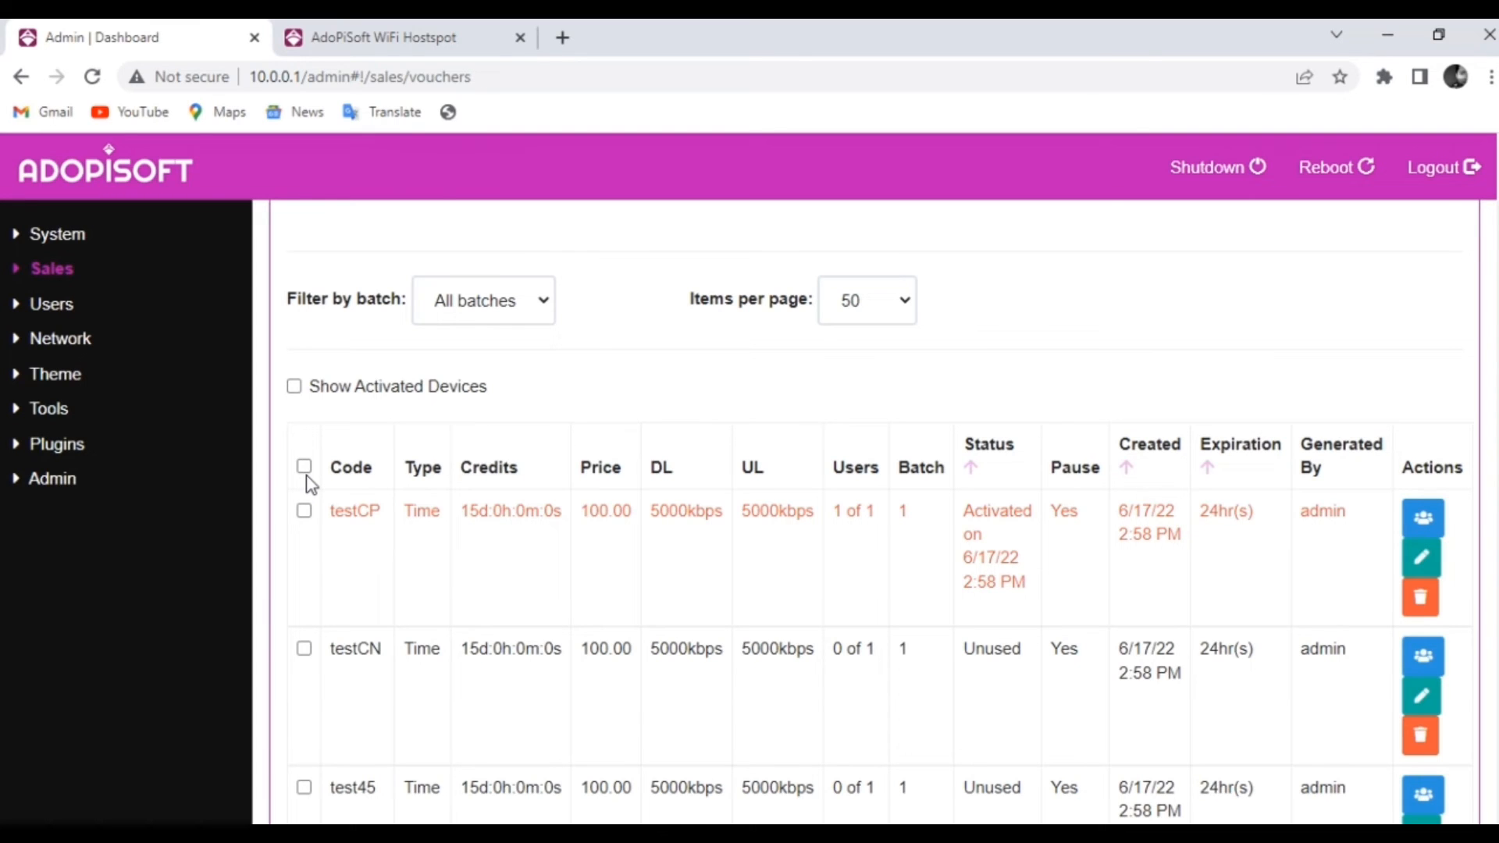
- Select all 20 vouchers, review the Bulk Edit form and cancel without changes
{"action": "left_click", "coordinate": [304, 467]}
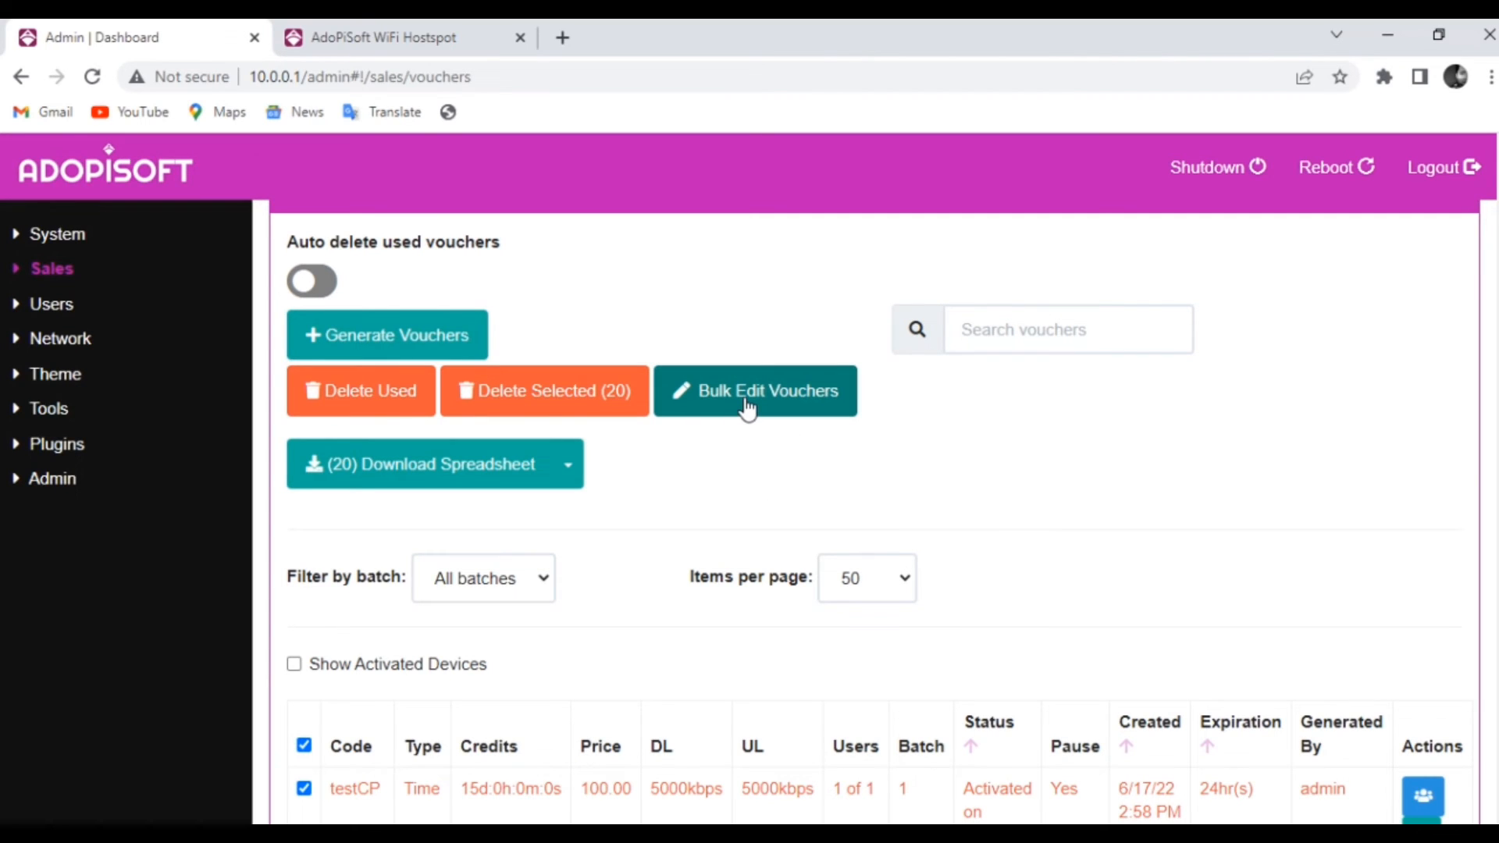
{"action": "left_click", "coordinate": [754, 390]}
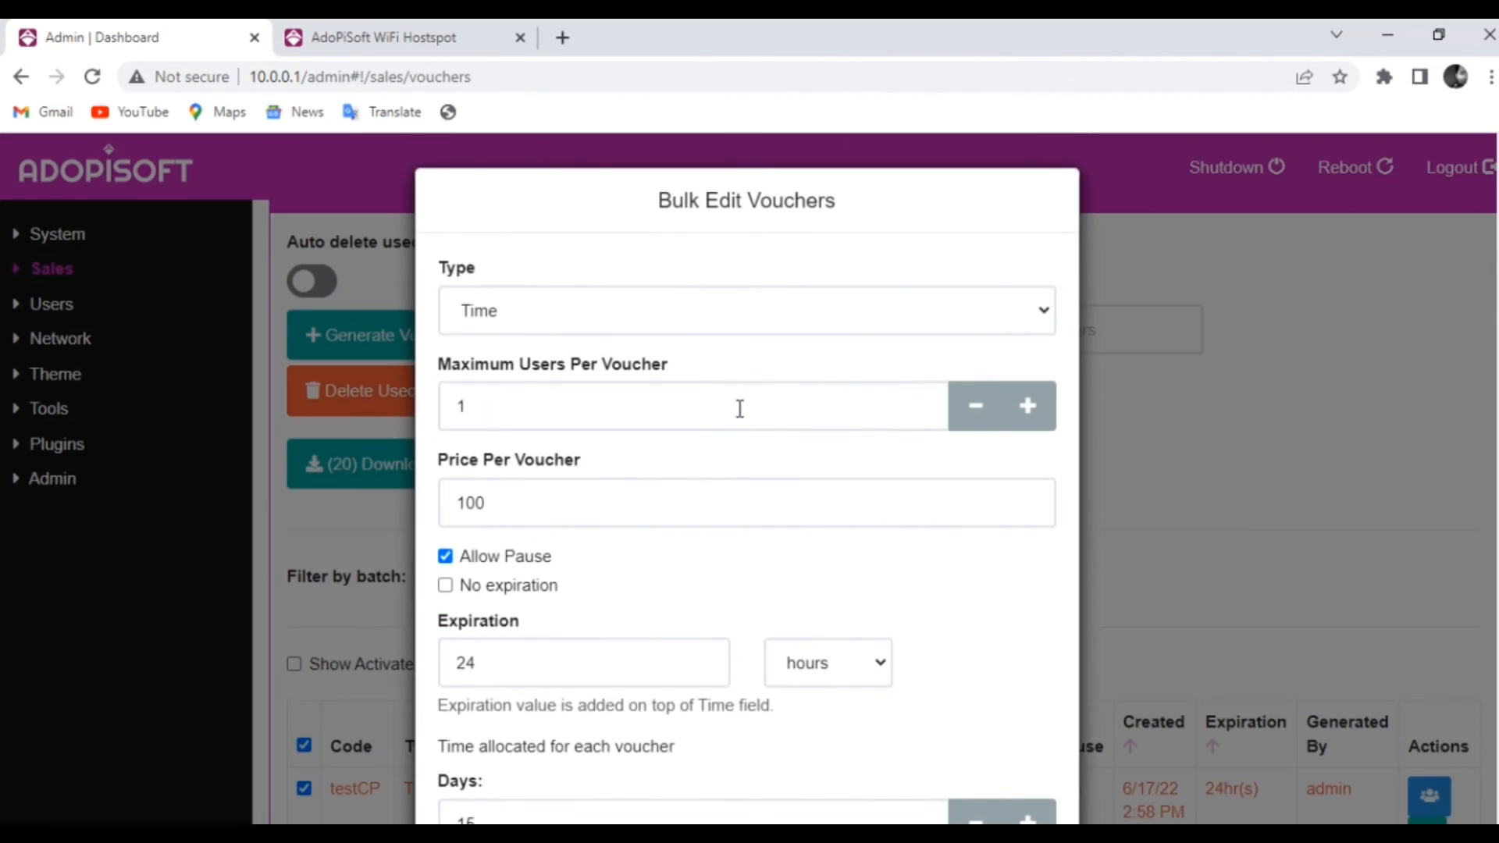
{"action": "scroll", "scroll_direction": "down", "scroll_amount": 3}
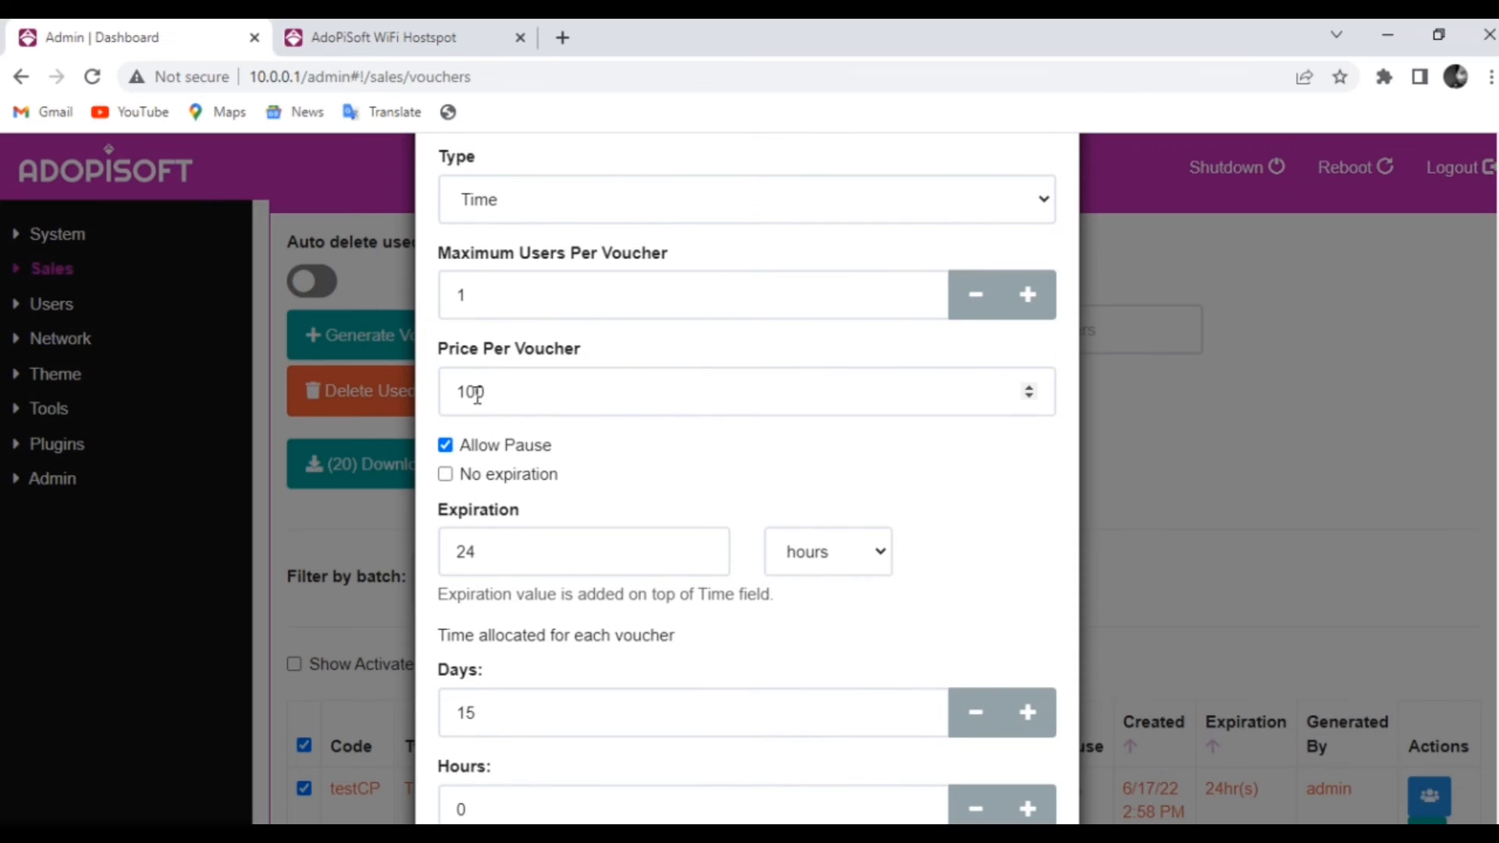
{"action": "mouse_move", "coordinate": [517, 348]}
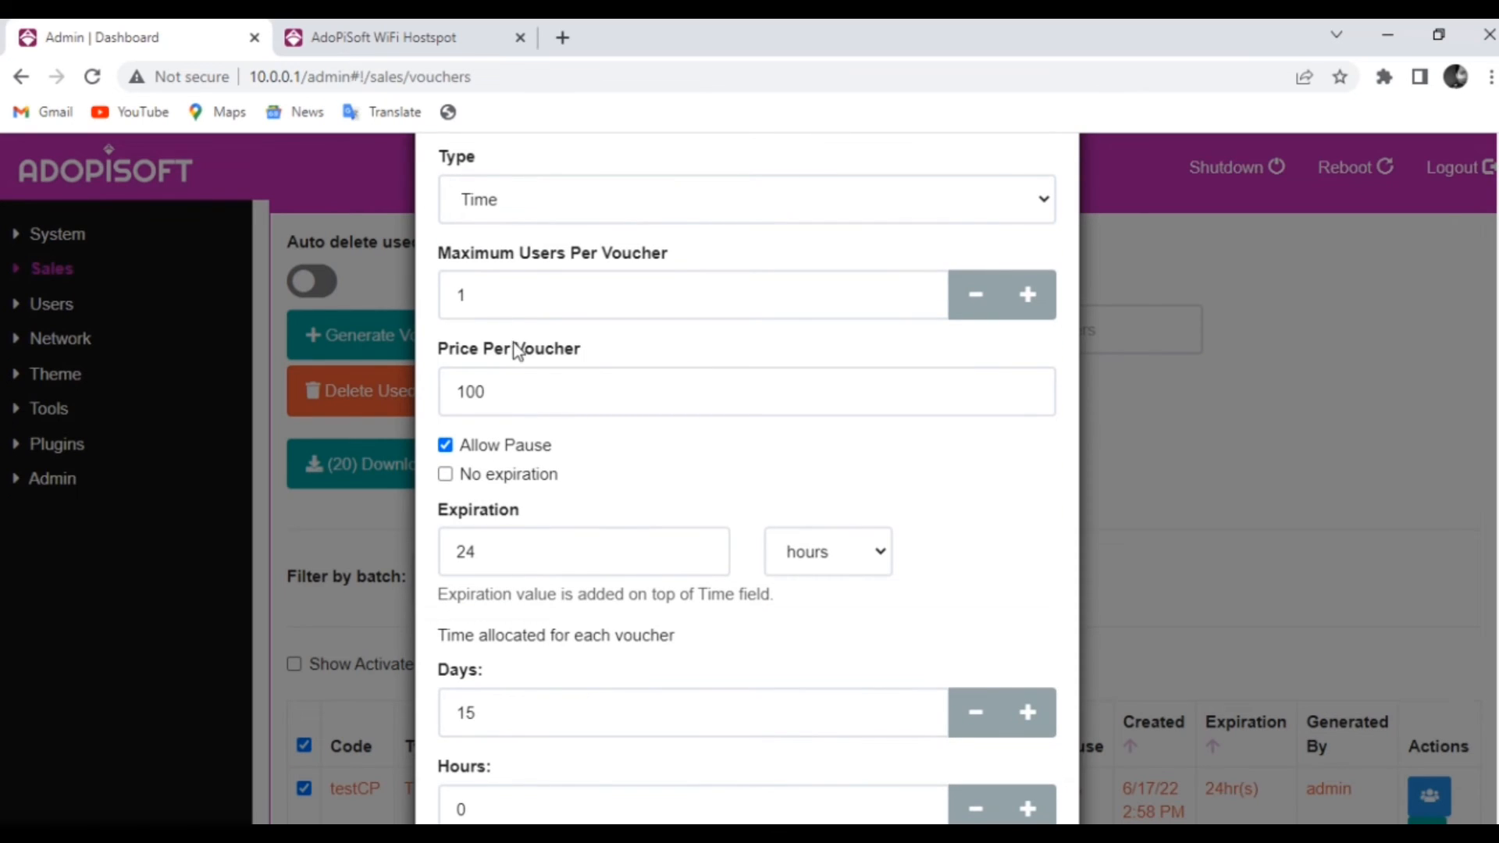
{"action": "scroll", "scroll_direction": "down", "scroll_amount": 3}
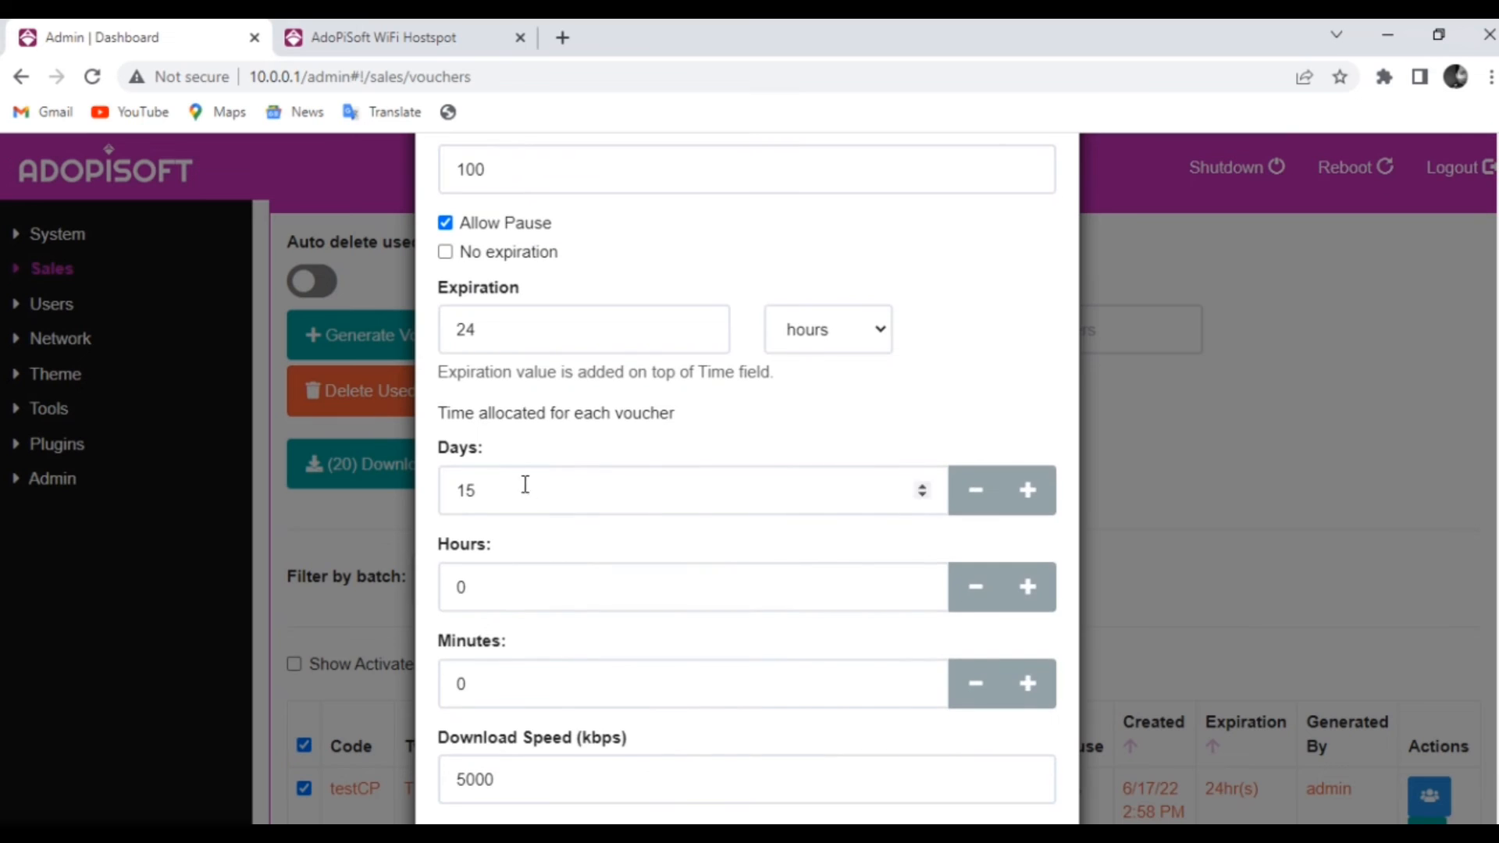
{"action": "scroll", "scroll_direction": "down", "scroll_amount": 3}
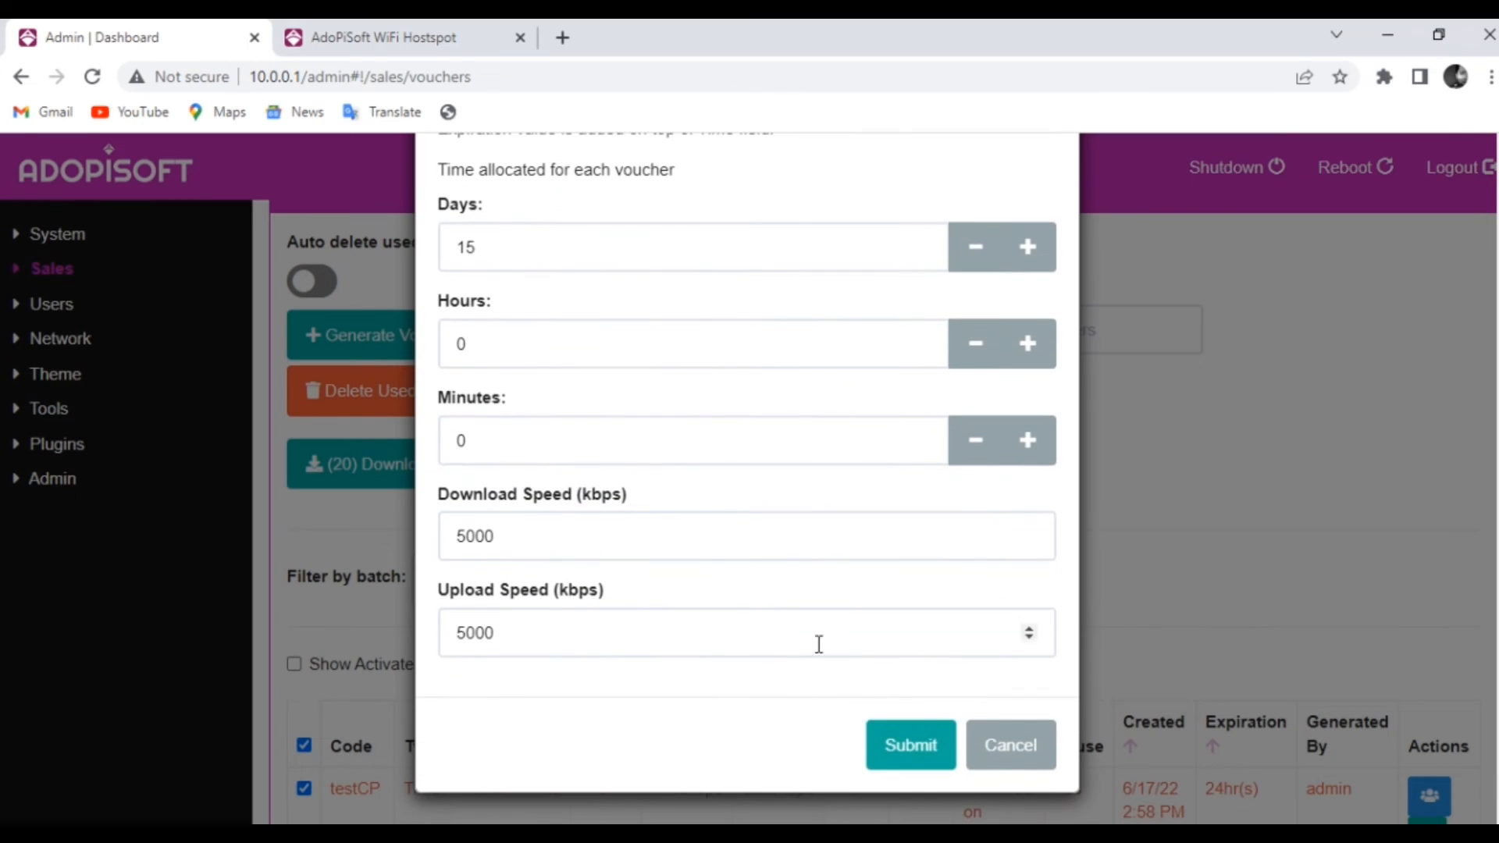
{"action": "mouse_move", "coordinate": [1010, 745]}
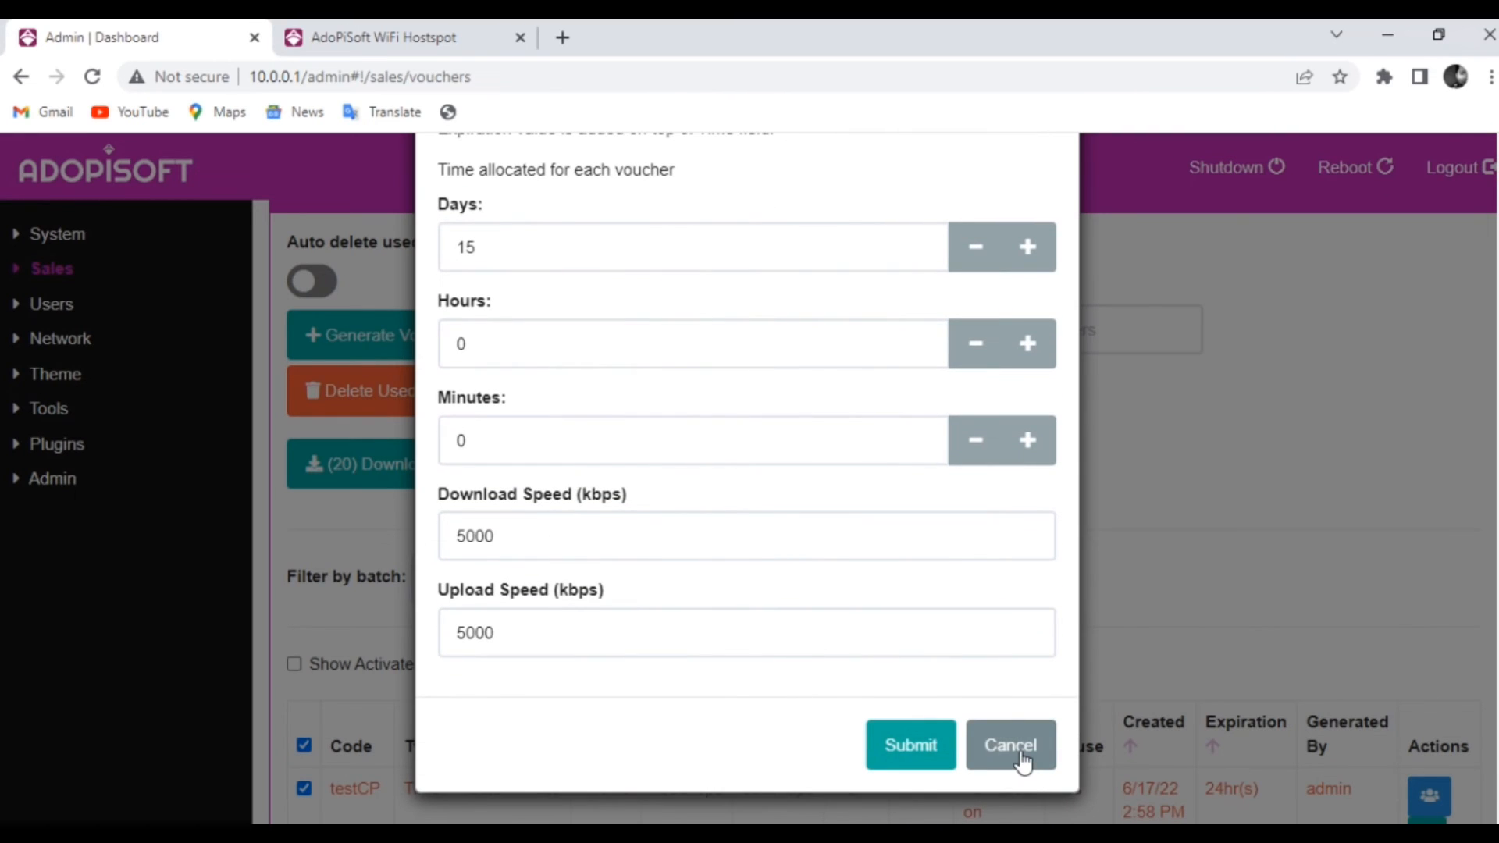
{"action": "left_click", "coordinate": [1010, 745]}
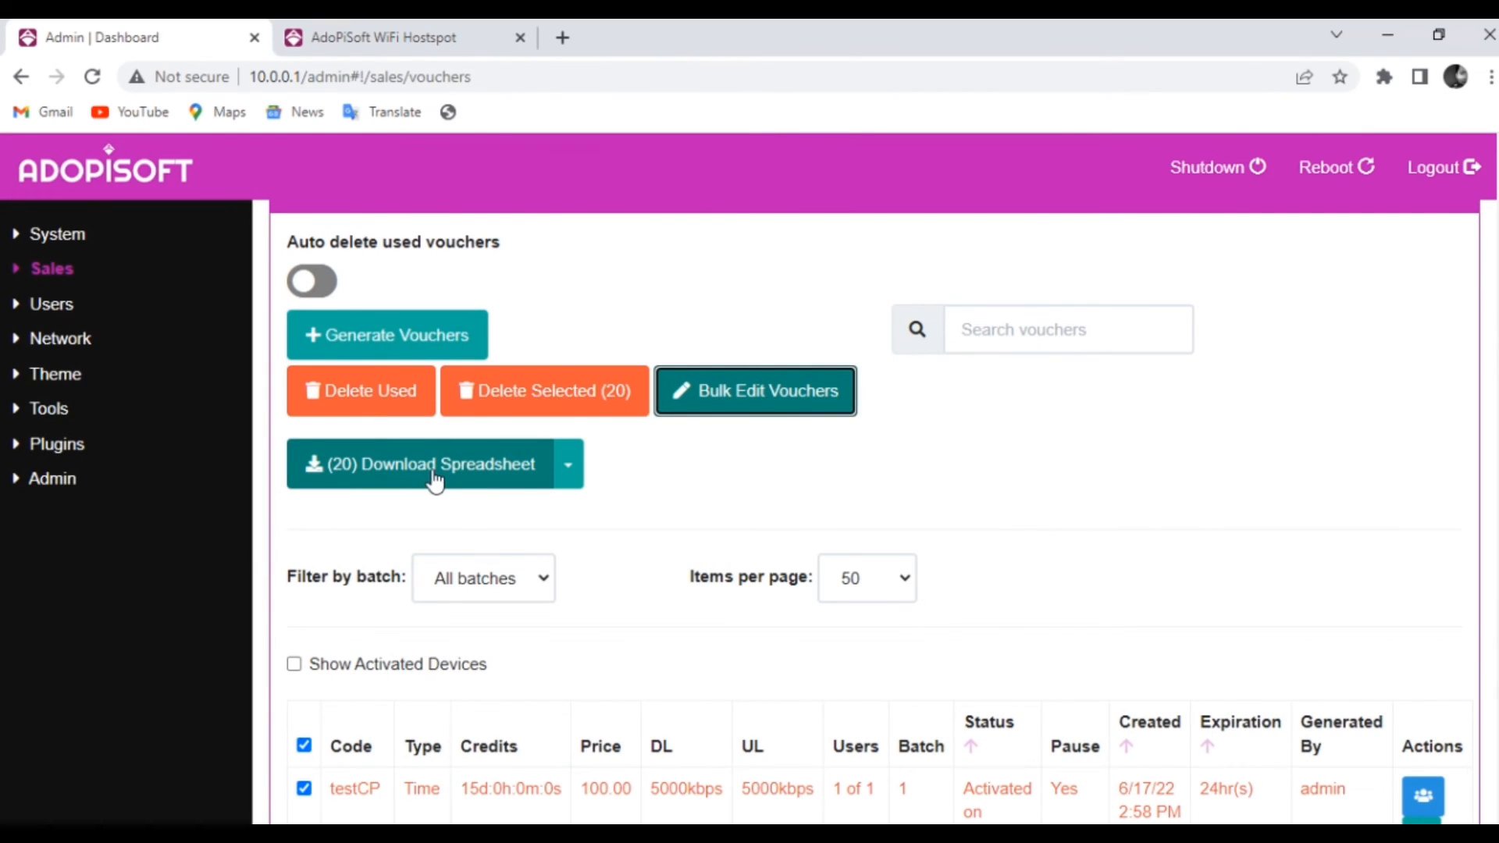
- Download the 20 selected vouchers as a CSV spreadsheet from the download bar
{"action": "left_click", "coordinate": [419, 463]}
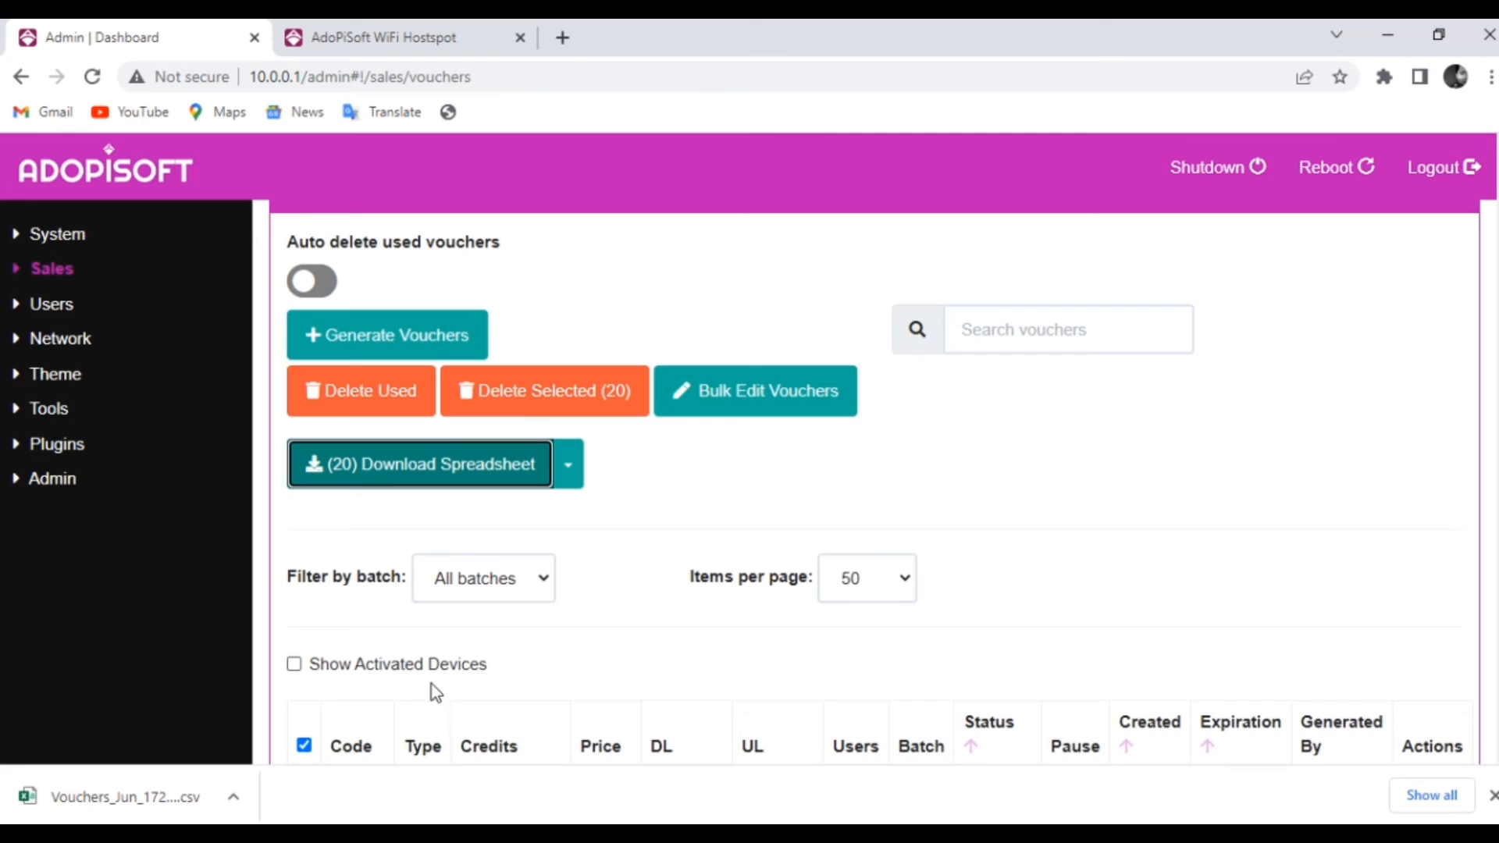
{"action": "scroll", "scroll_direction": "down", "scroll_amount": 3}
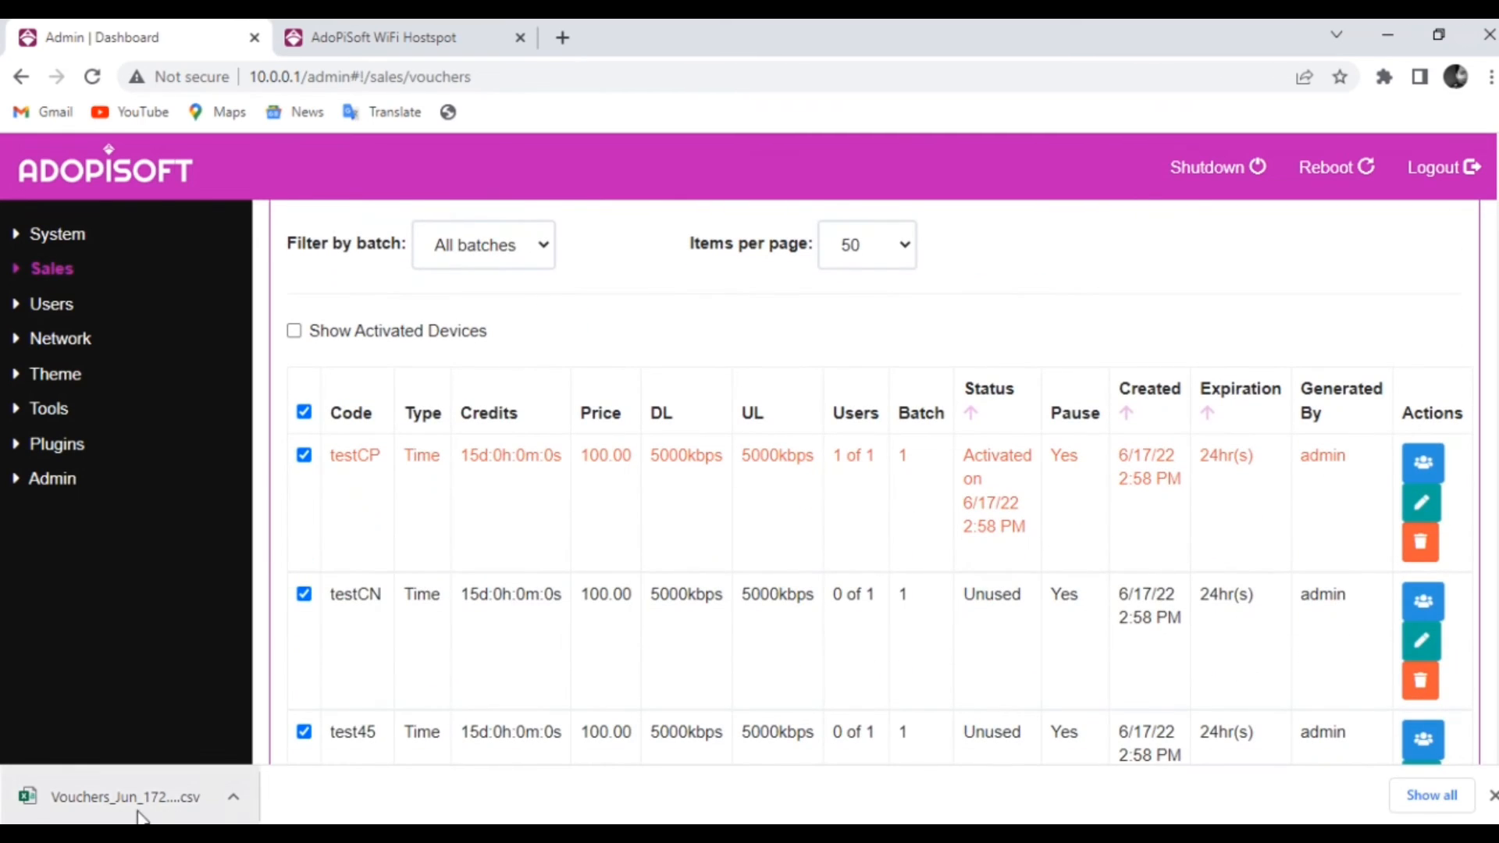
{"action": "left_click", "coordinate": [129, 796]}
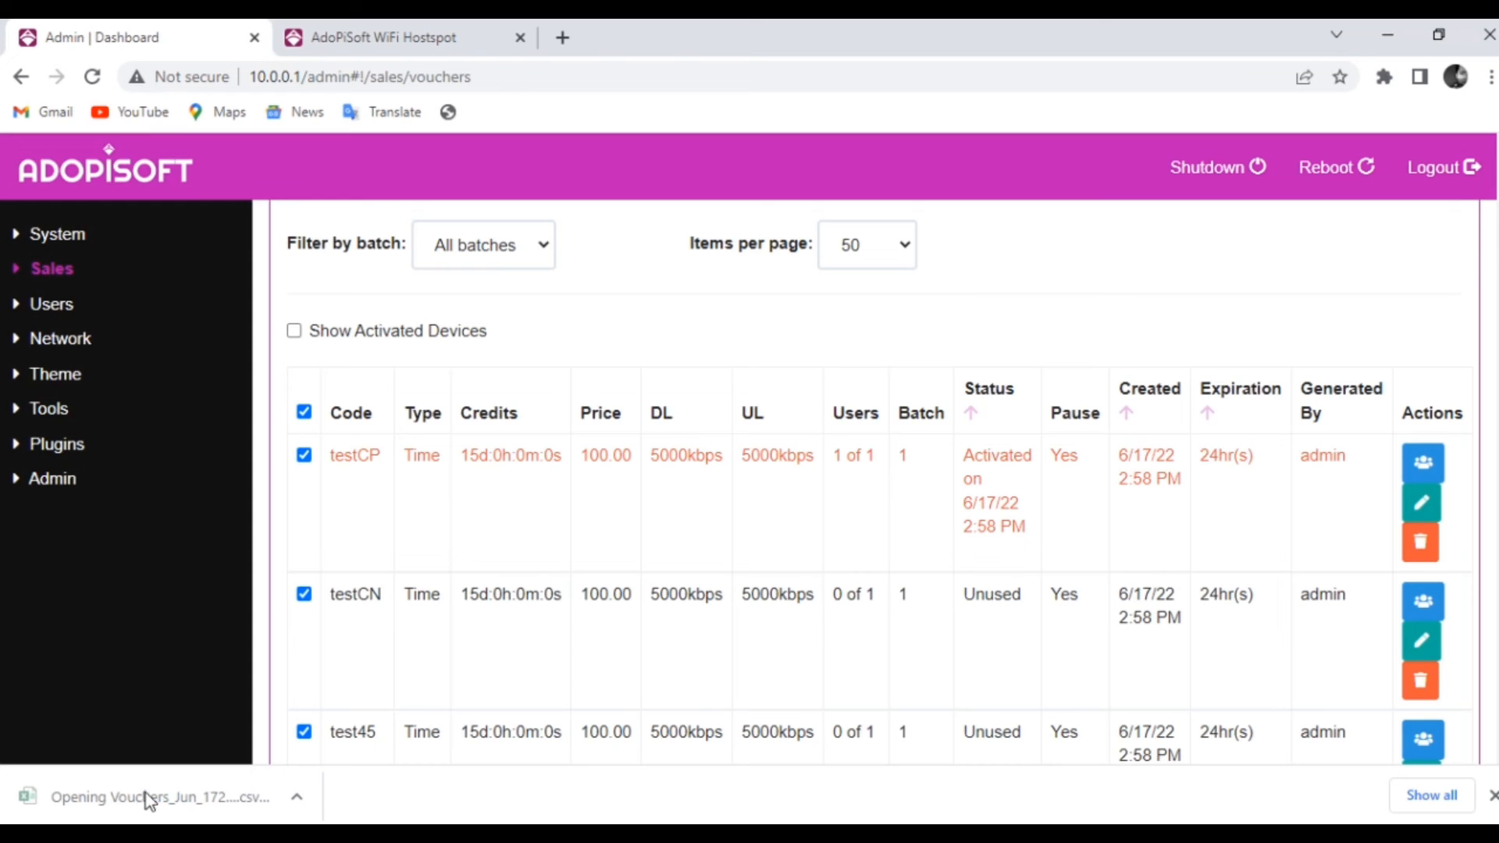
- View the voucher CSV in Excel with widened columns, dismissing the activation notice
{"action": "left_click", "coordinate": [153, 796]}
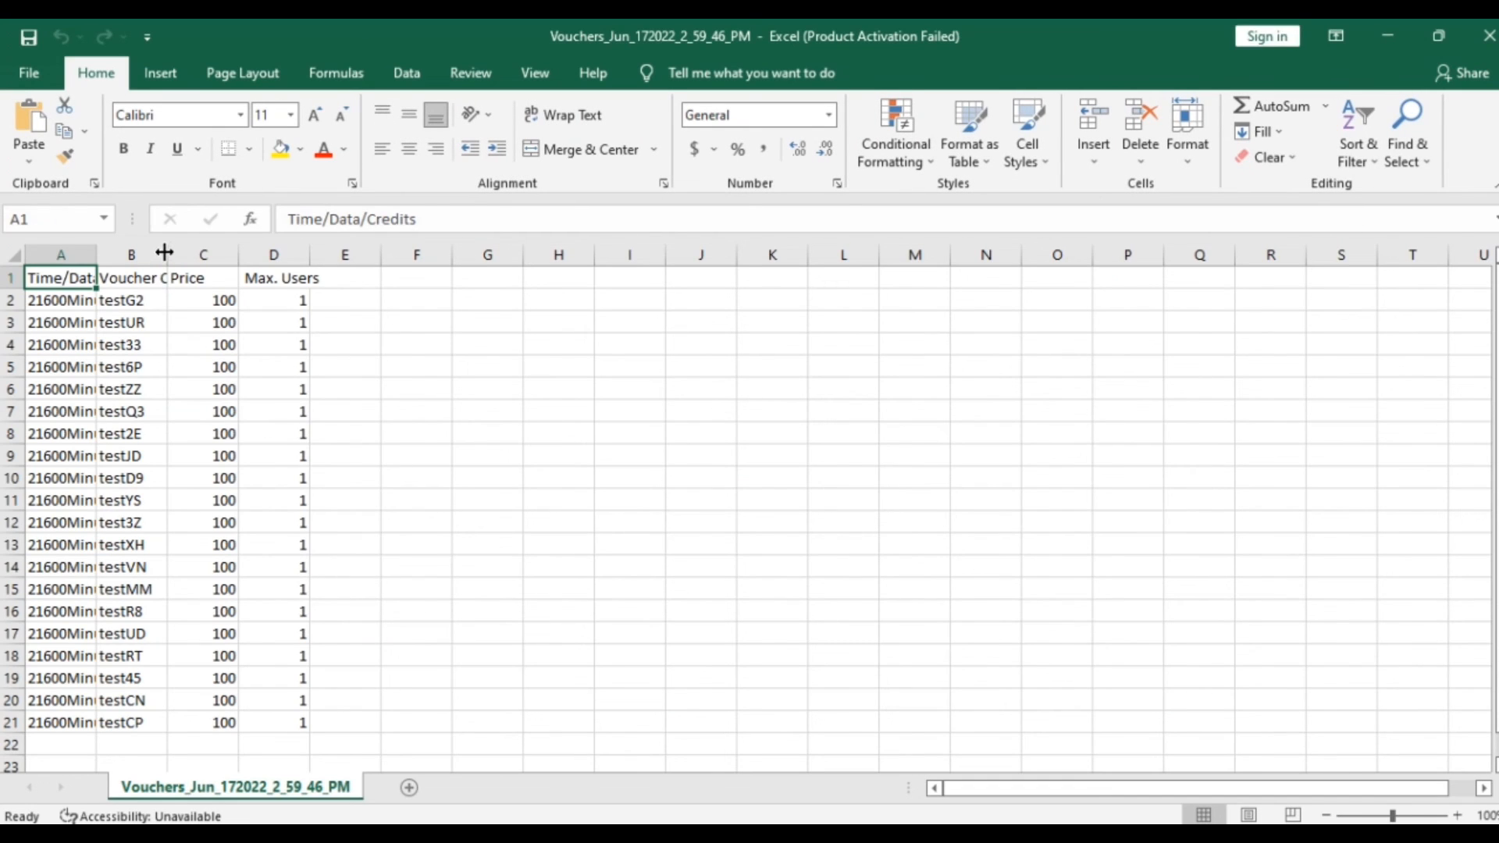
{"action": "left_click", "coordinate": [197, 299]}
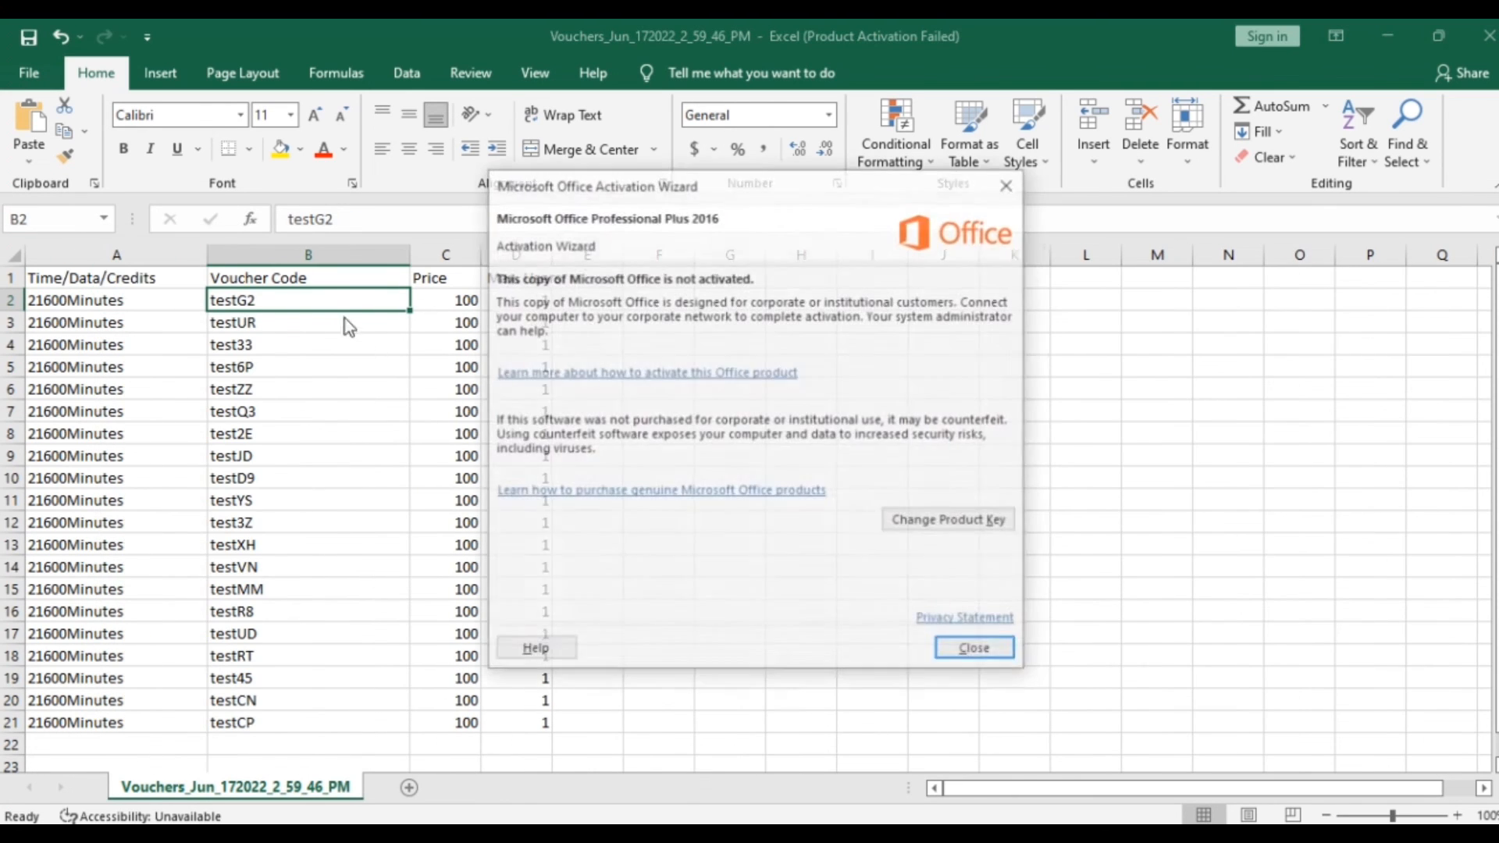
{"action": "left_click", "coordinate": [972, 646]}
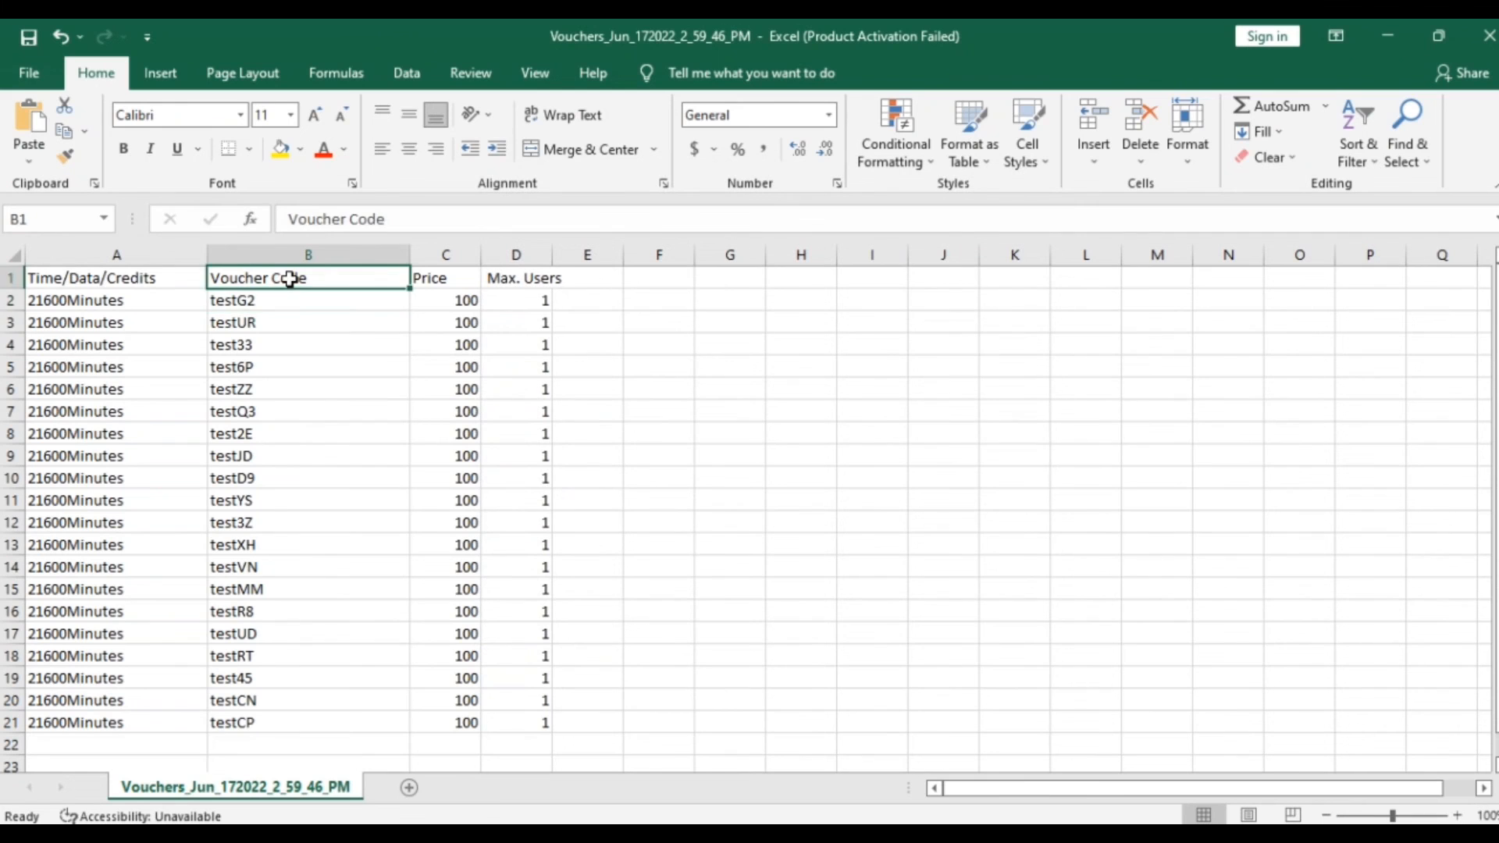
{"action": "left_click", "coordinate": [307, 410]}
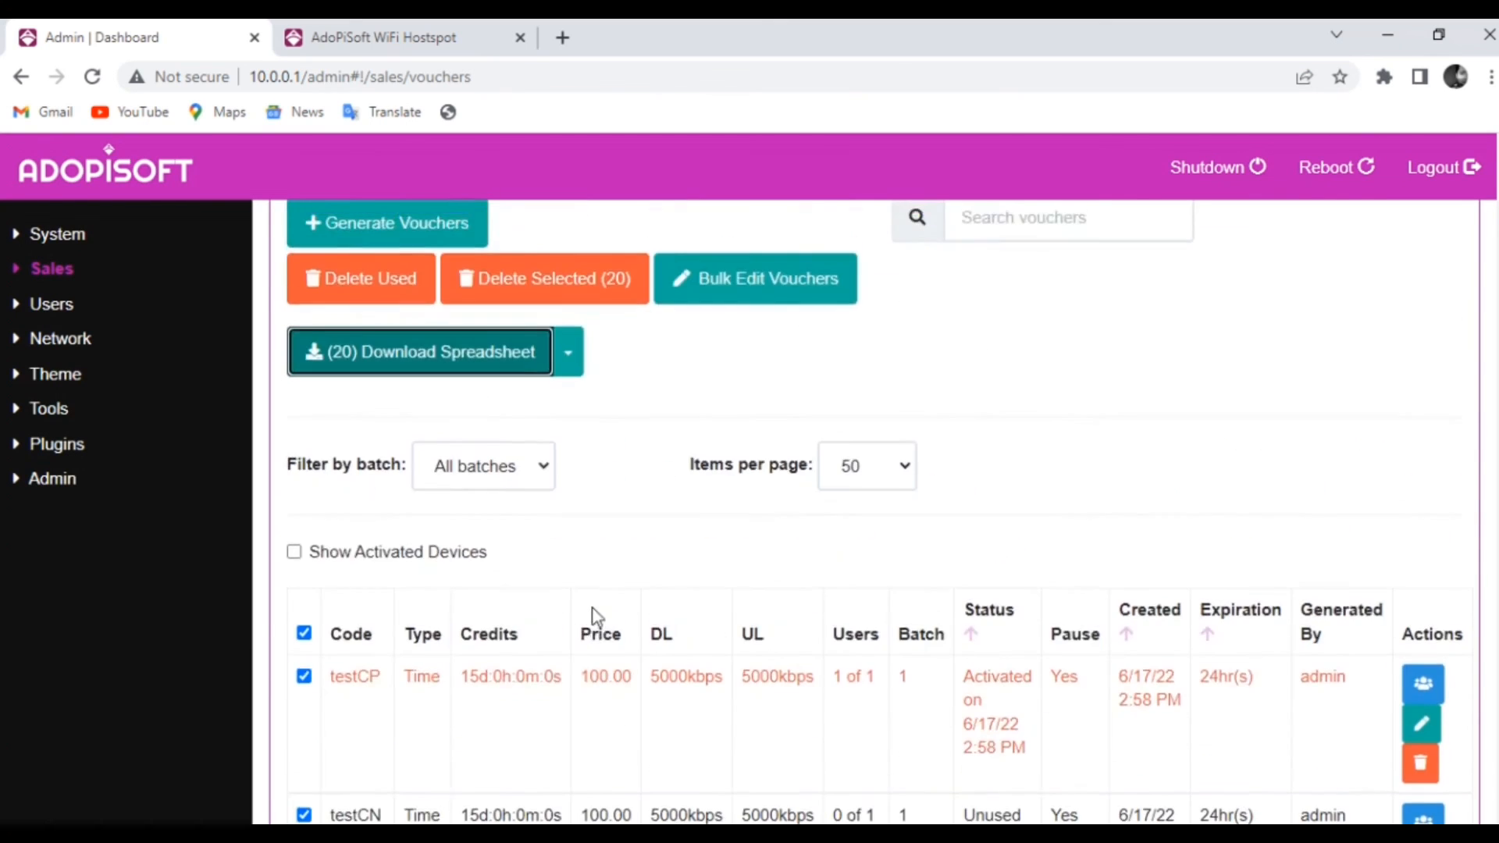
{"action": "scroll", "scroll_direction": "up", "scroll_amount": 3}
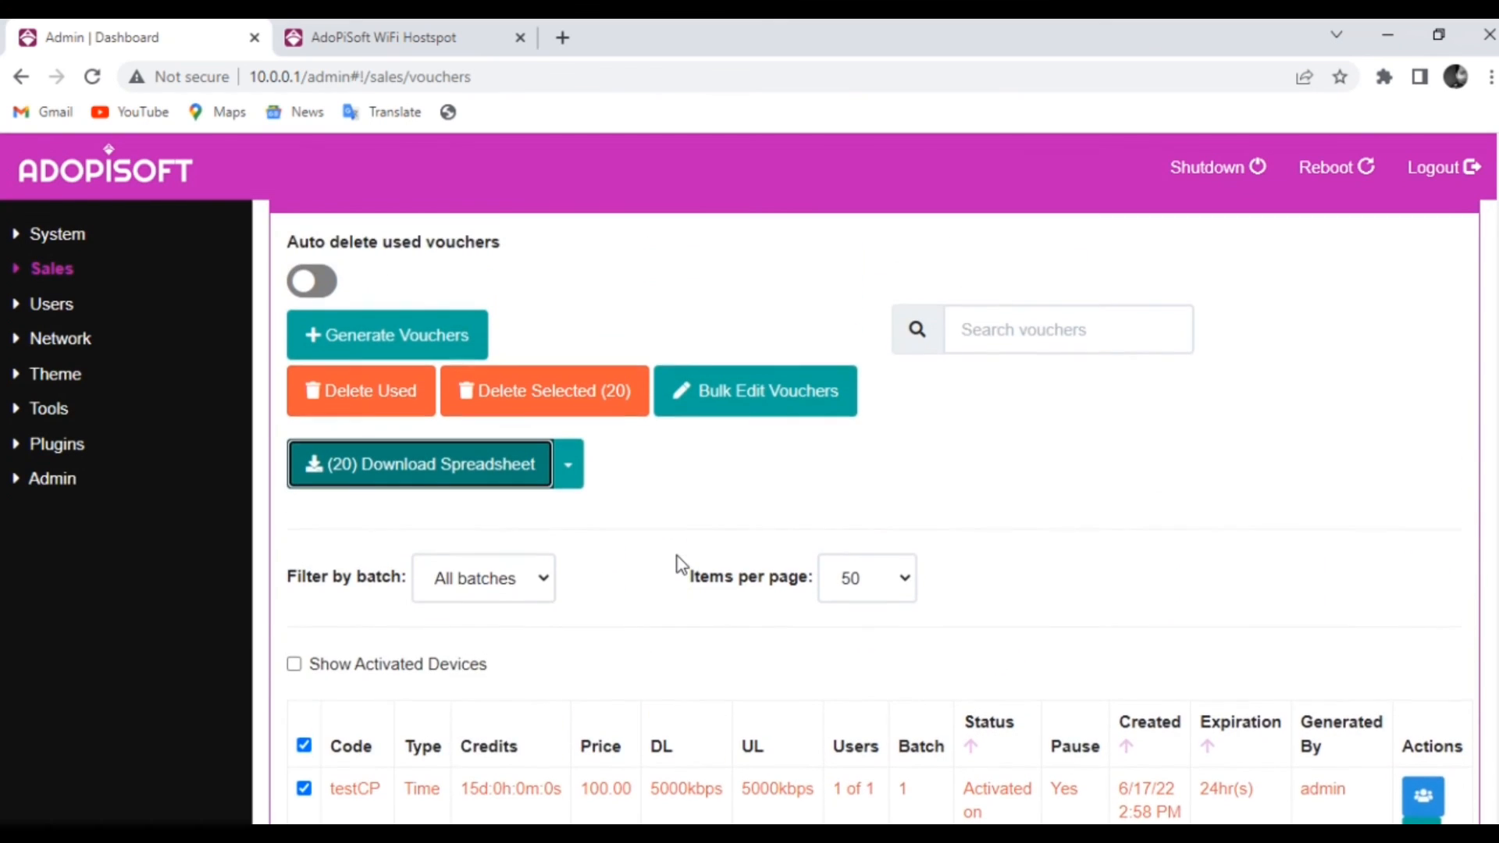
{"action": "scroll", "scroll_direction": "down", "scroll_amount": 3}
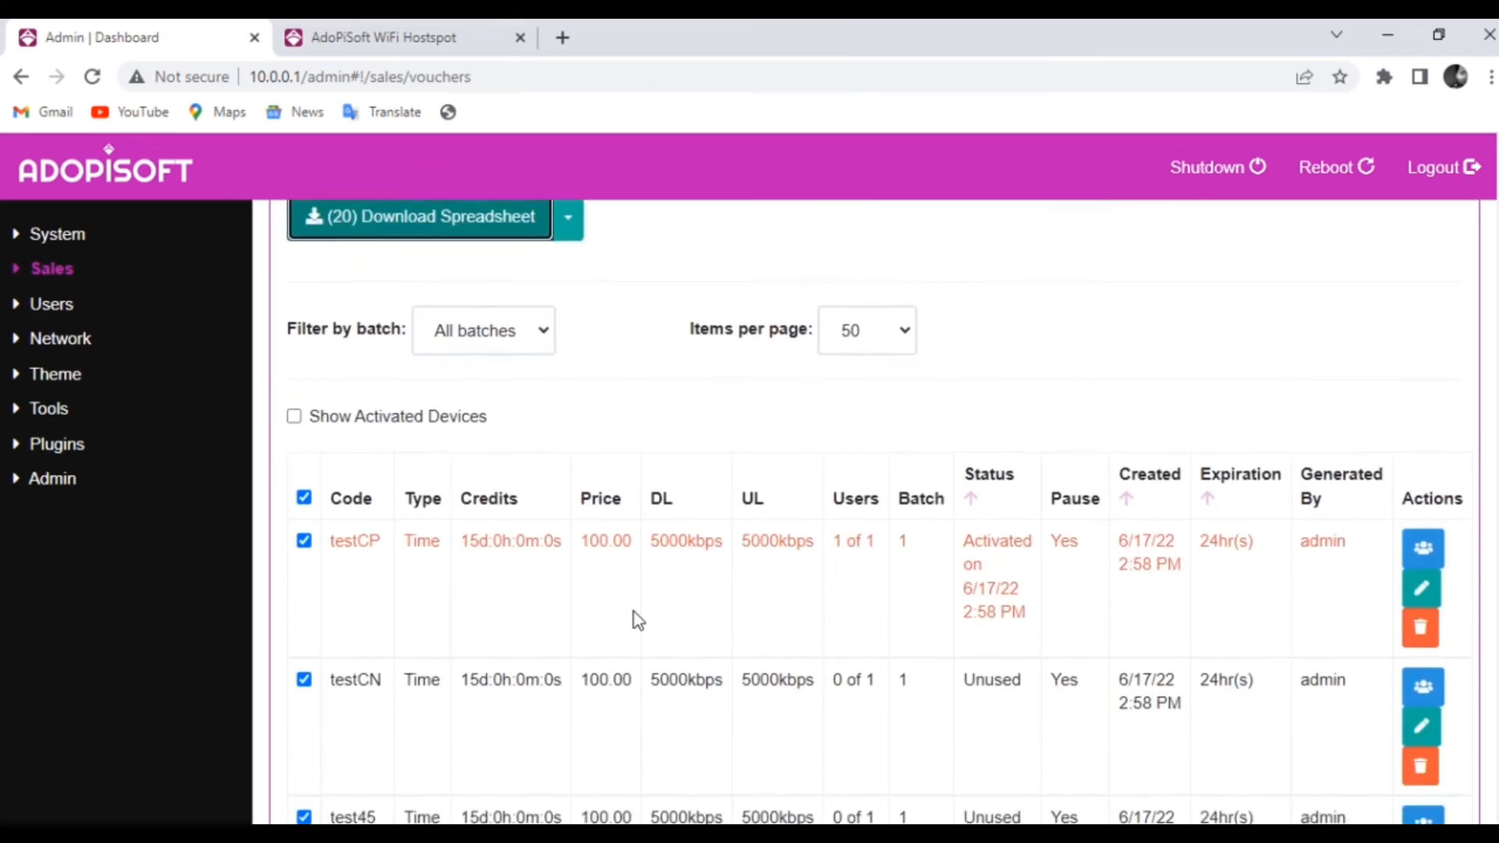